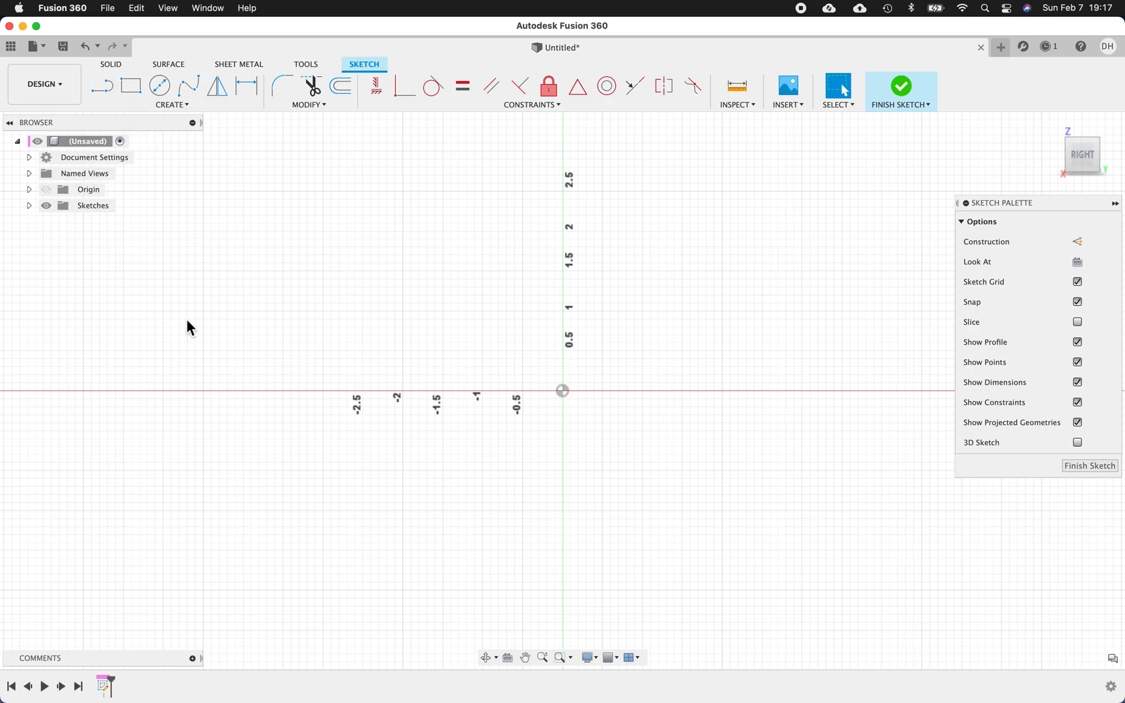
mouse_move(318, 319)
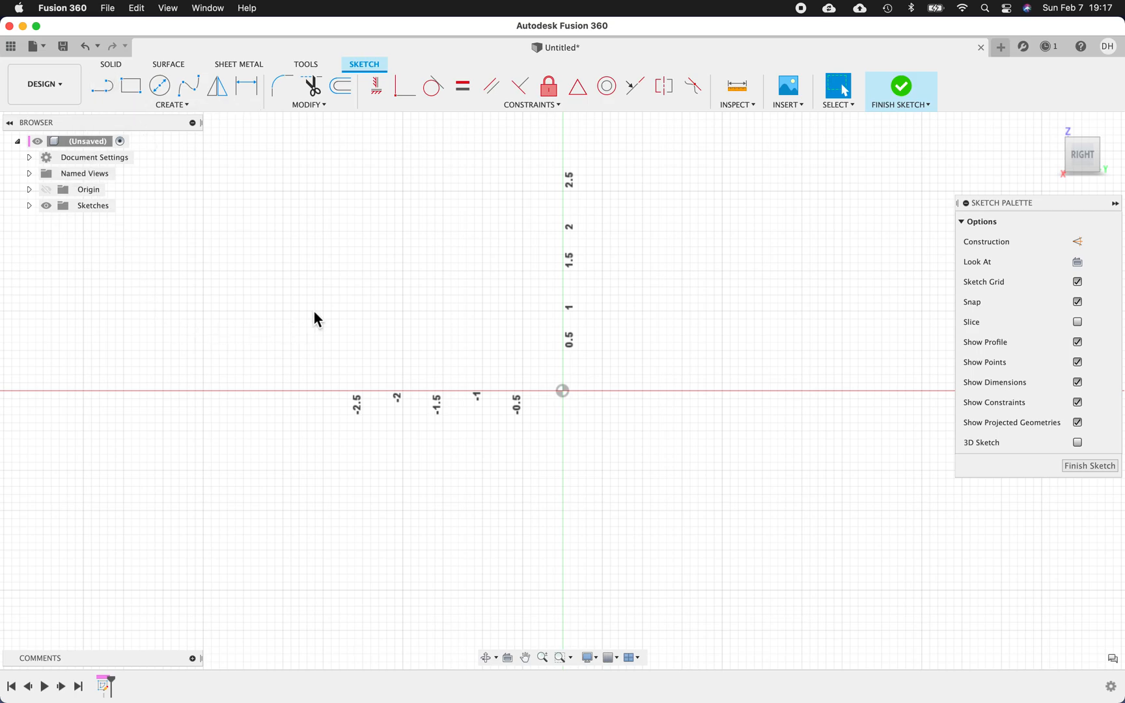
mouse_move(861, 159)
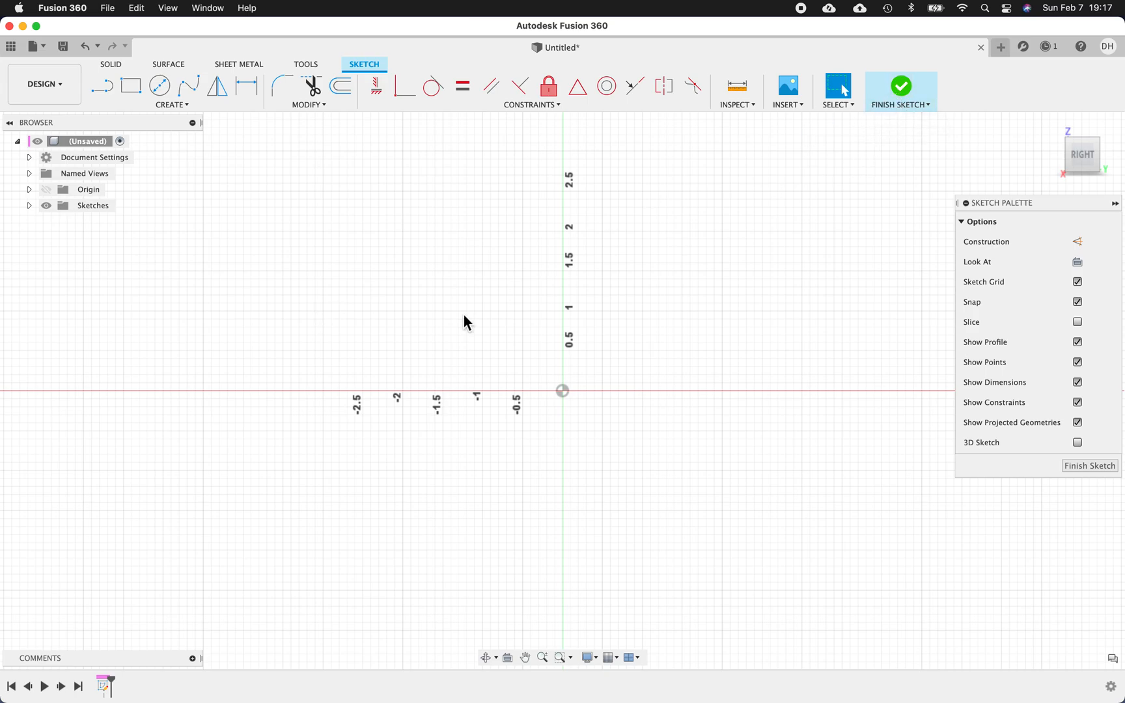
mouse_move(132, 86)
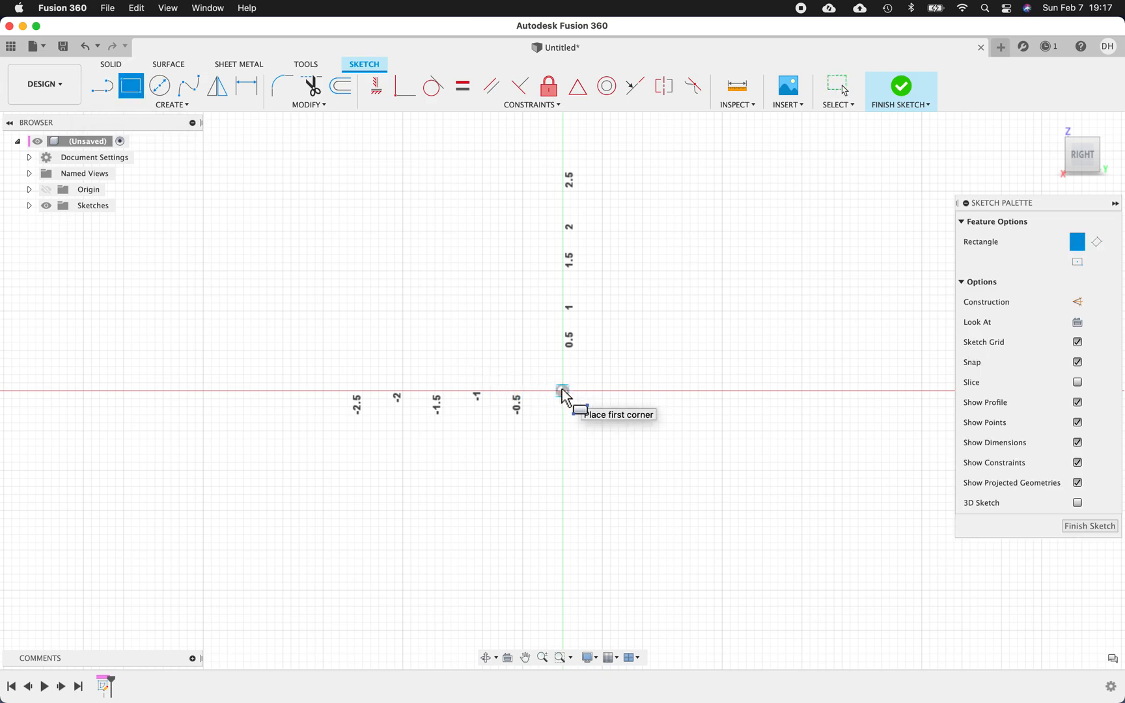
mouse_move(618, 438)
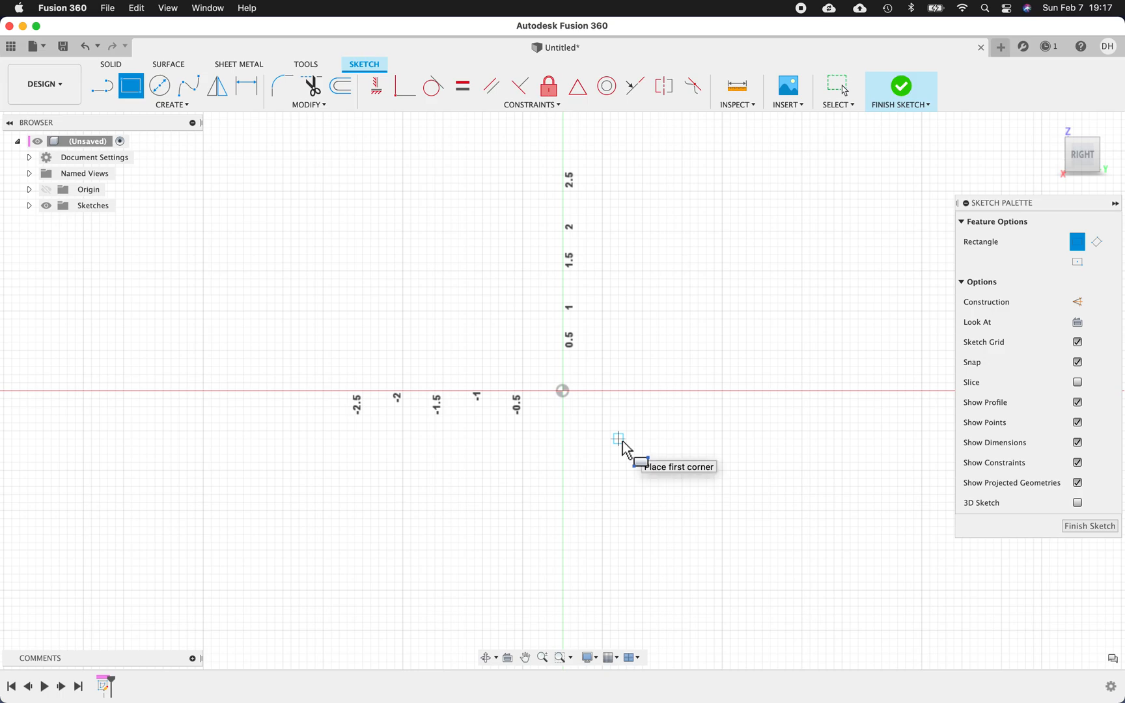
mouse_move(690, 386)
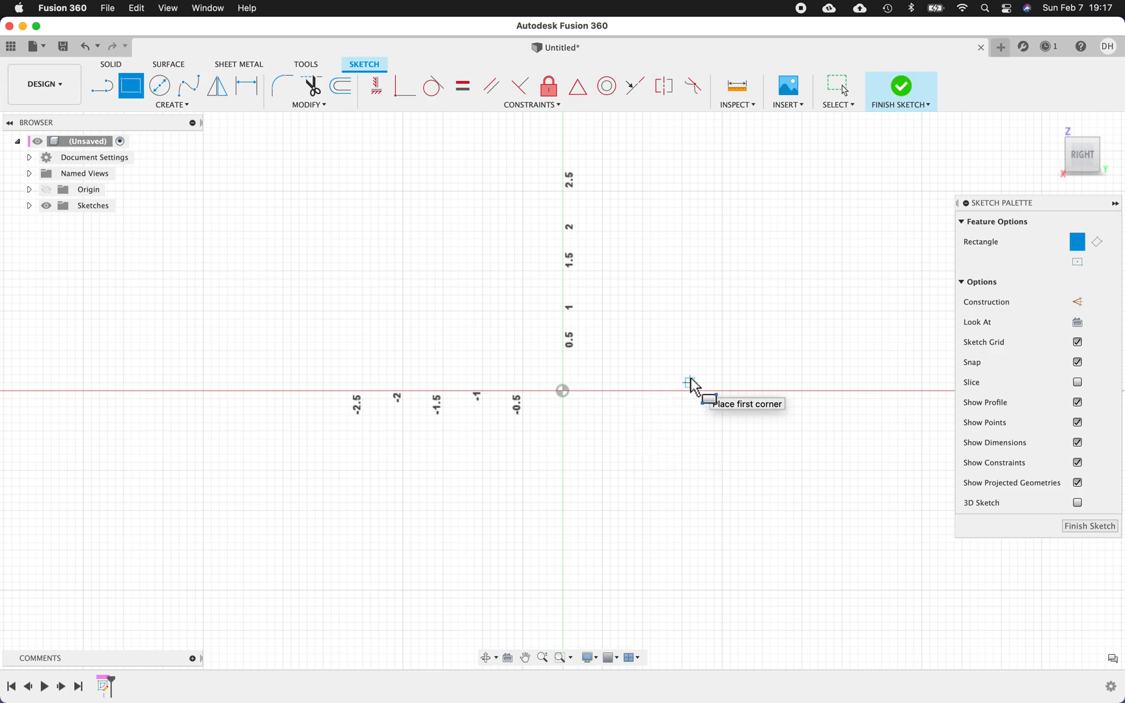
Step: Draw a 4.5 by 3 in rectangle from the sketch origin
left_click(563, 390)
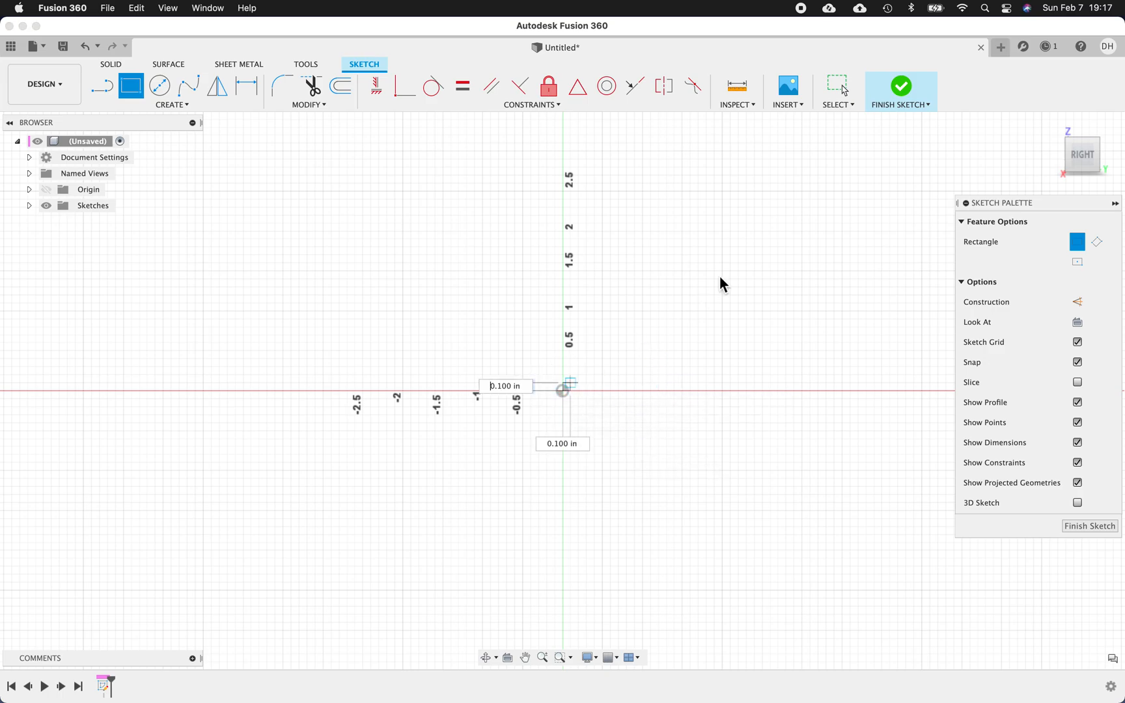
left_click_drag(563, 390, 873, 167)
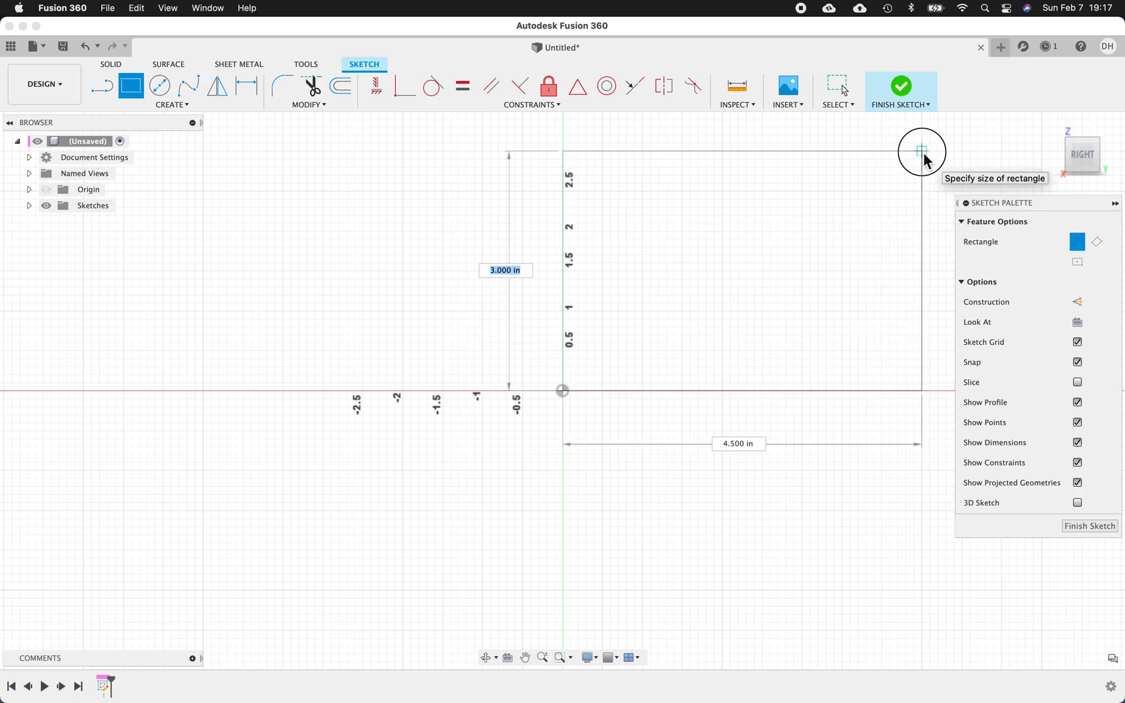
left_click(922, 151)
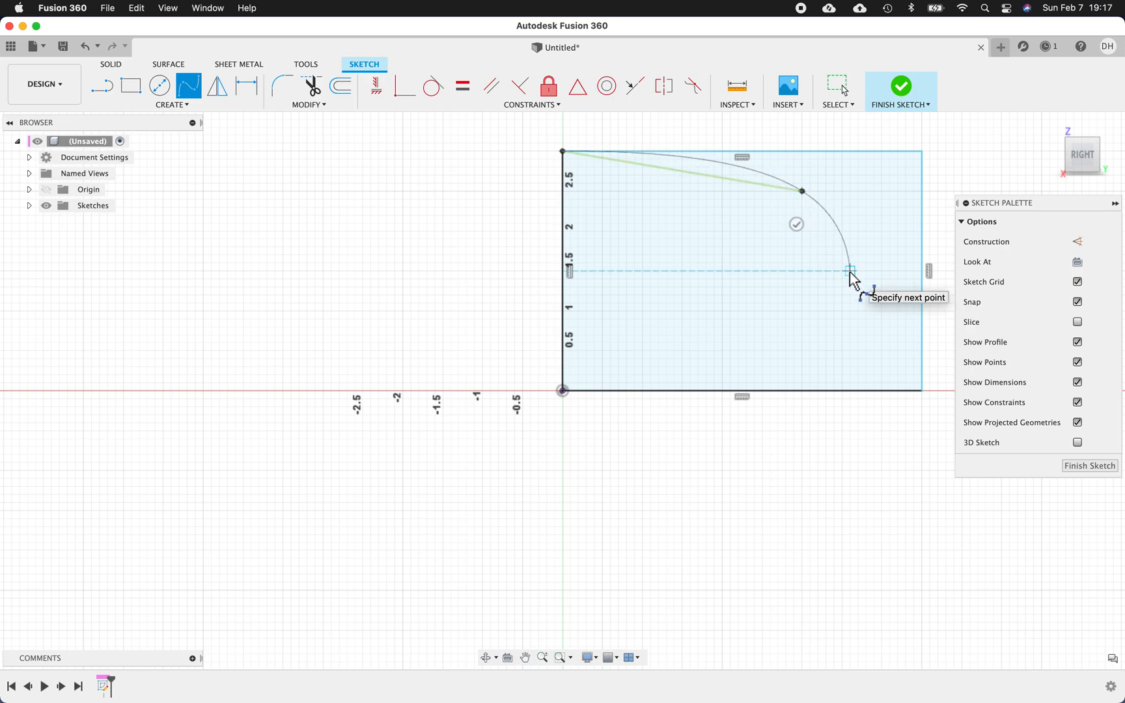
Step: Finish the spline from the top-left corner down to the bottom-right corner
left_click(852, 270)
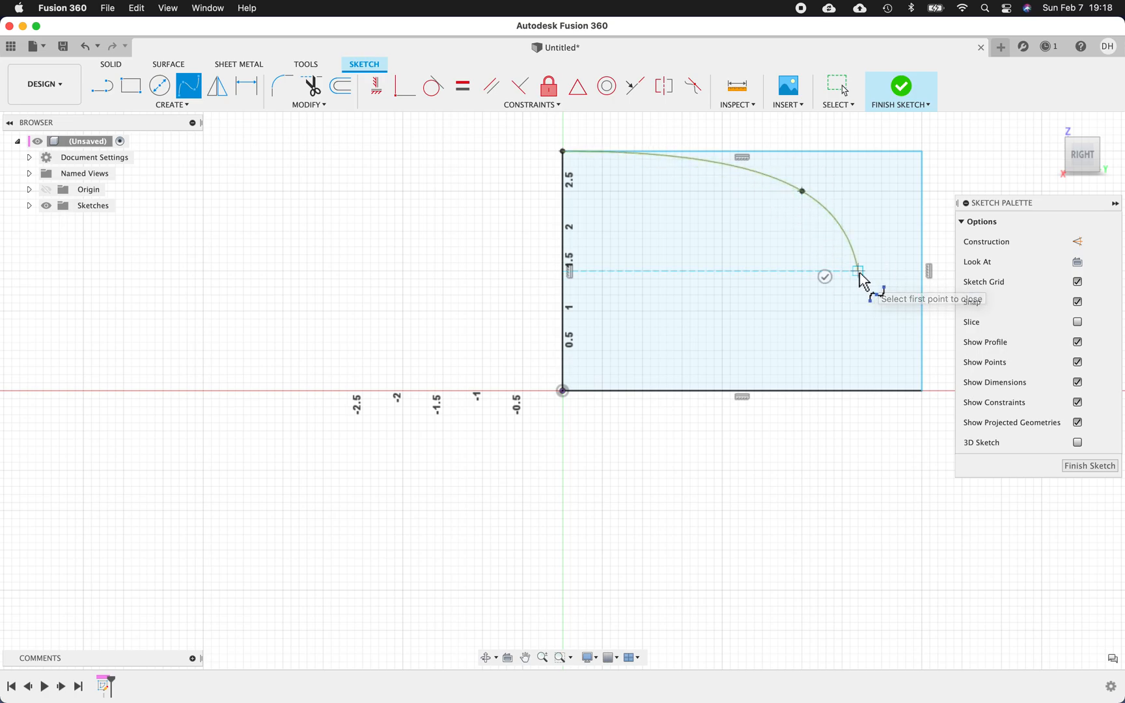
left_click(926, 389)
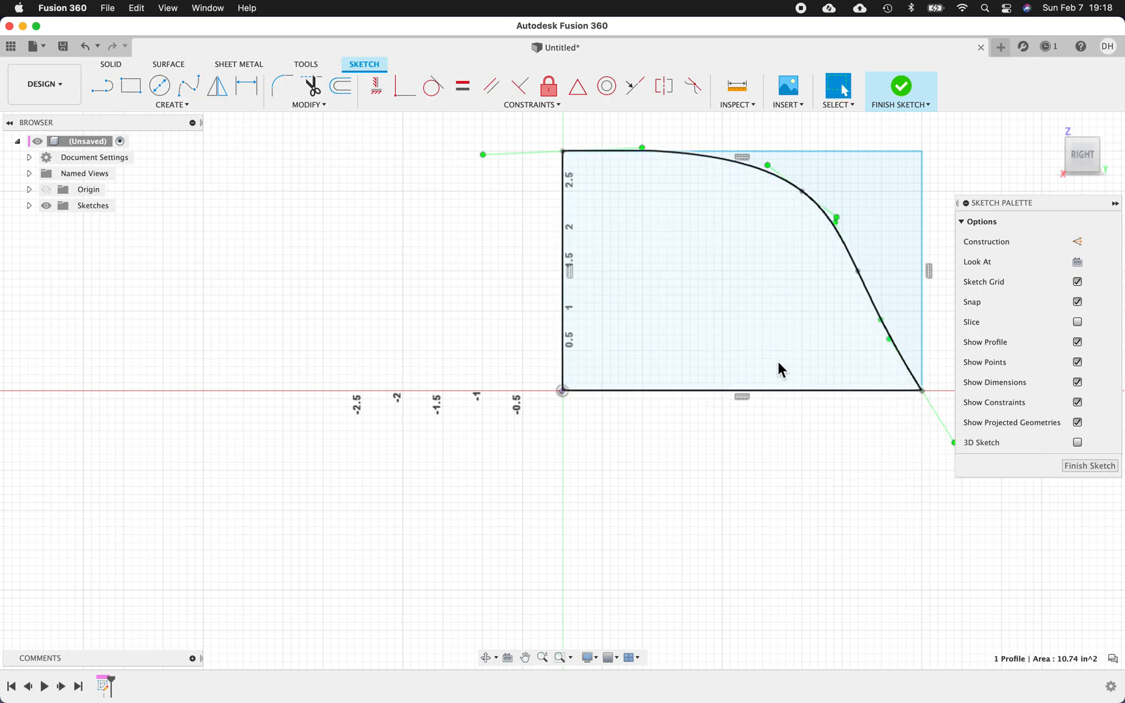
Step: Select the 10.74 sq in curved-top profile under the spline
left_click(658, 280)
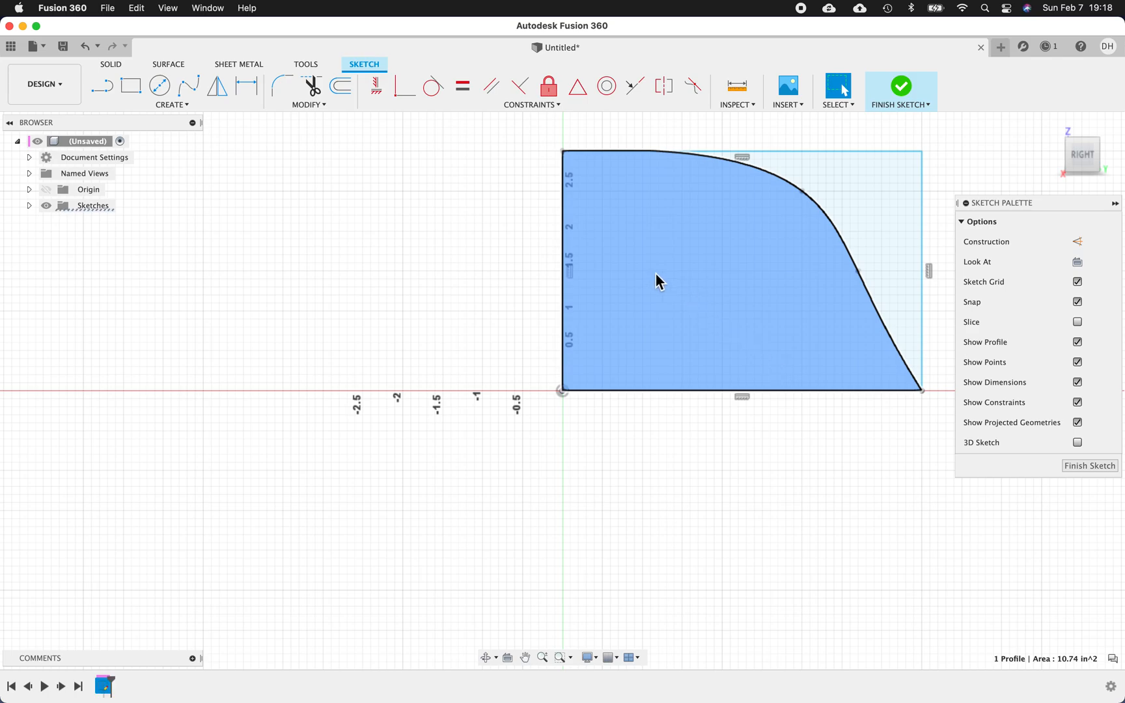
mouse_move(753, 237)
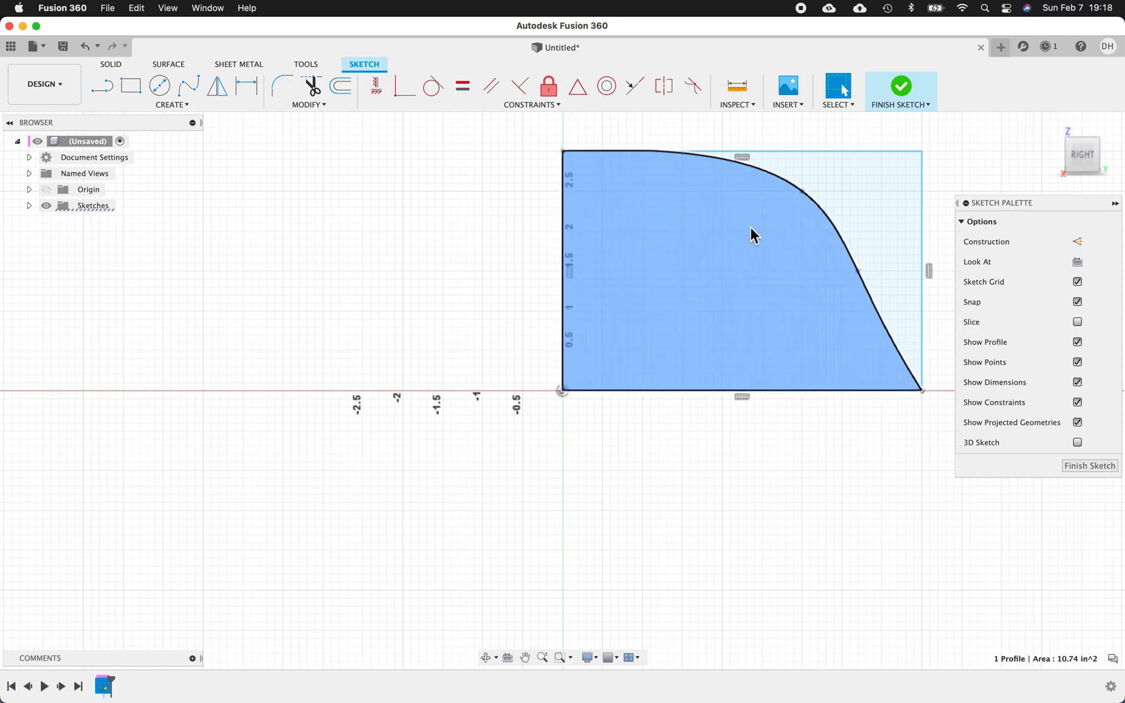
mouse_move(750, 231)
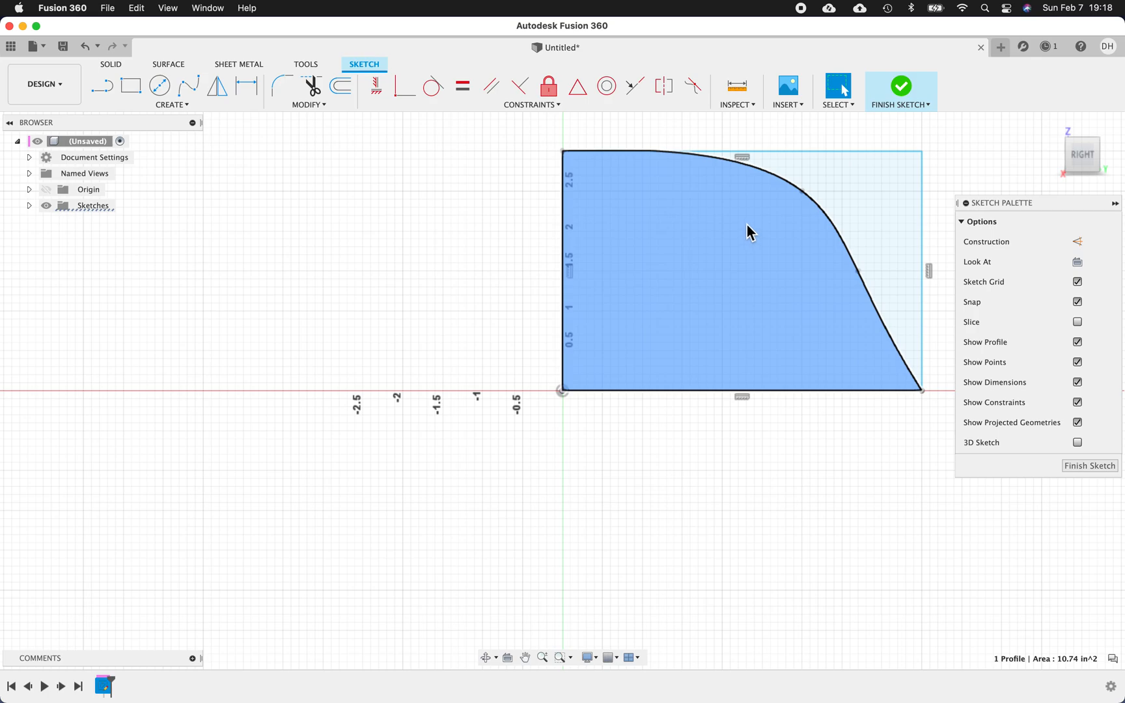
mouse_move(875, 347)
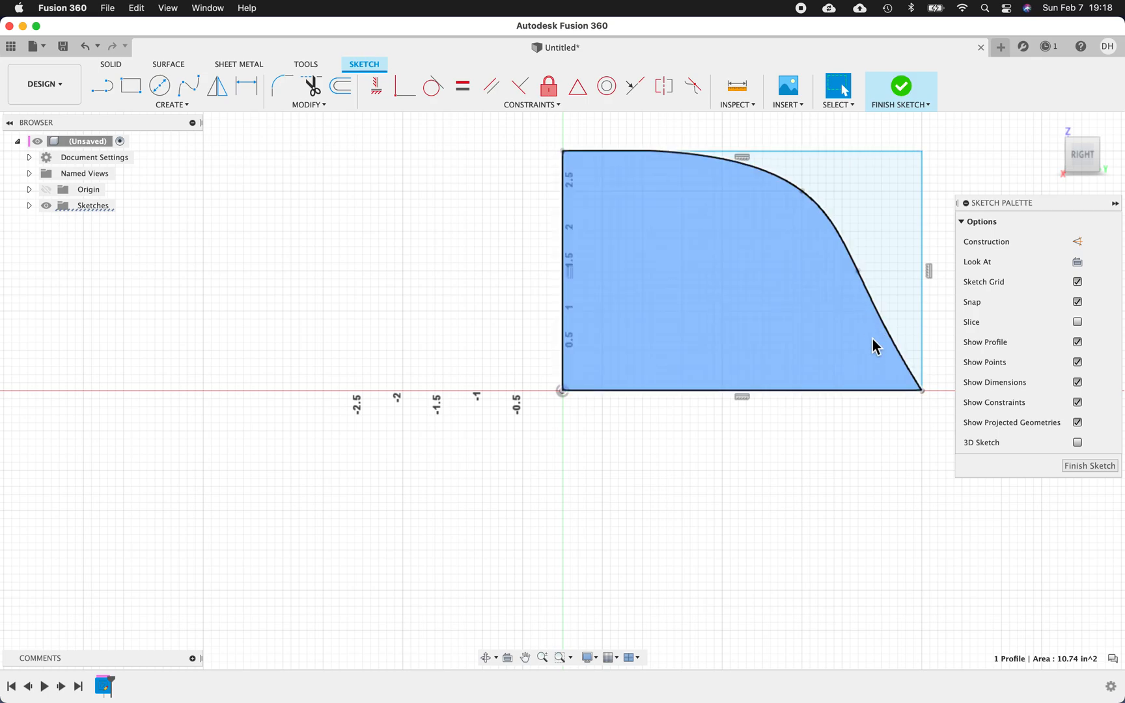
mouse_move(726, 352)
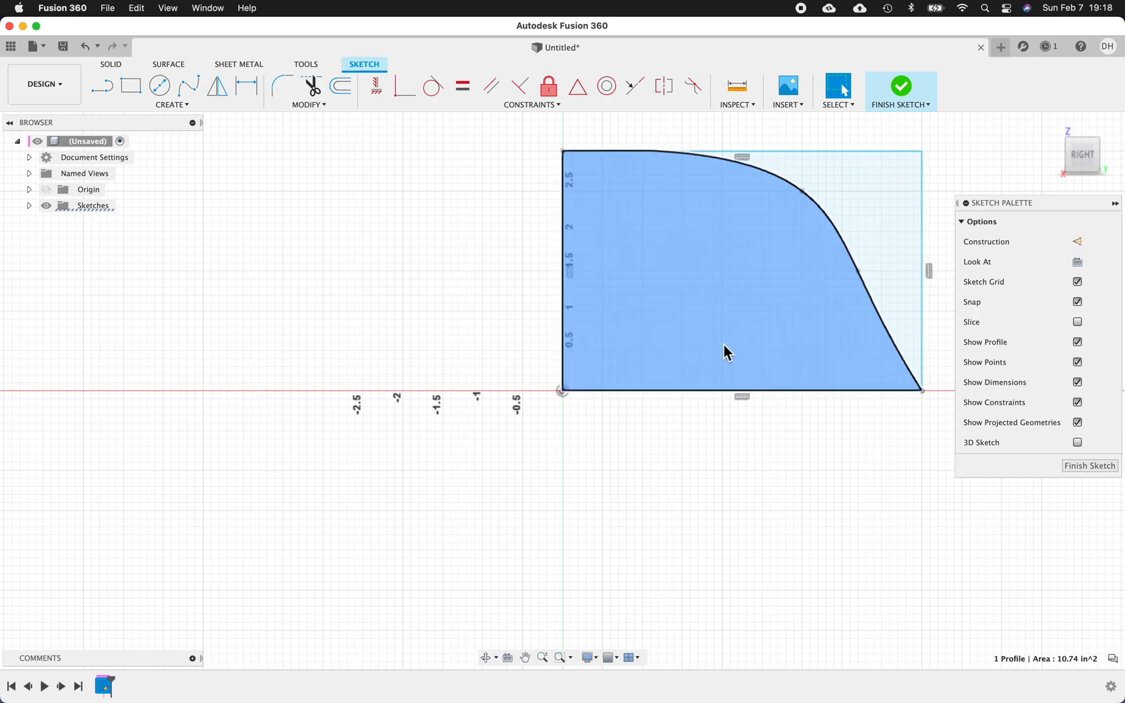
mouse_move(719, 281)
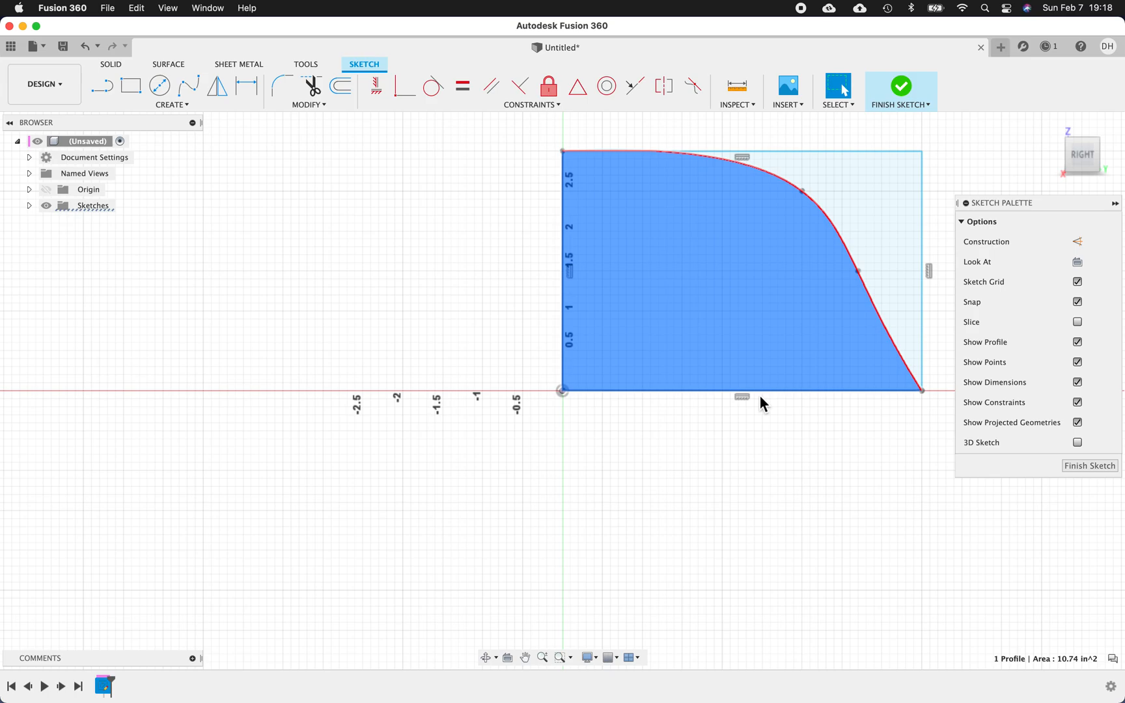
mouse_move(943, 477)
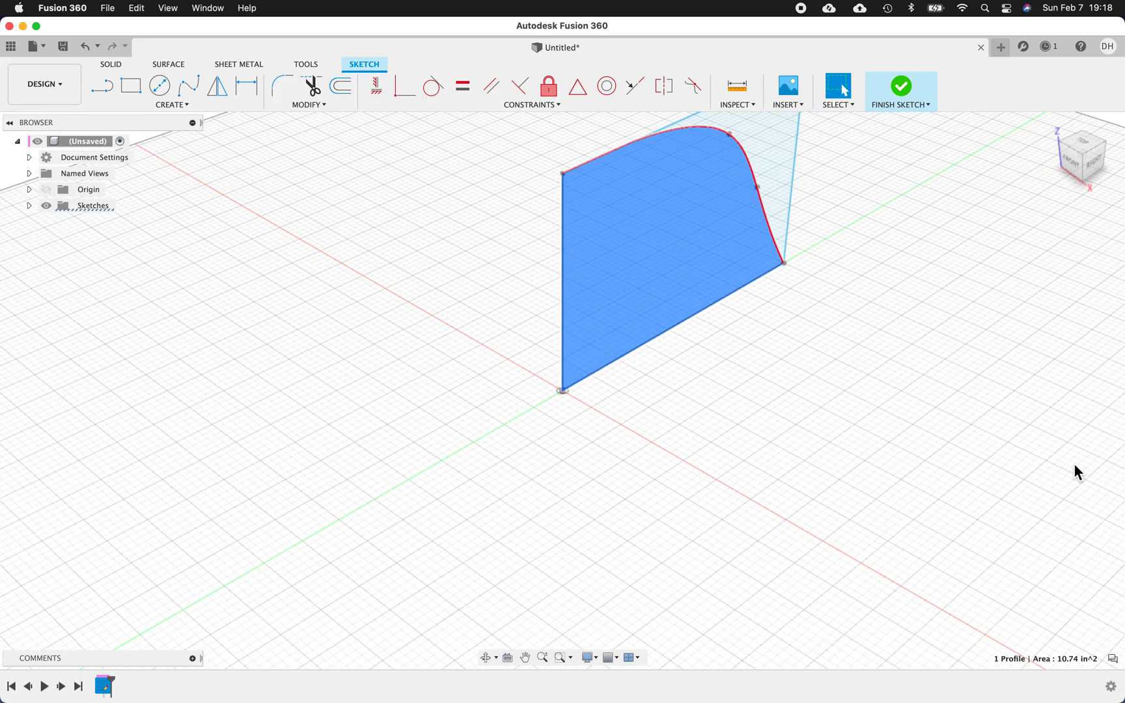
Step: Finish the sketch and extrude the curved profile 2.90 in as a new body
left_click(899, 91)
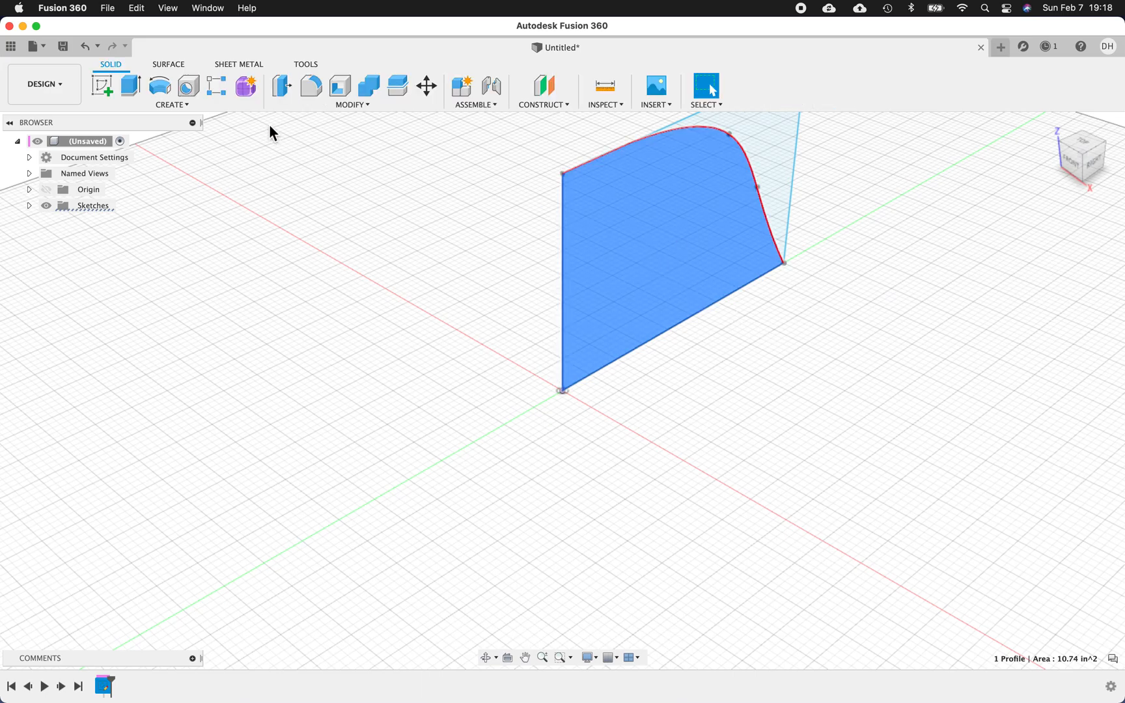
left_click(131, 86)
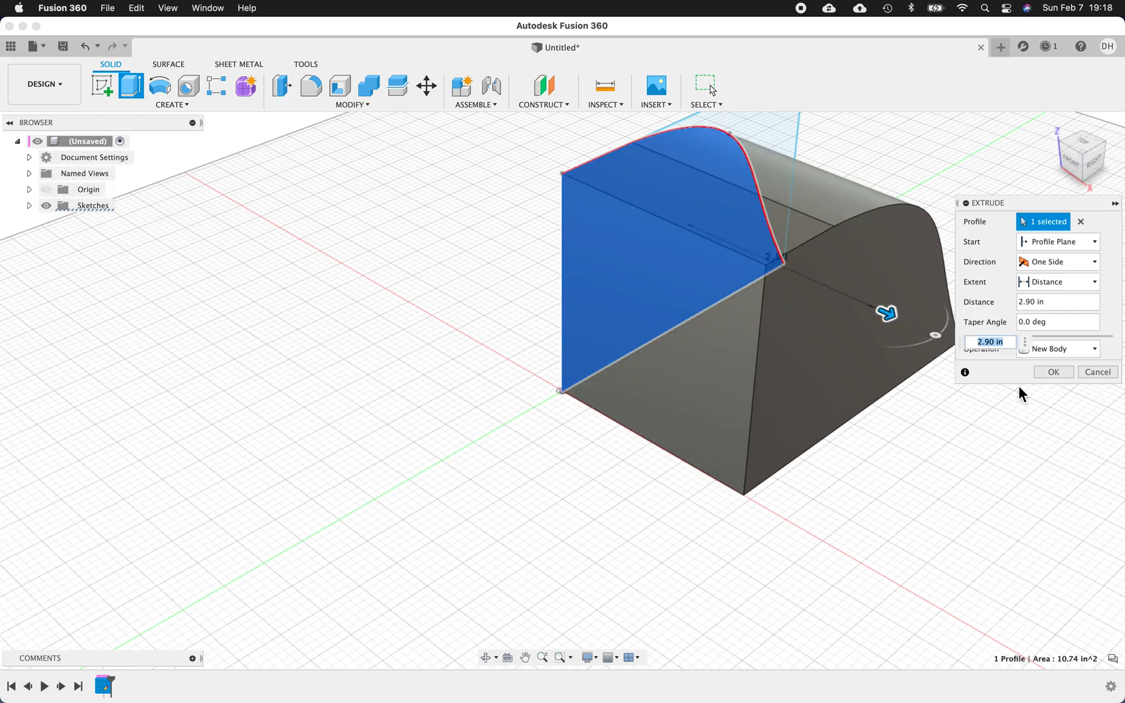
mouse_move(131, 86)
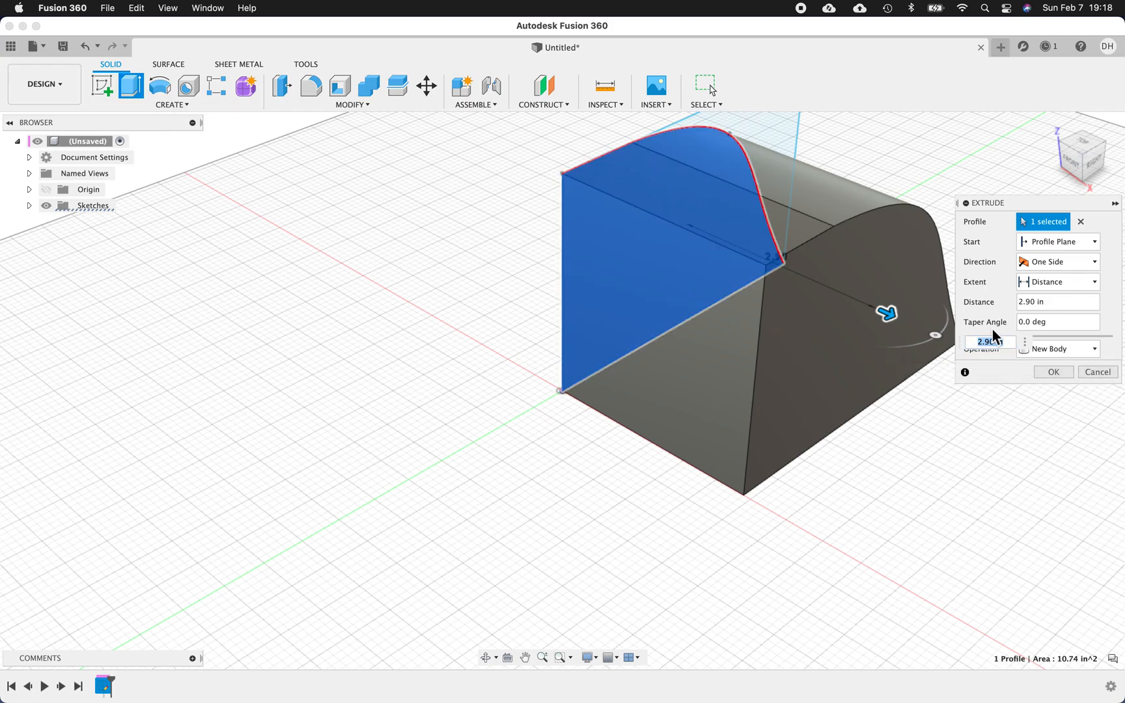
mouse_move(991, 343)
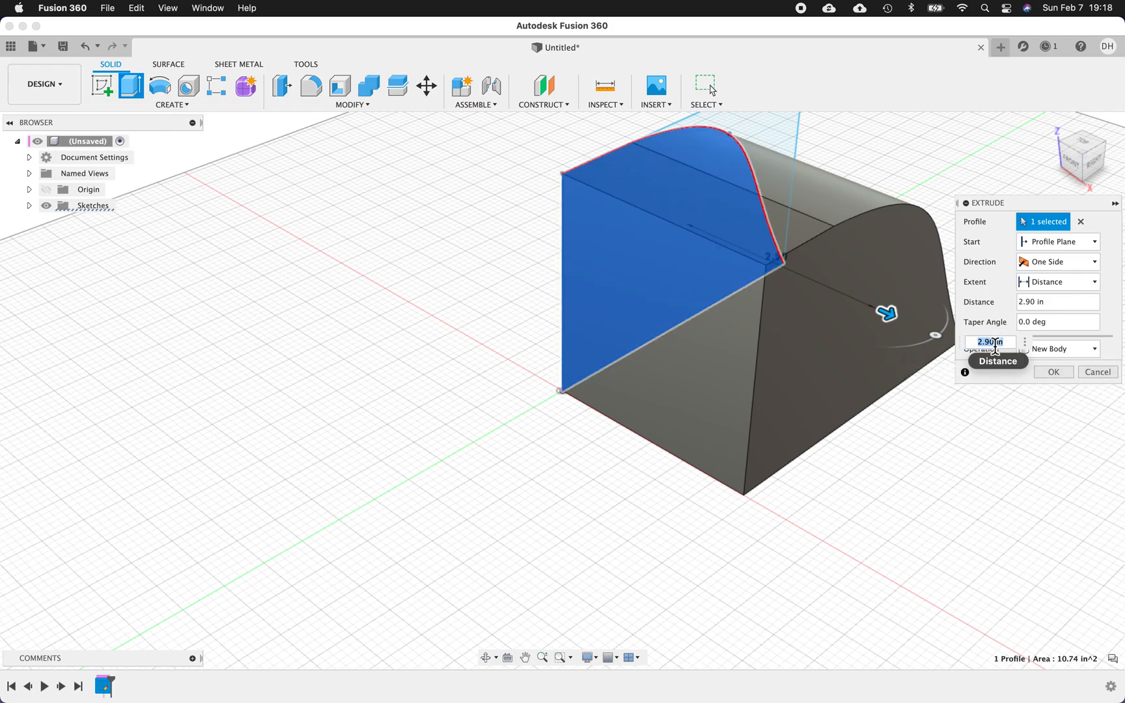
left_click(1052, 372)
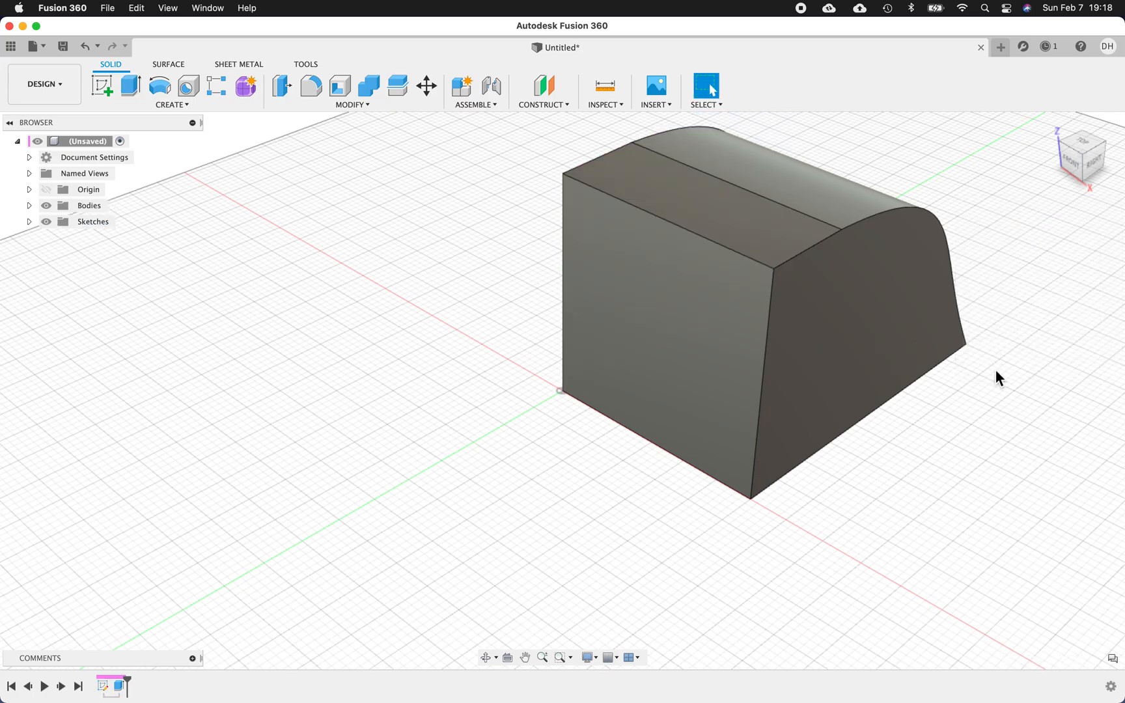
mouse_move(1098, 172)
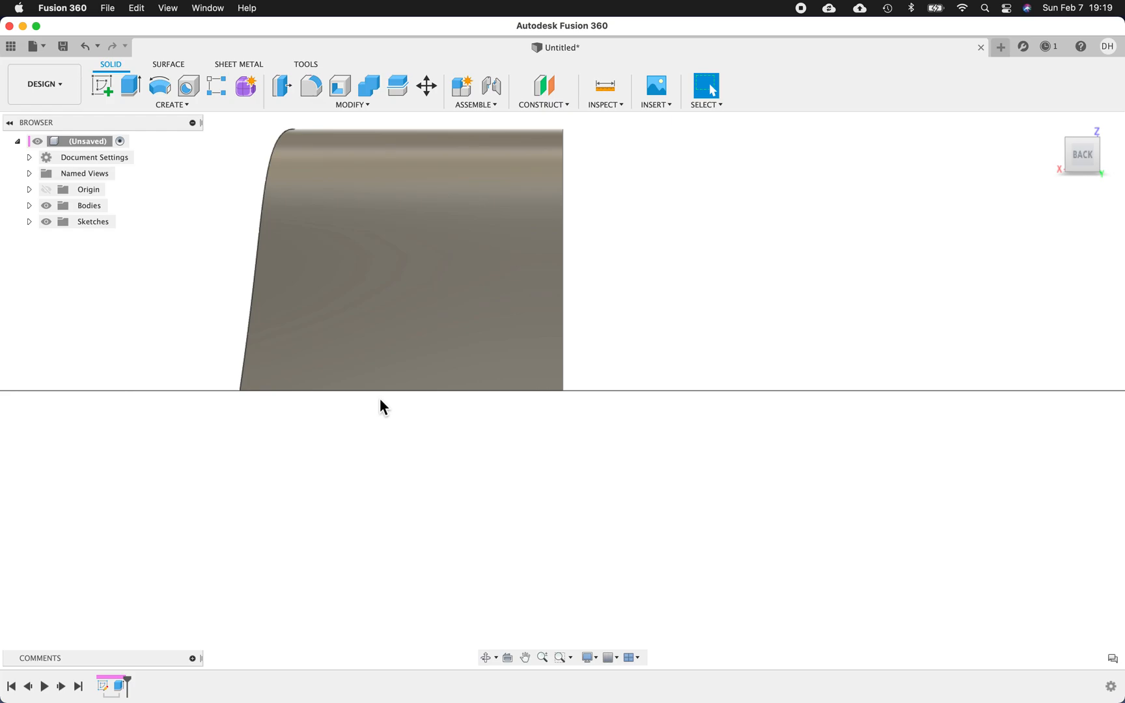
mouse_move(473, 490)
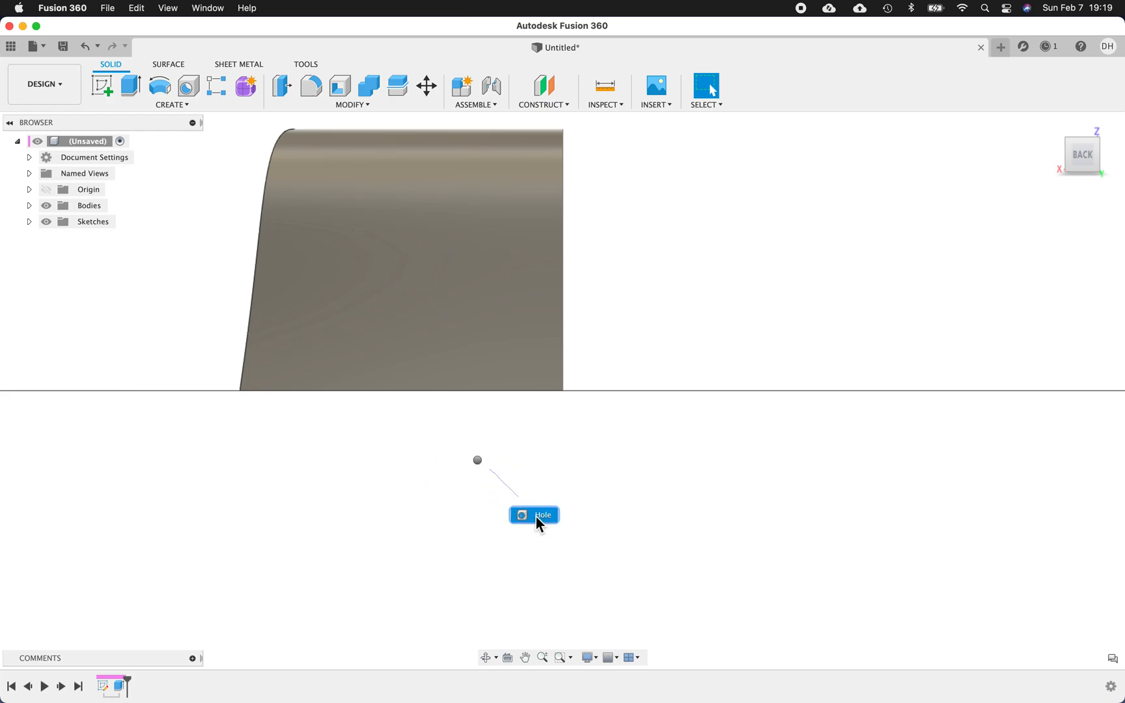
left_click(534, 515)
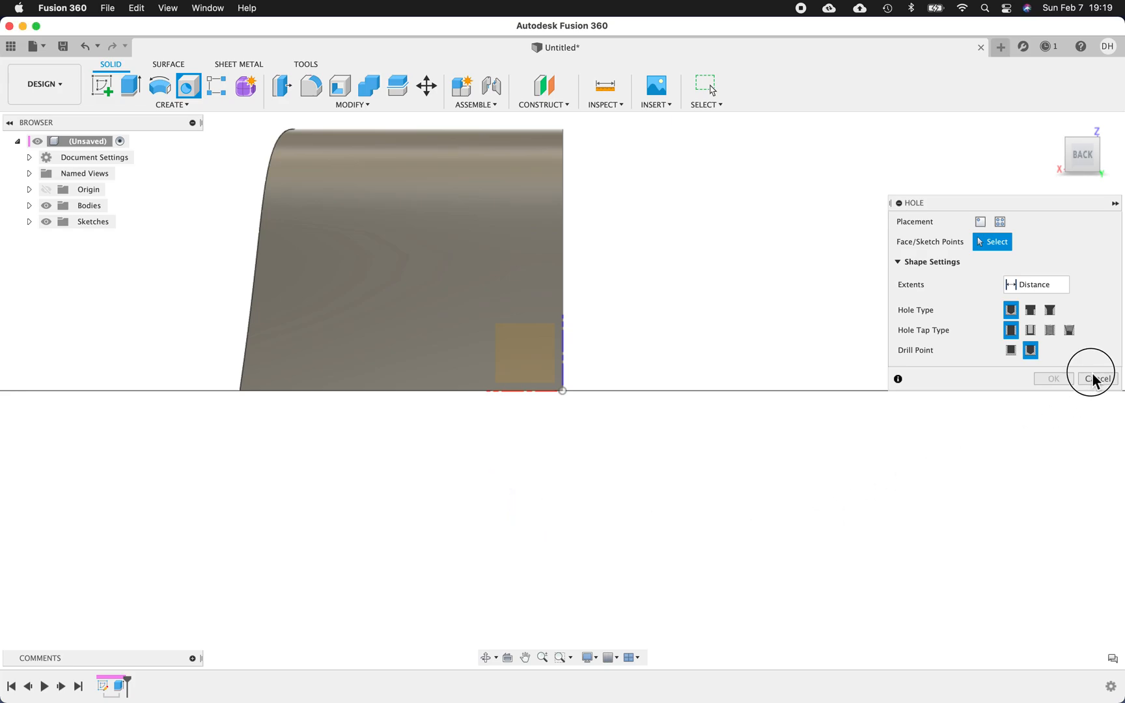
left_click(1095, 378)
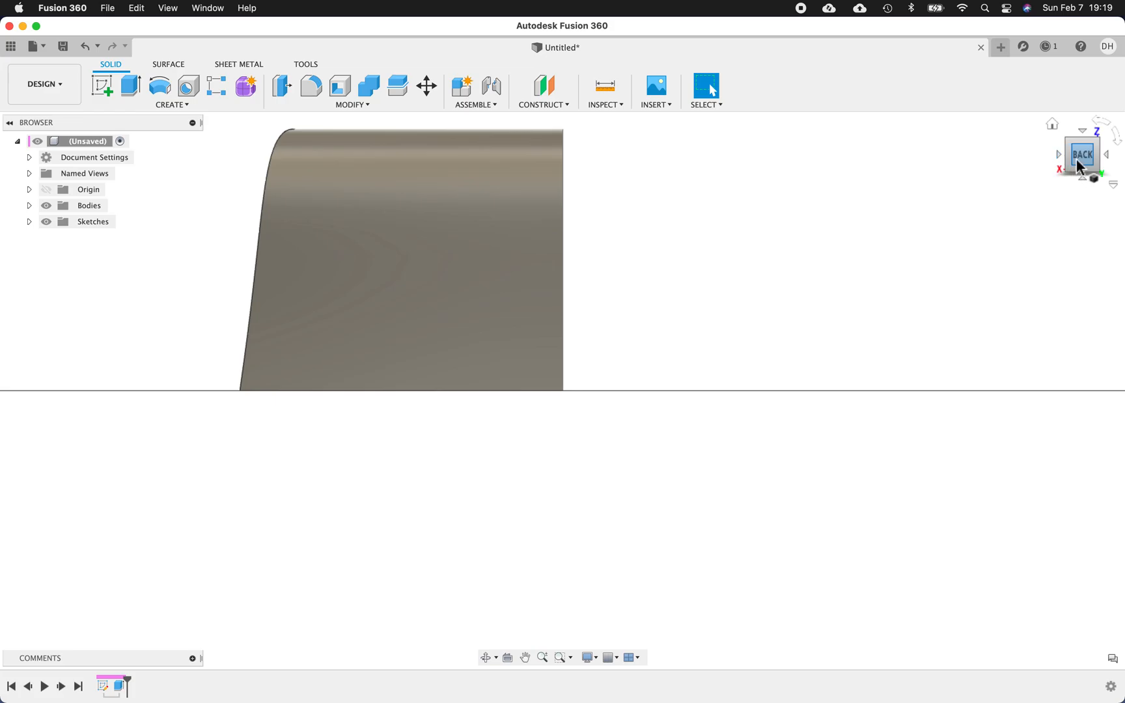
left_click(1052, 123)
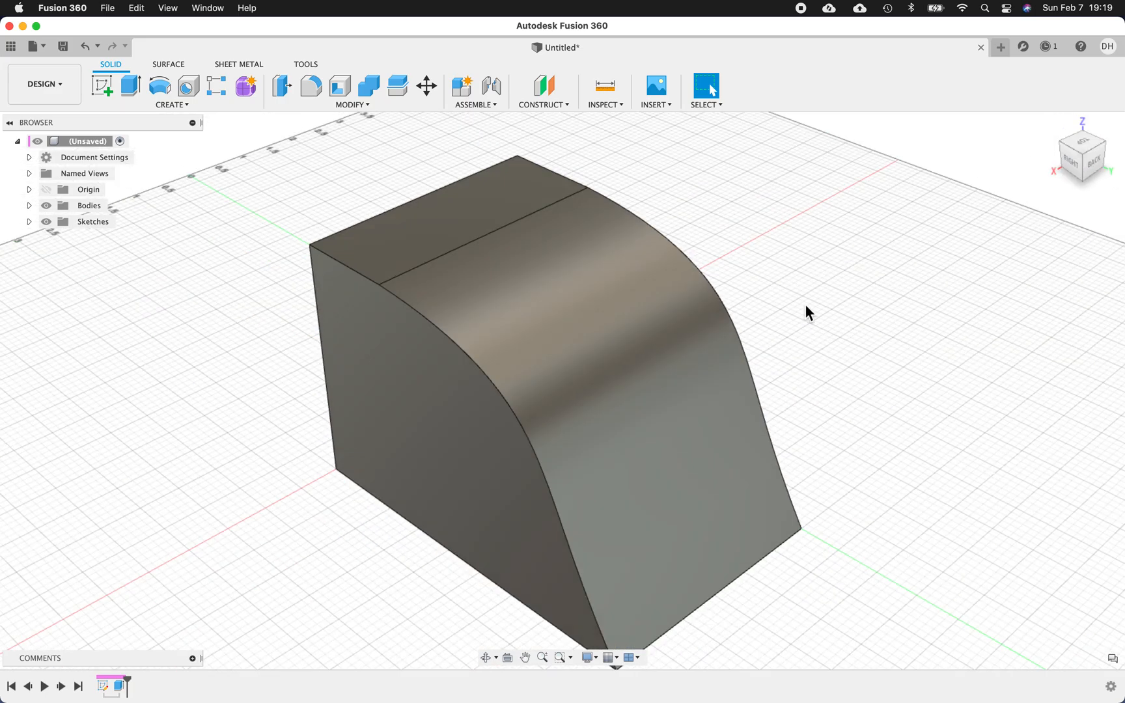
mouse_move(705, 480)
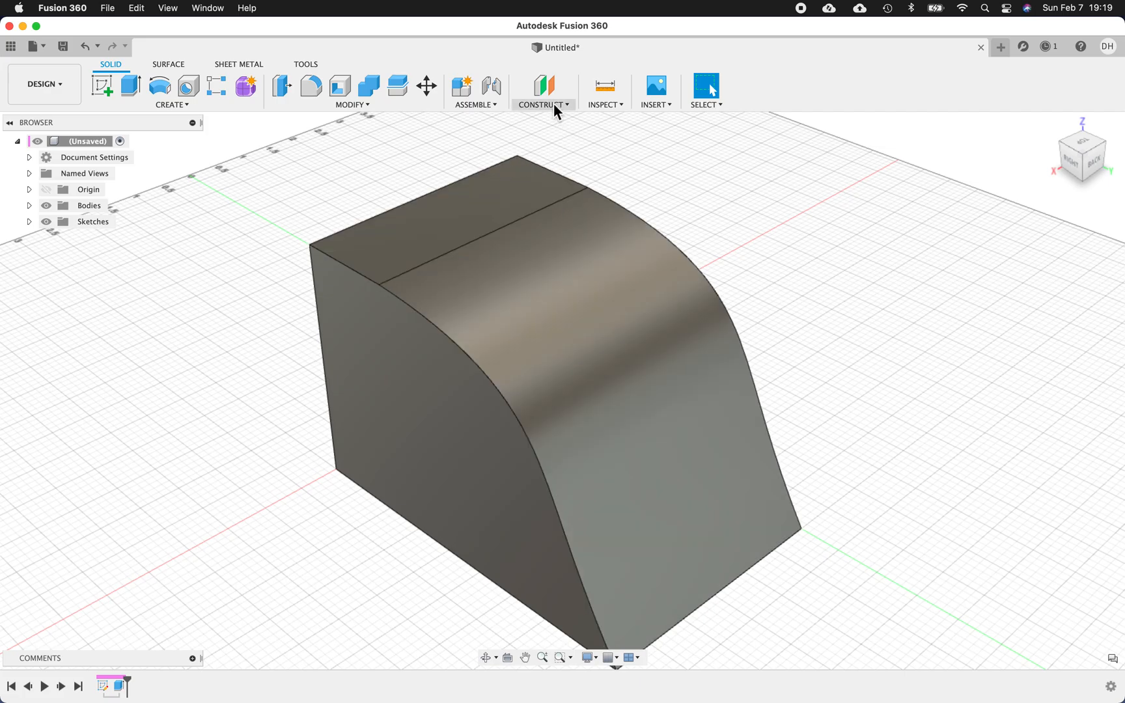
Step: Start the Offset Plane command from the Construct menu
left_click(542, 91)
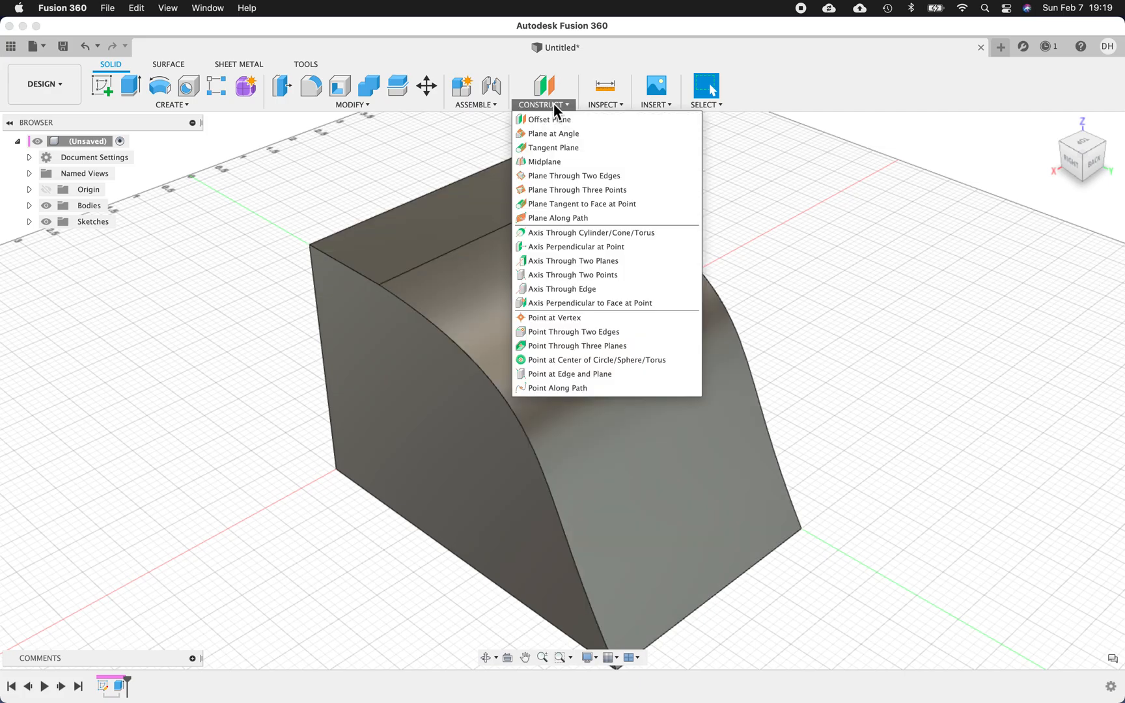
mouse_move(549, 119)
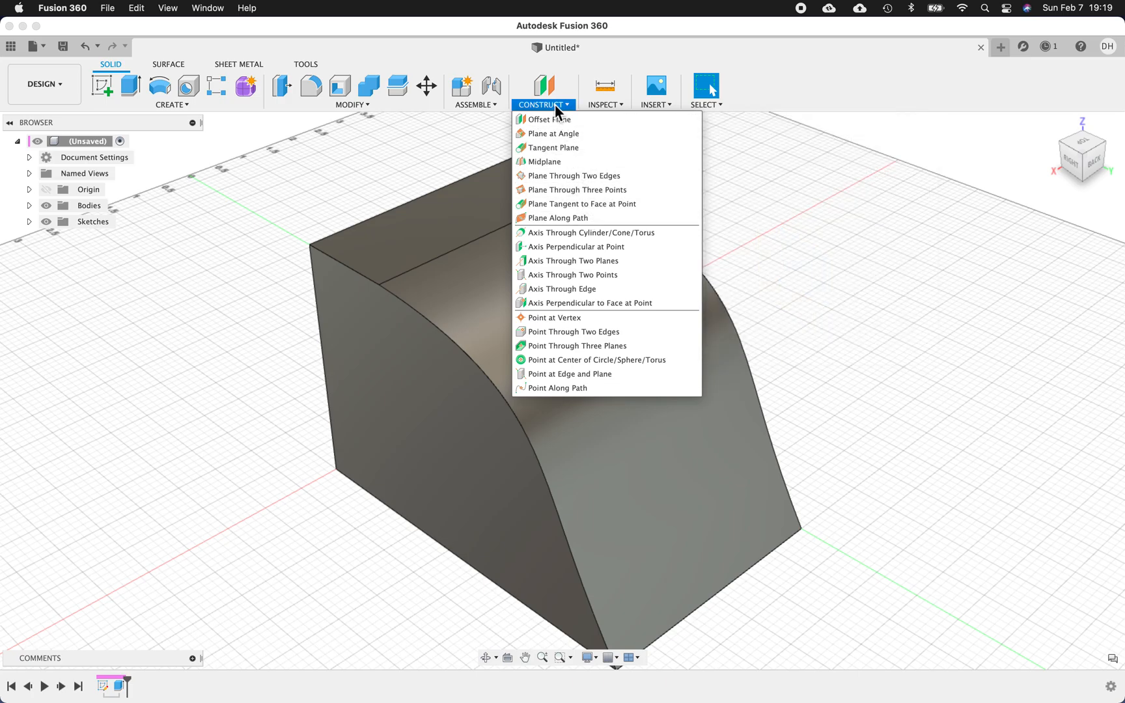
mouse_move(549, 119)
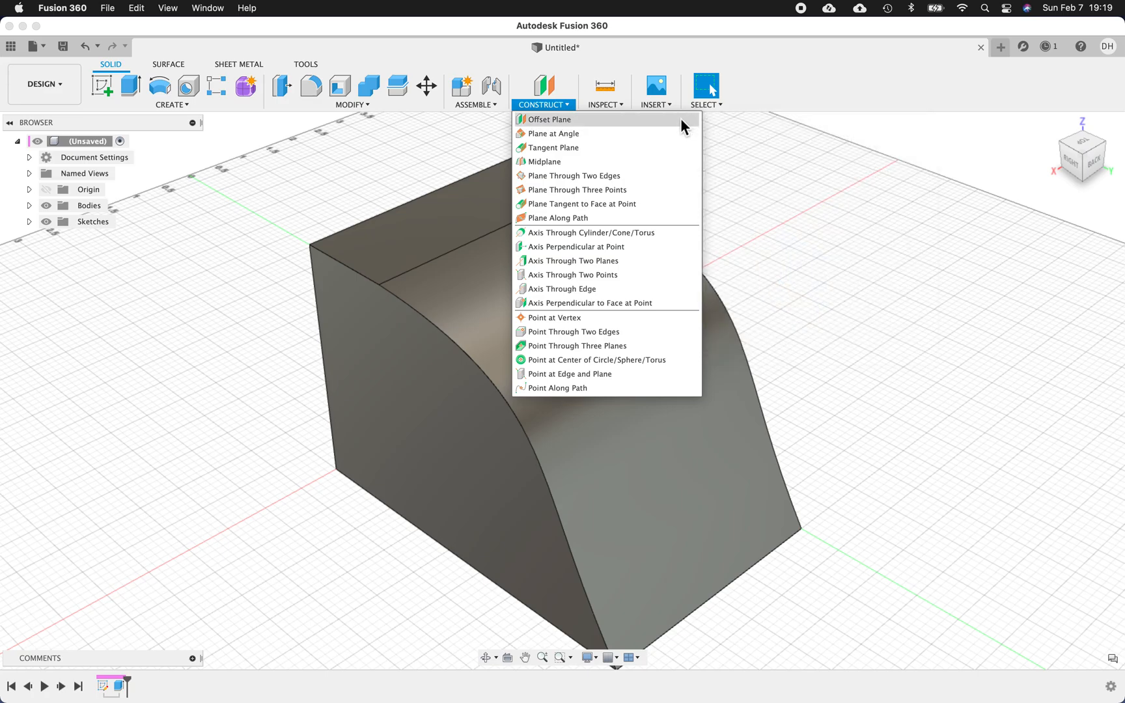
mouse_move(549, 119)
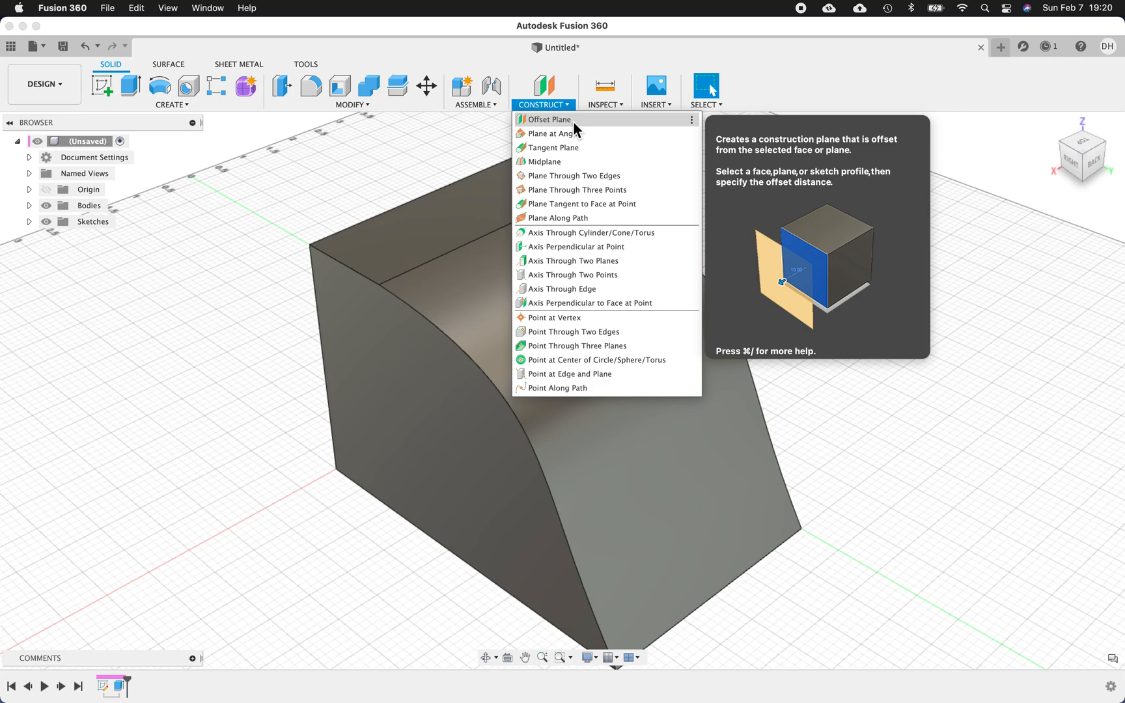
left_click(550, 119)
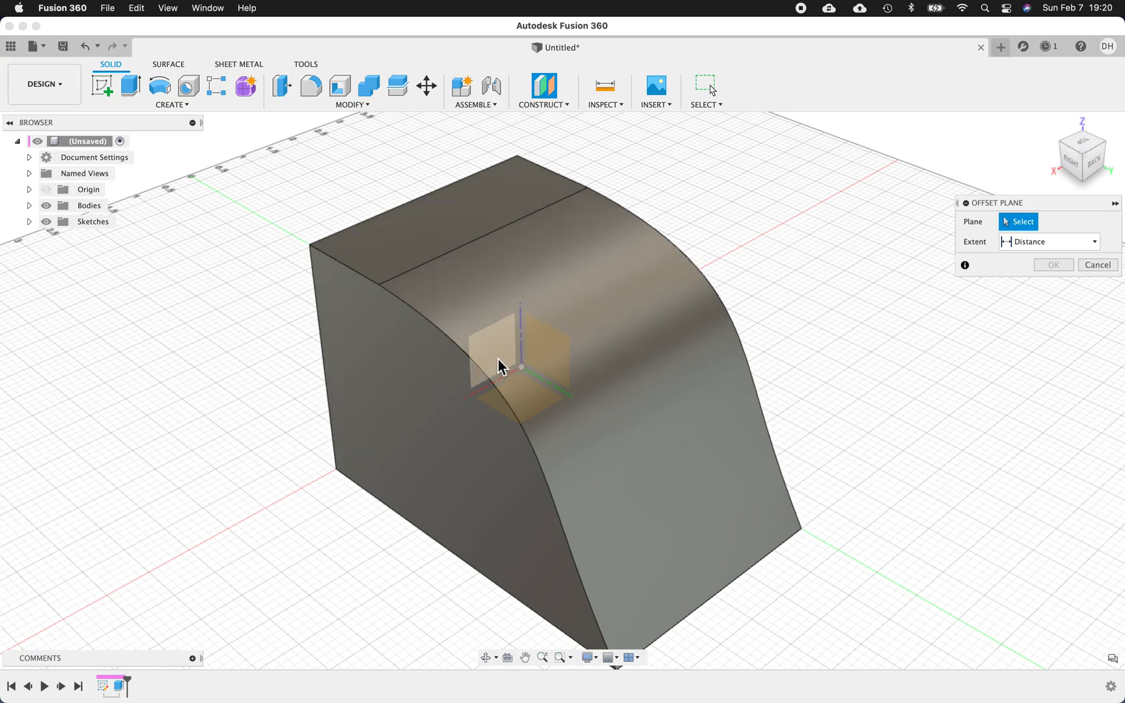
mouse_move(501, 371)
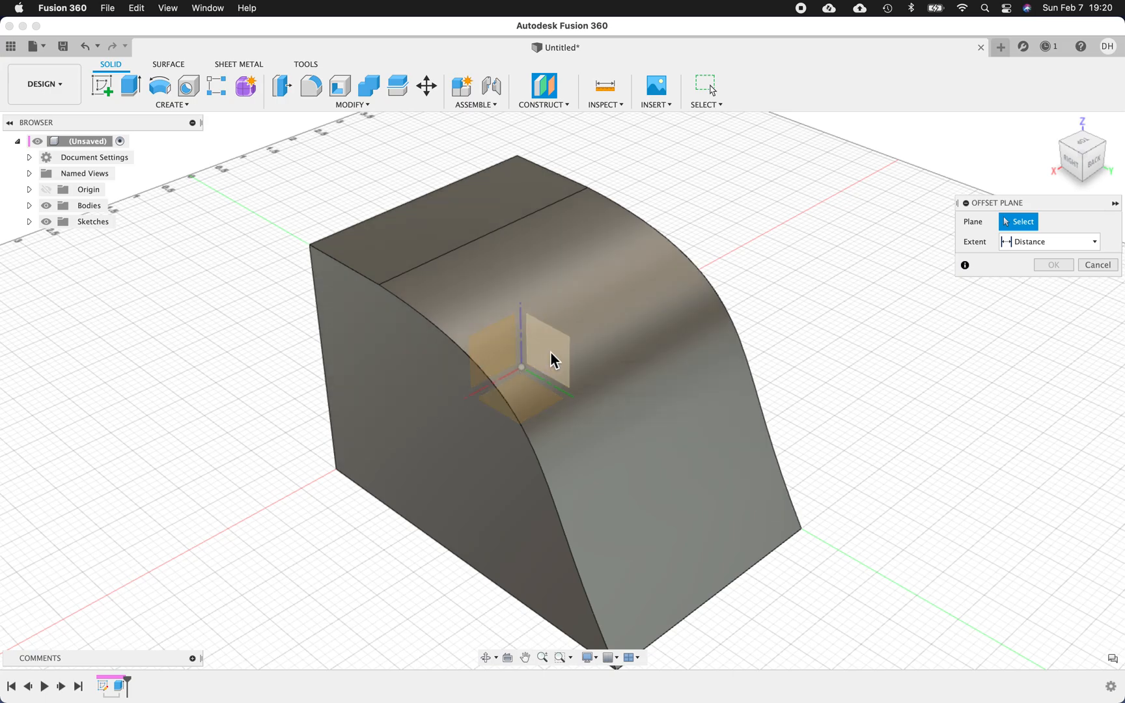
mouse_move(533, 368)
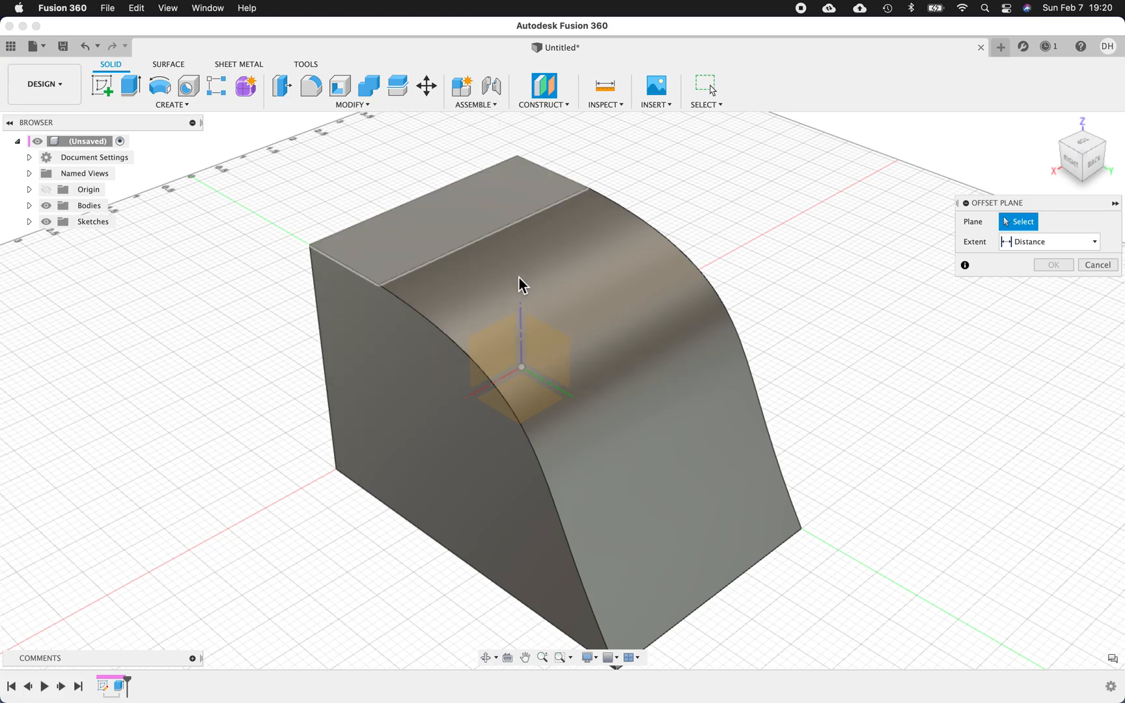
mouse_move(539, 357)
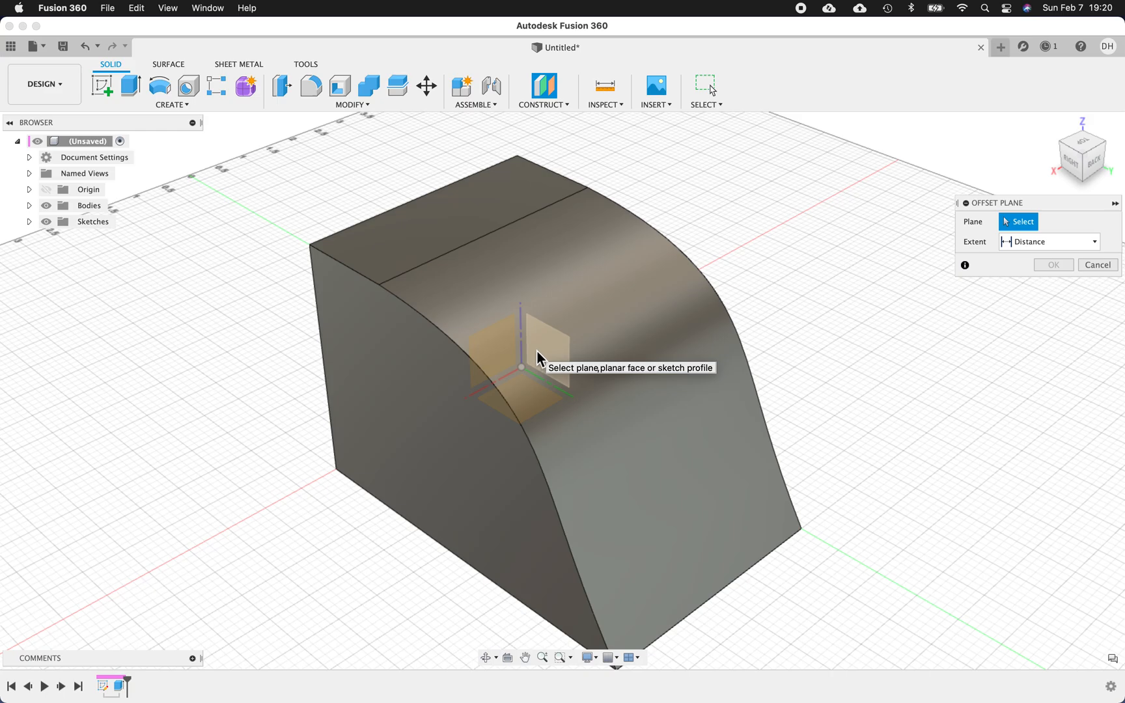
mouse_move(550, 355)
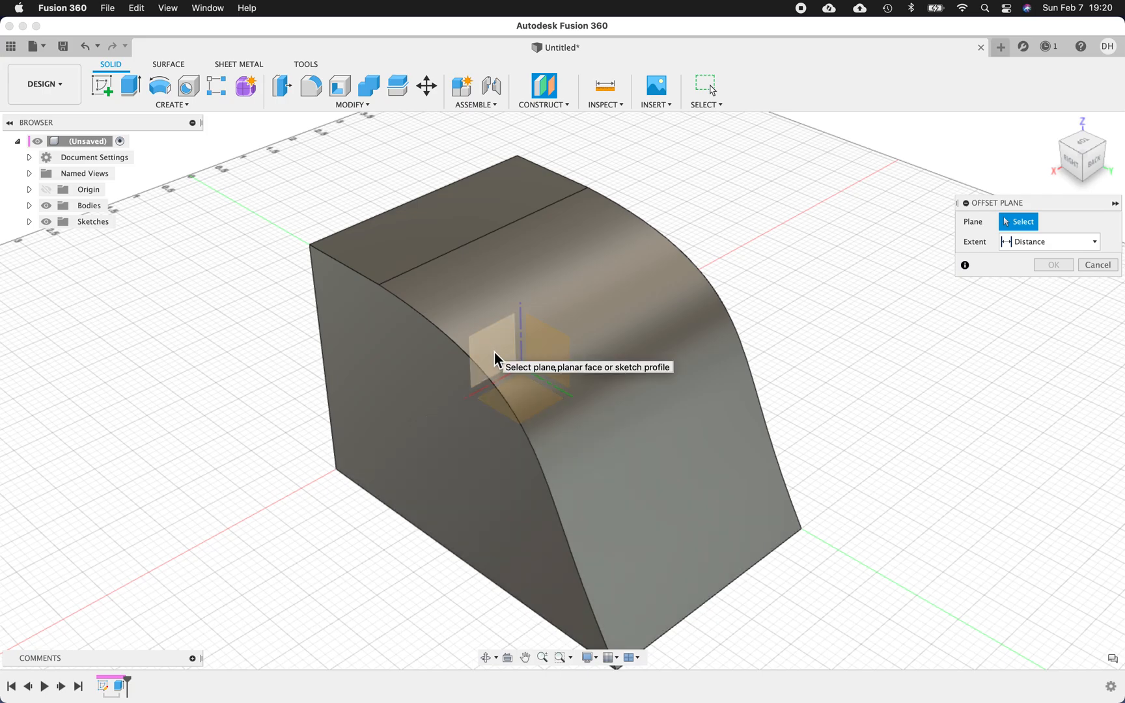
mouse_move(497, 356)
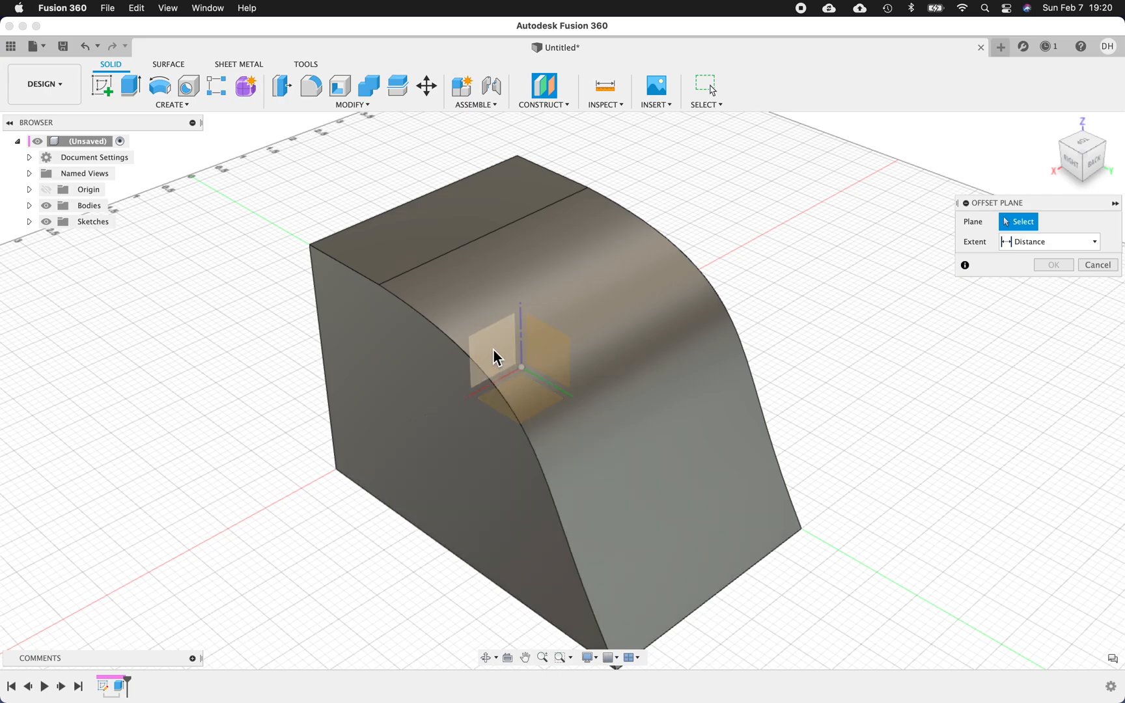
mouse_move(497, 357)
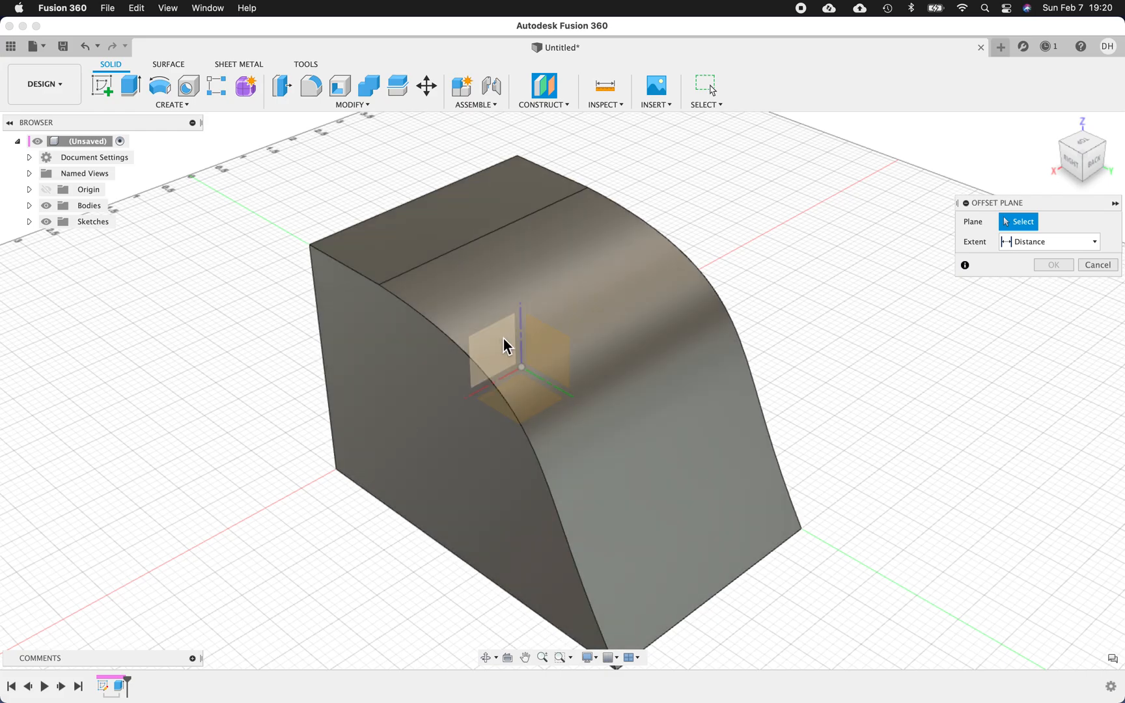
mouse_move(508, 352)
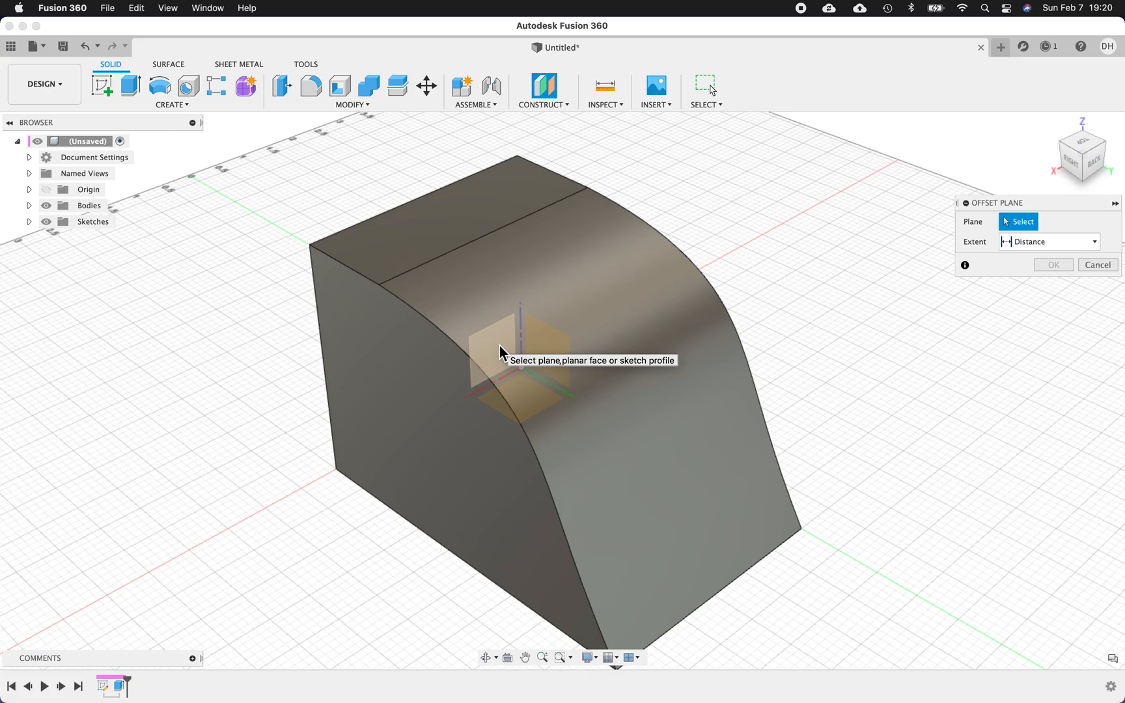
mouse_move(644, 322)
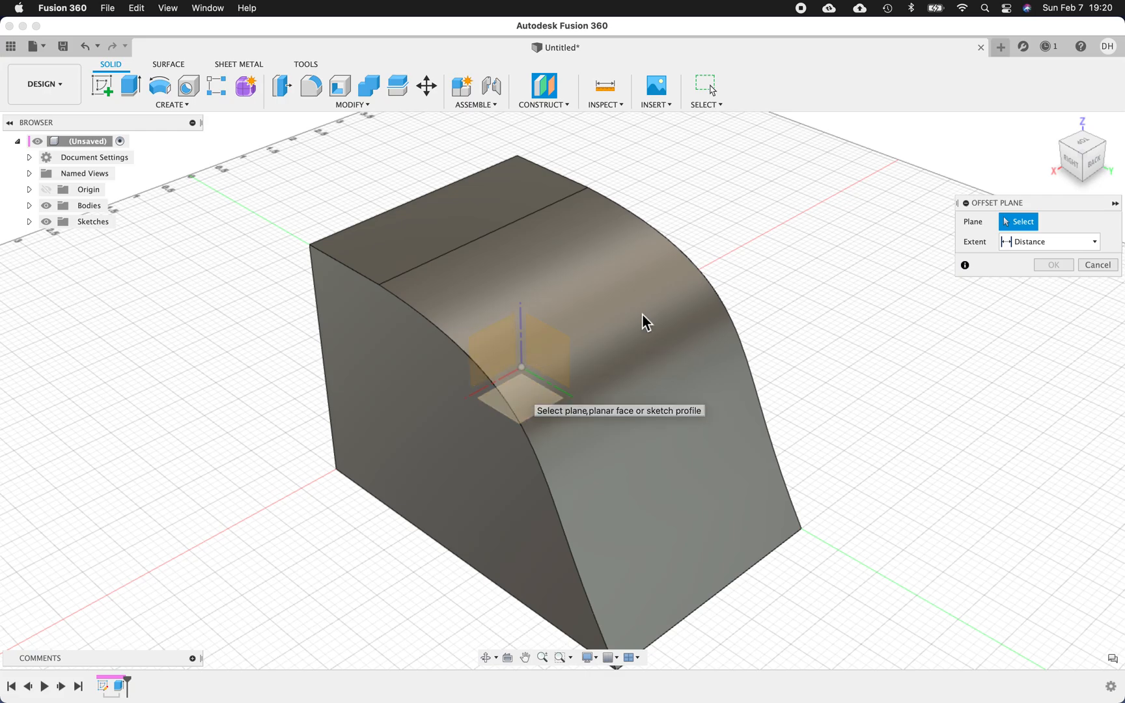
mouse_move(1088, 151)
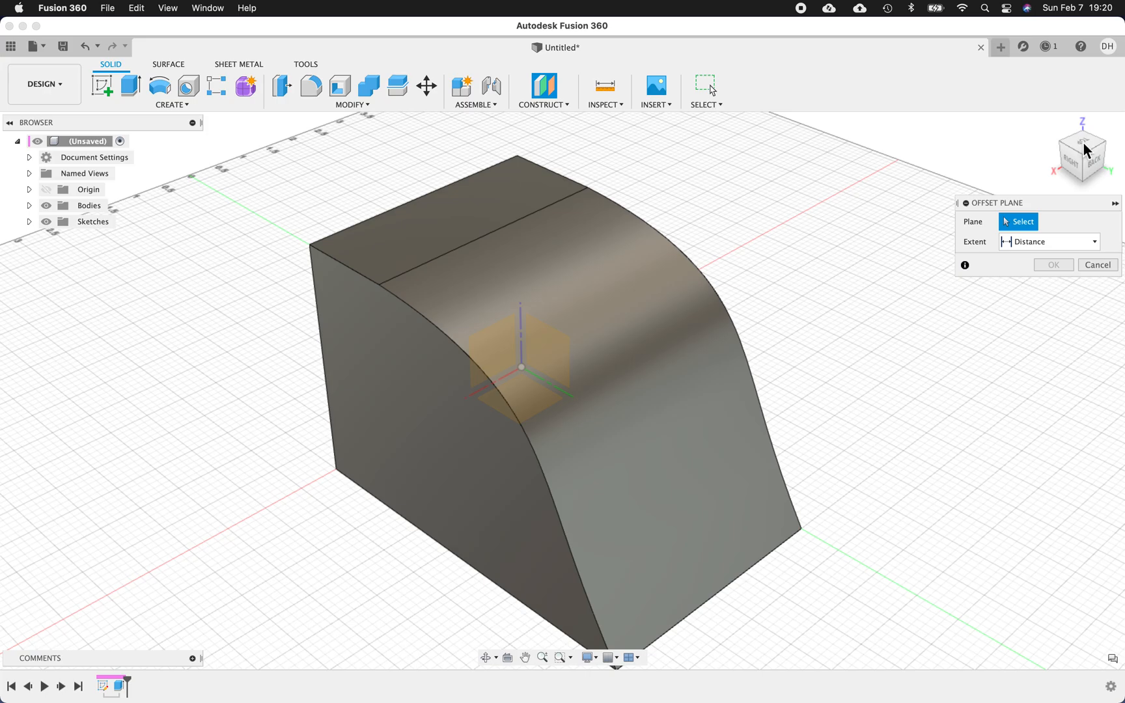
mouse_move(1085, 150)
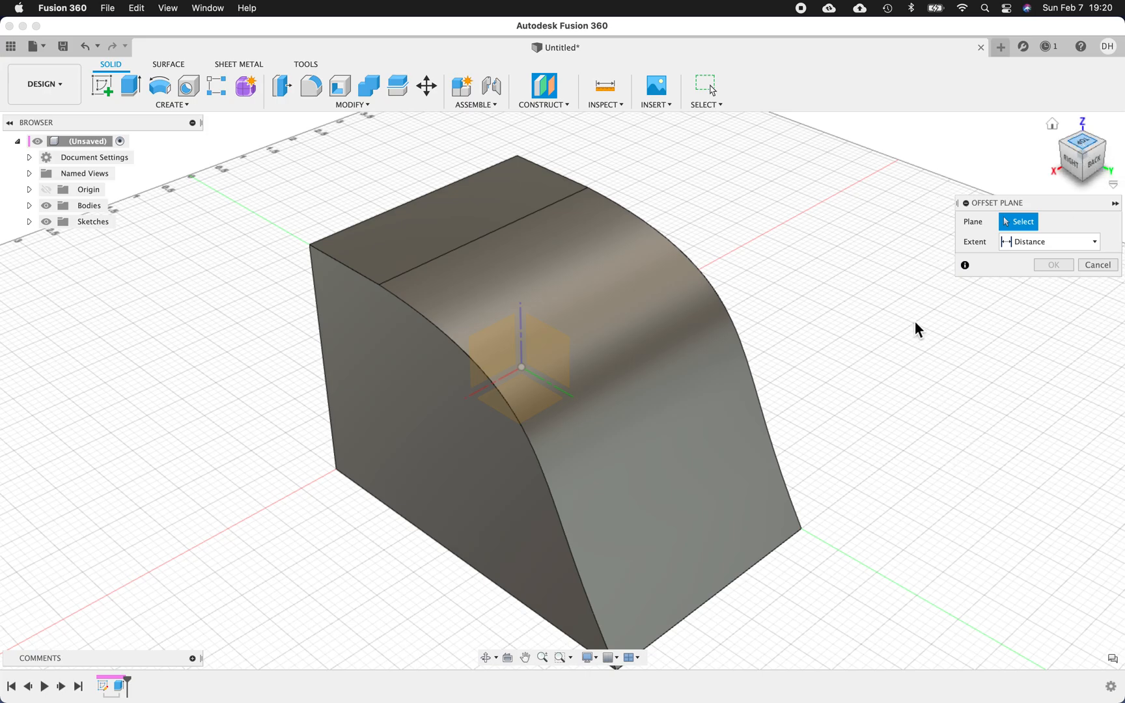
mouse_move(1062, 535)
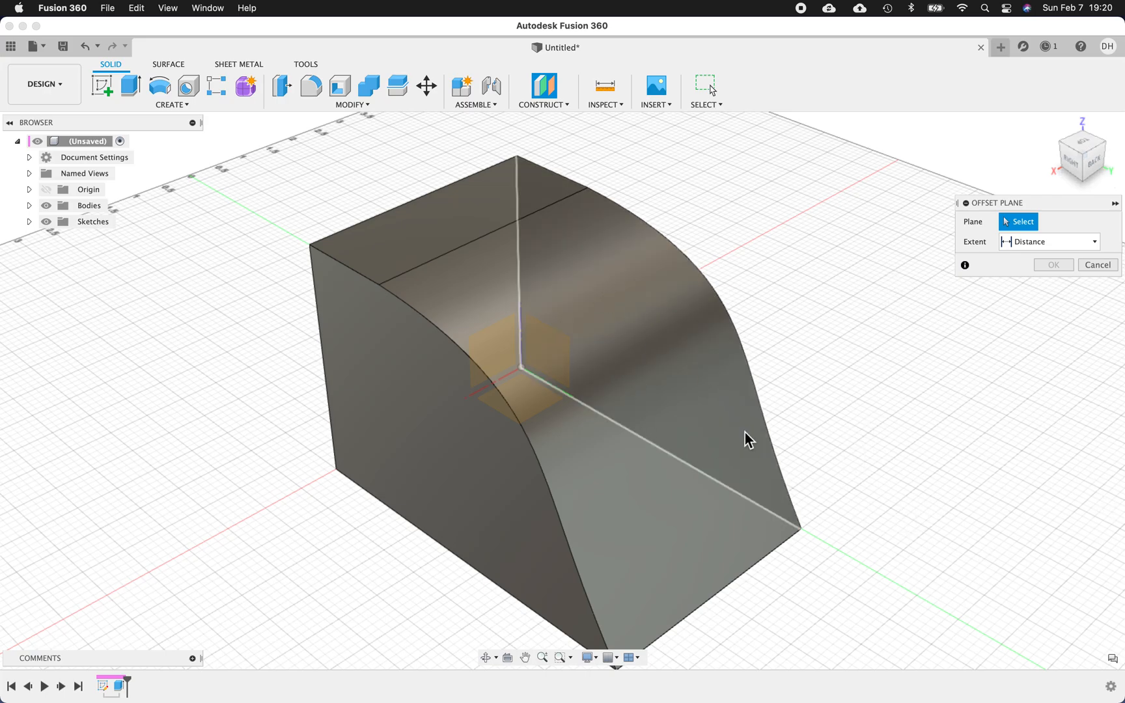
mouse_move(745, 392)
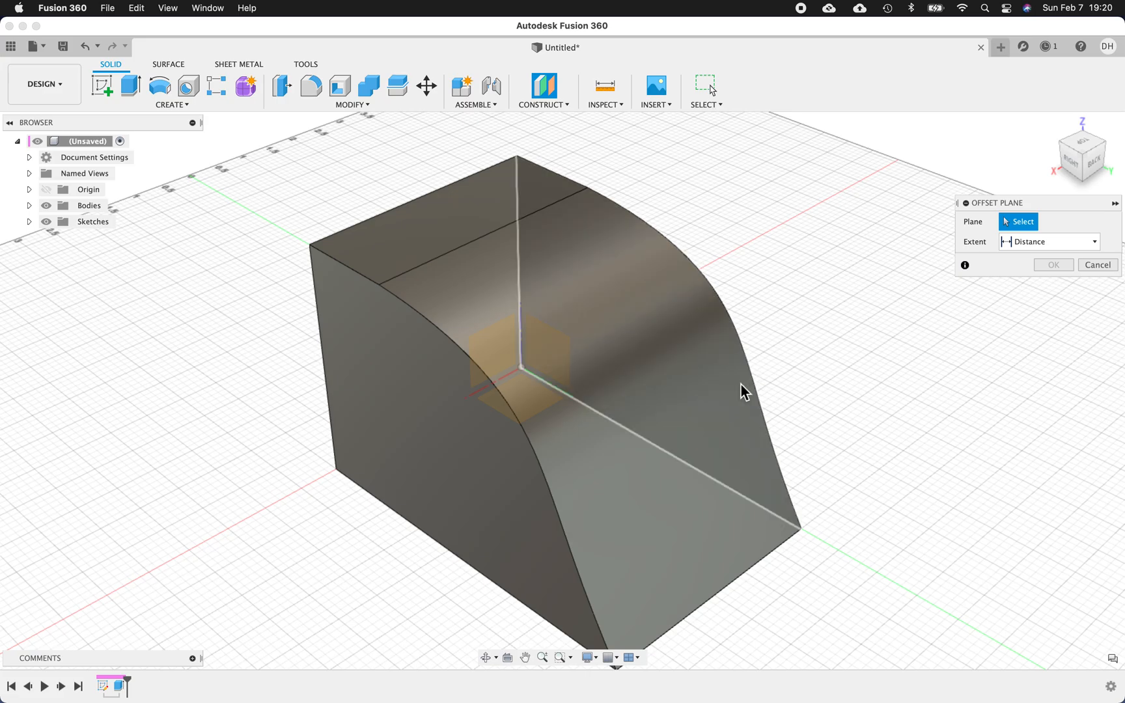
mouse_move(502, 360)
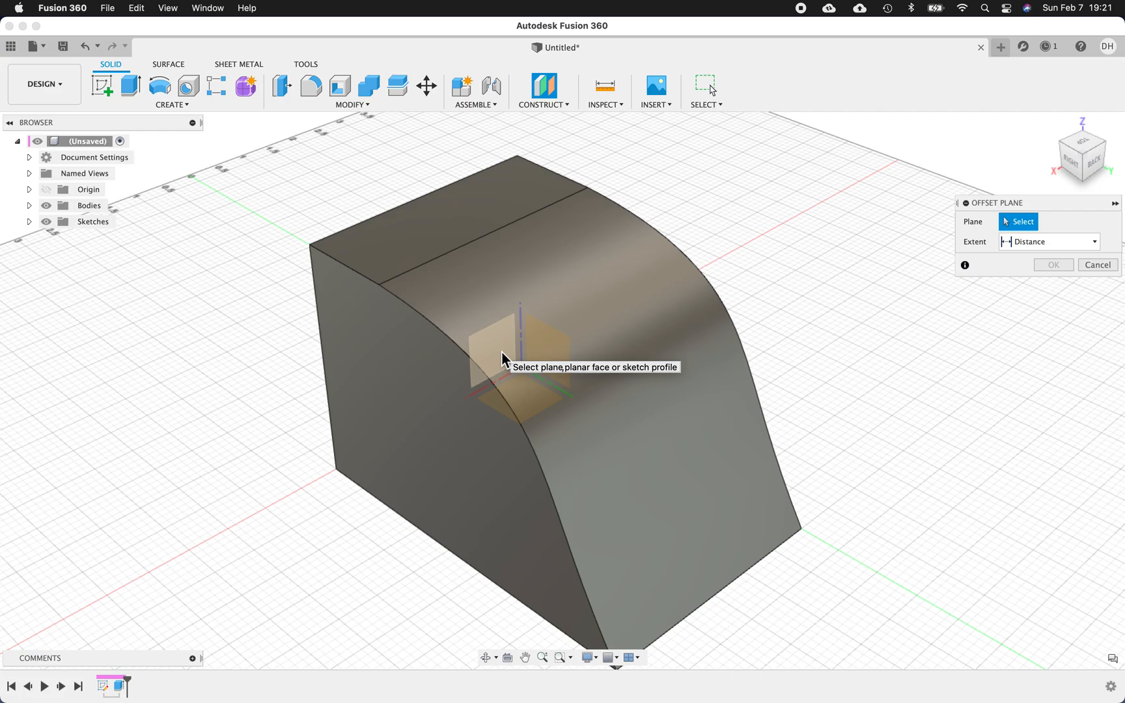
Step: Offset a plane 5.30 in from the XZ plane
left_click(513, 351)
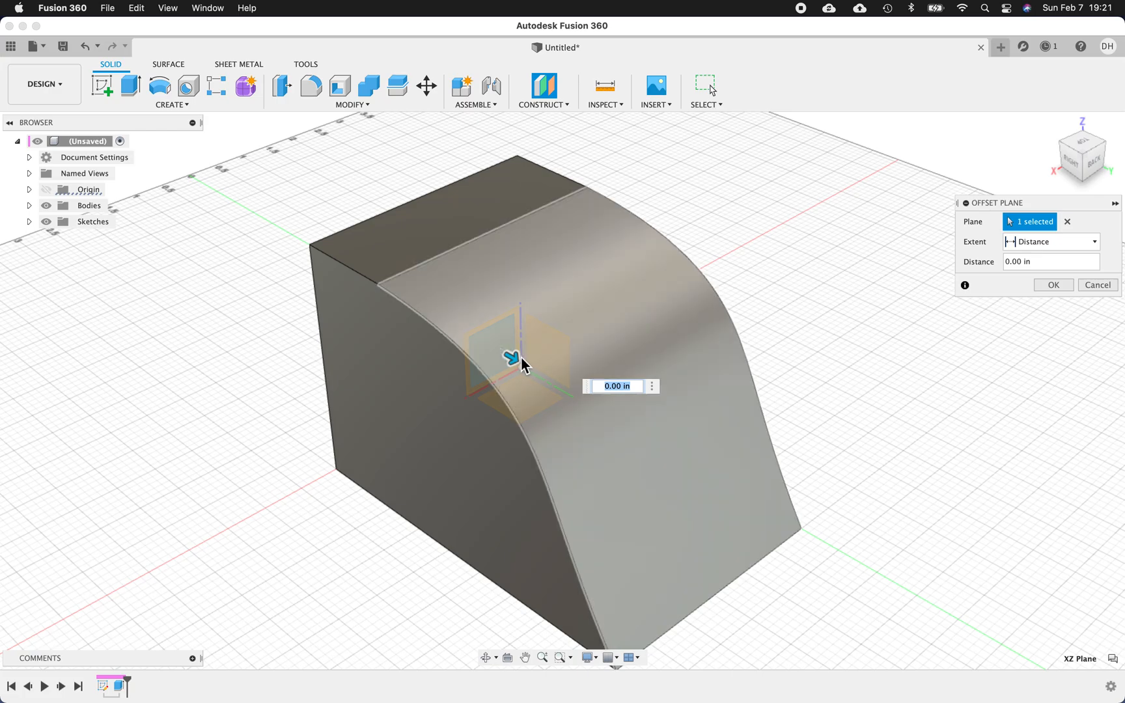
left_click_drag(518, 357, 725, 452)
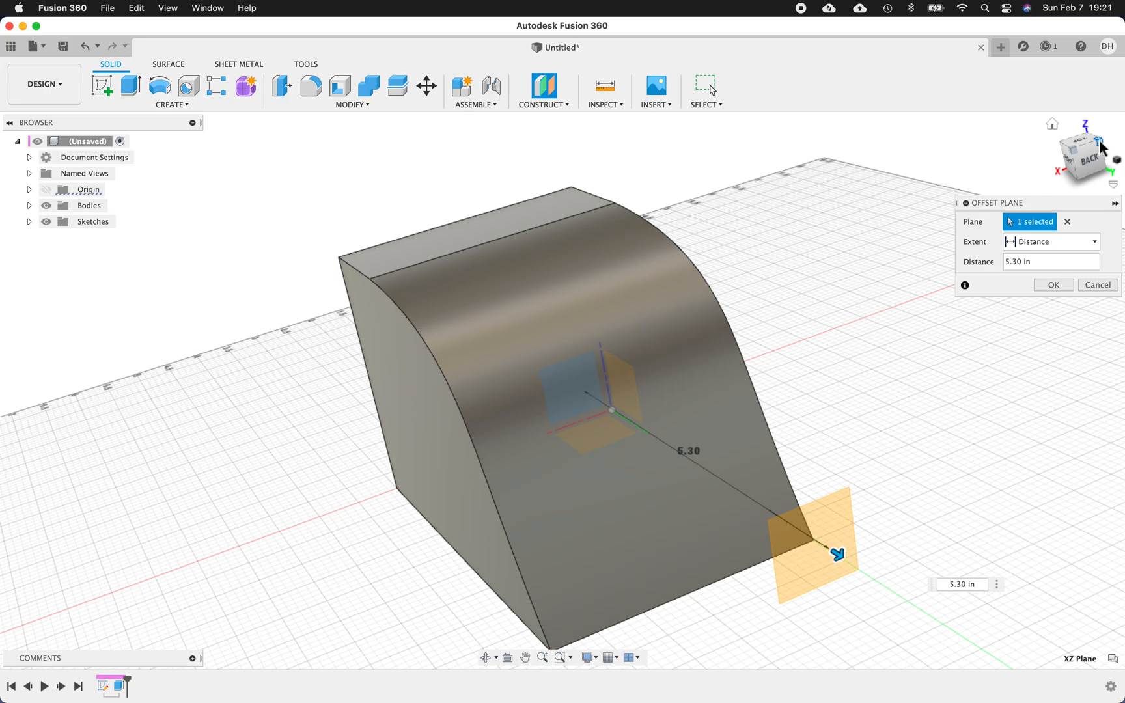
mouse_move(848, 348)
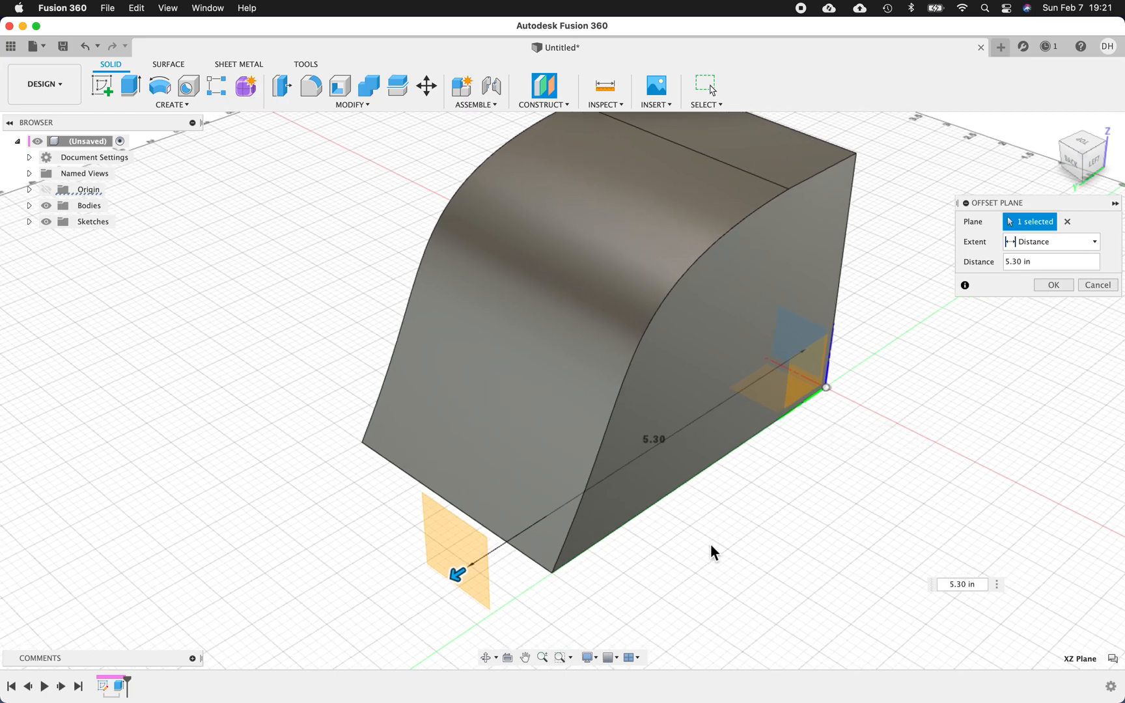
mouse_move(1019, 315)
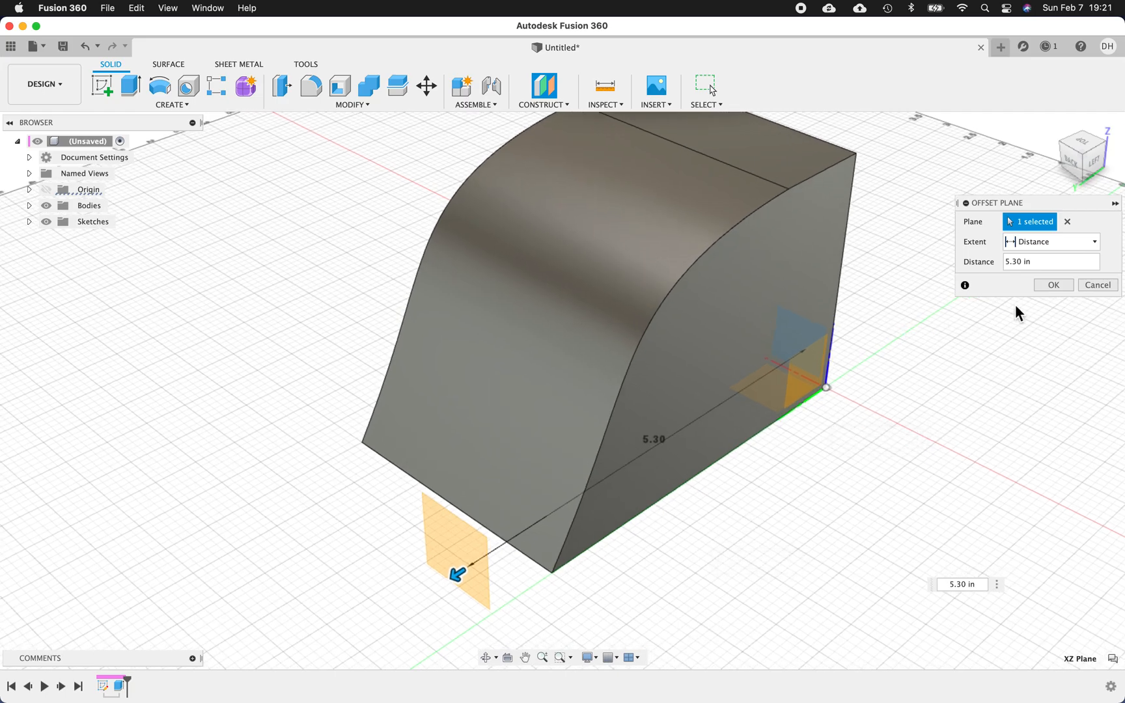
mouse_move(442, 554)
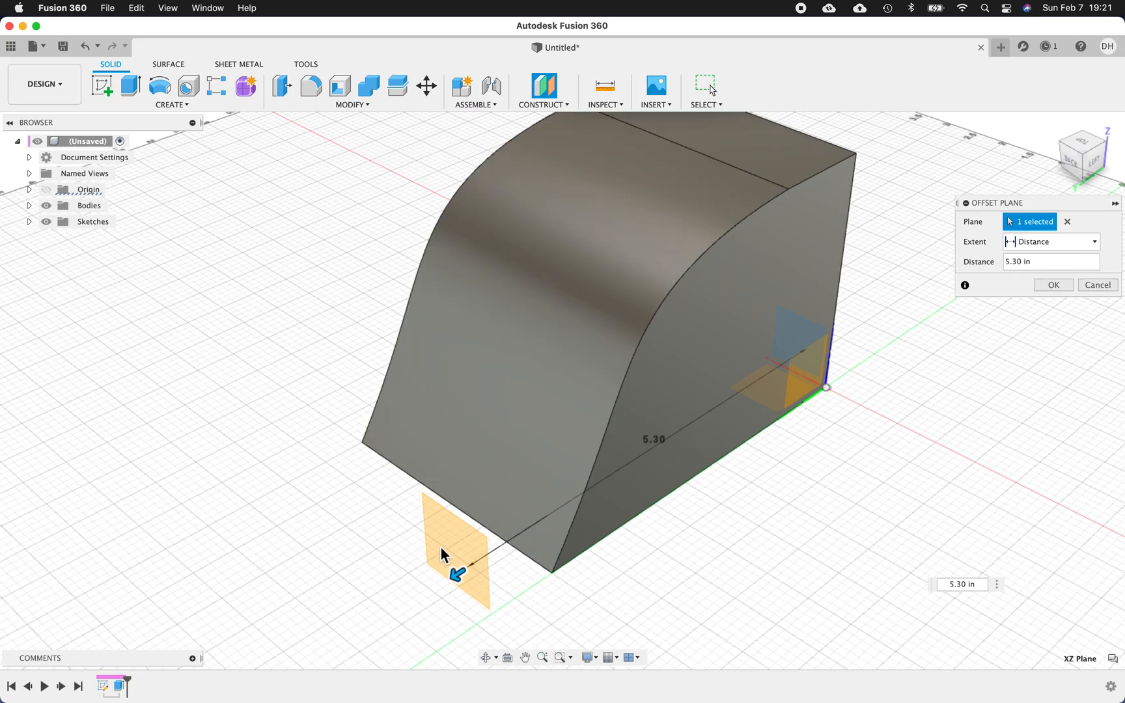
mouse_move(1028, 272)
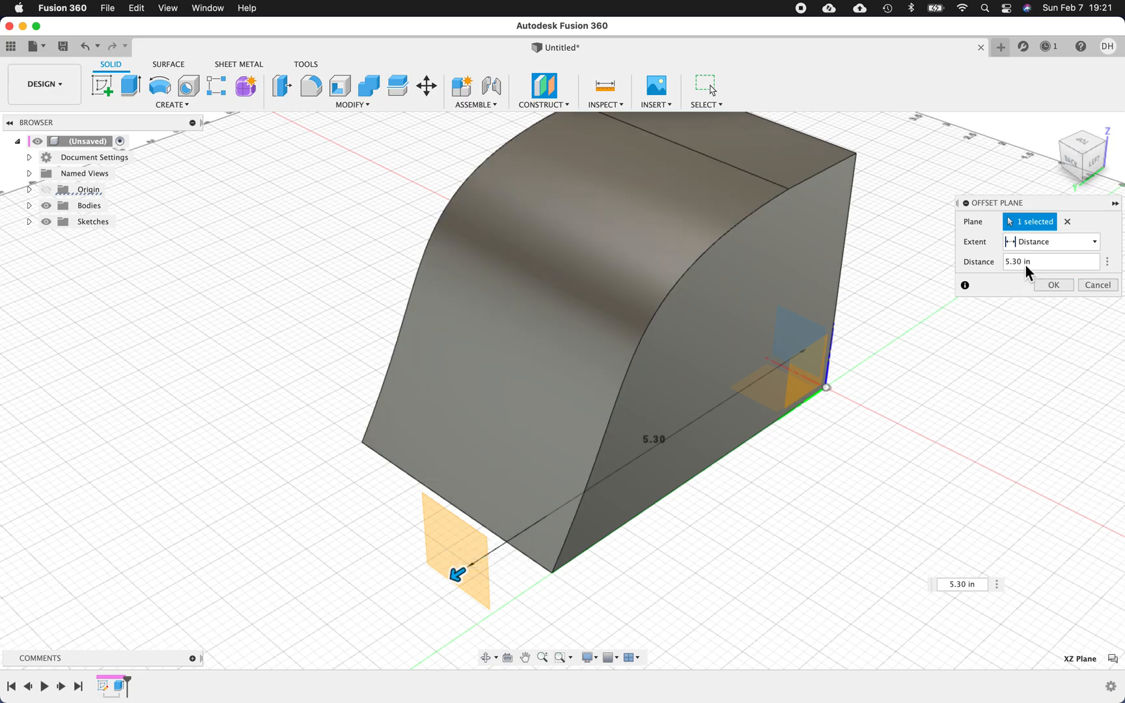
mouse_move(1021, 276)
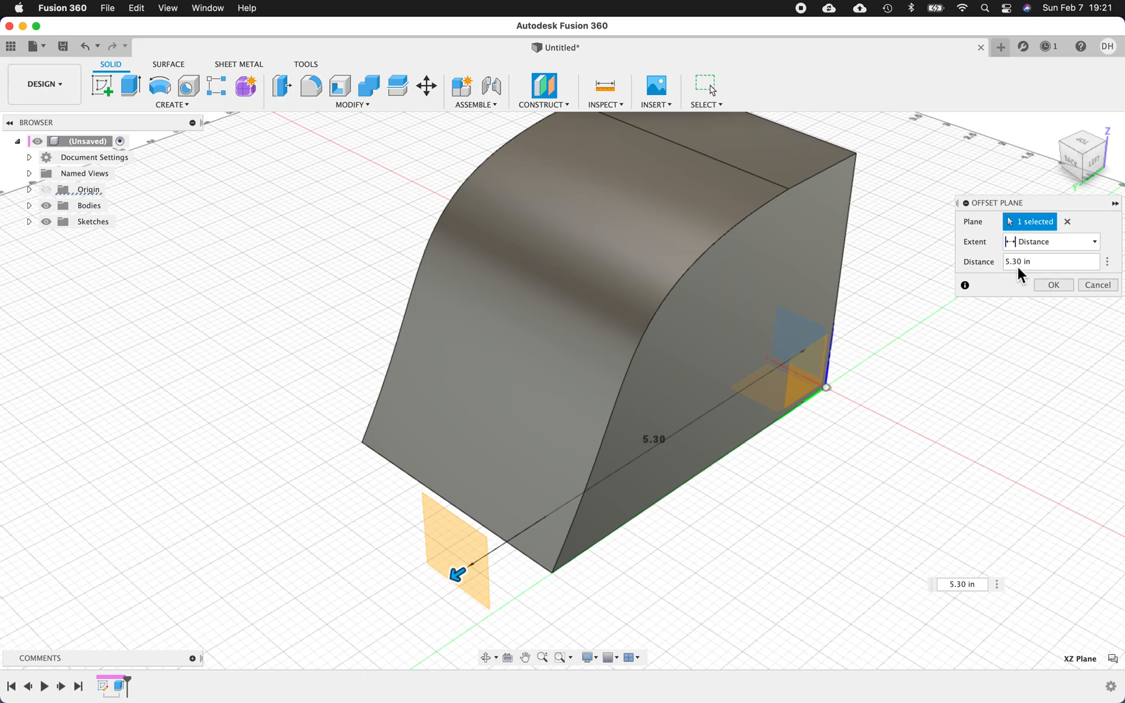
left_click(1052, 284)
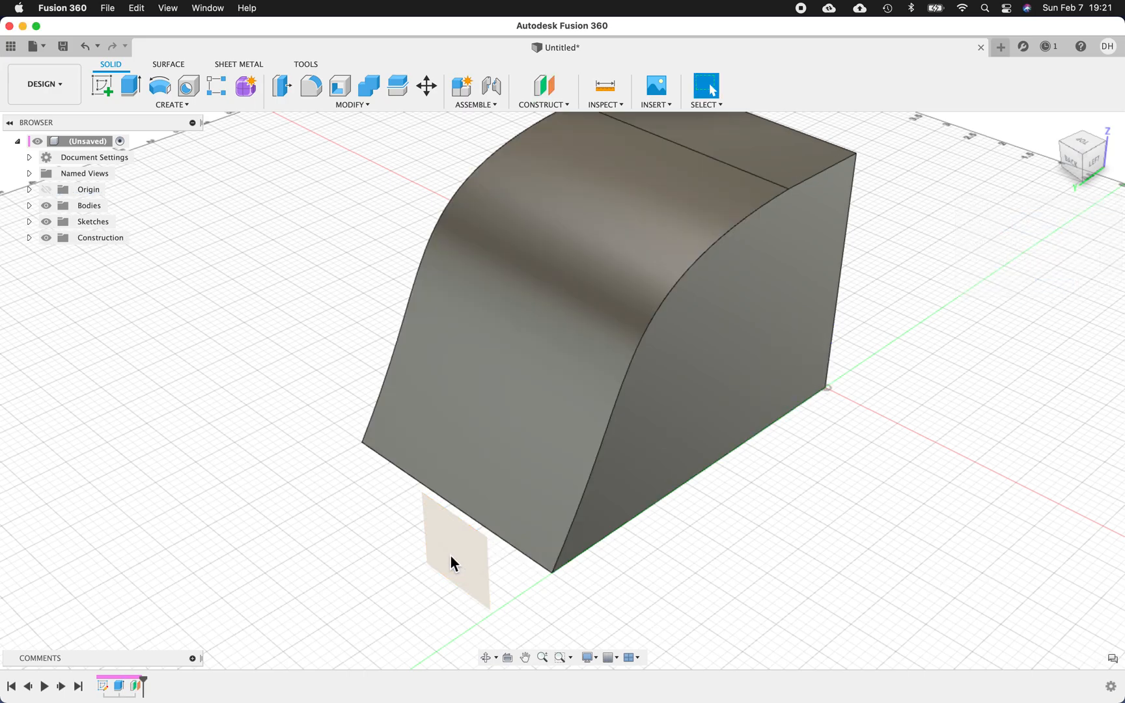
left_click(455, 546)
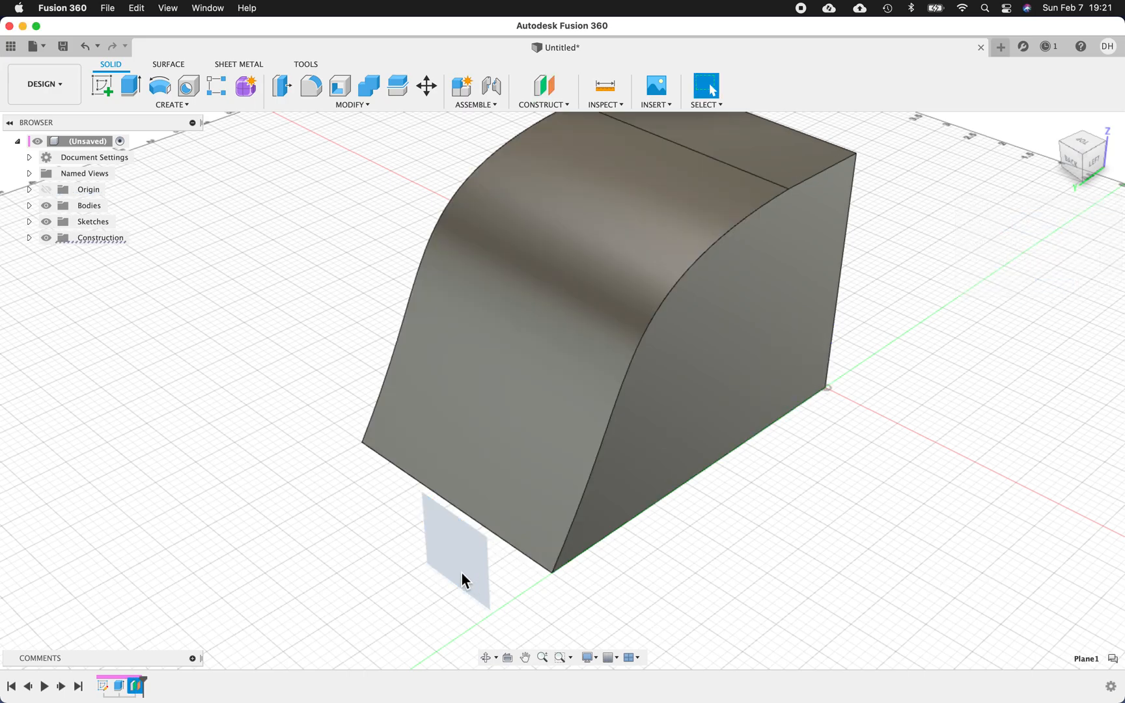
left_click(455, 534)
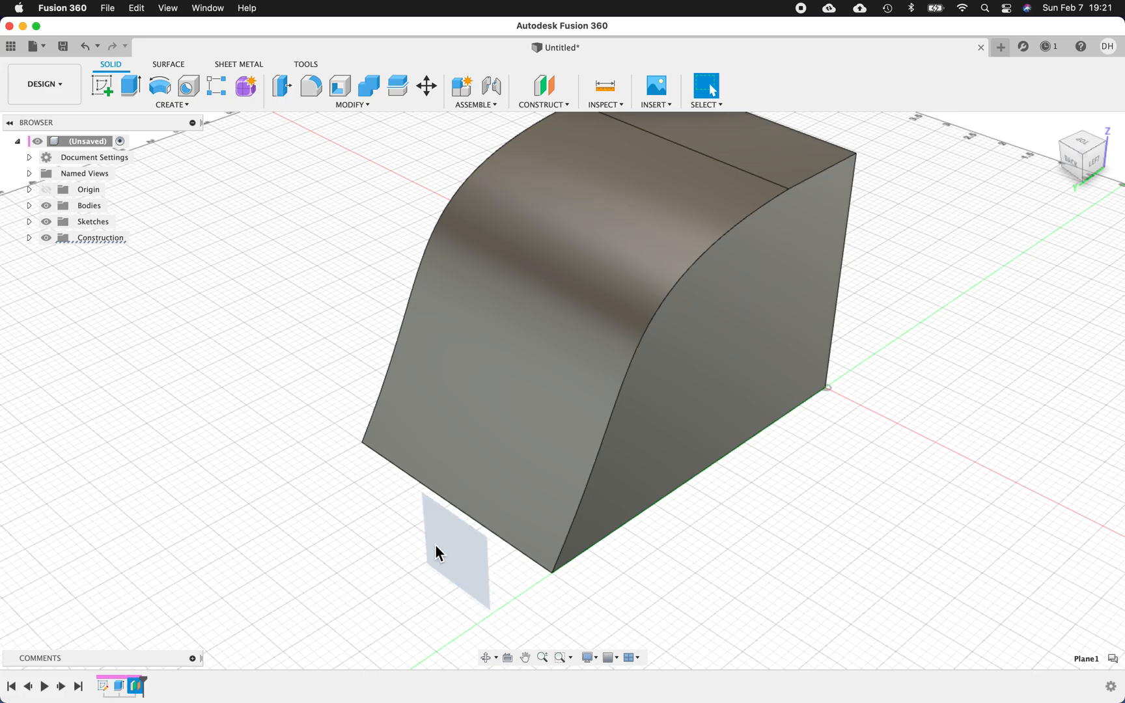
left_click(456, 556)
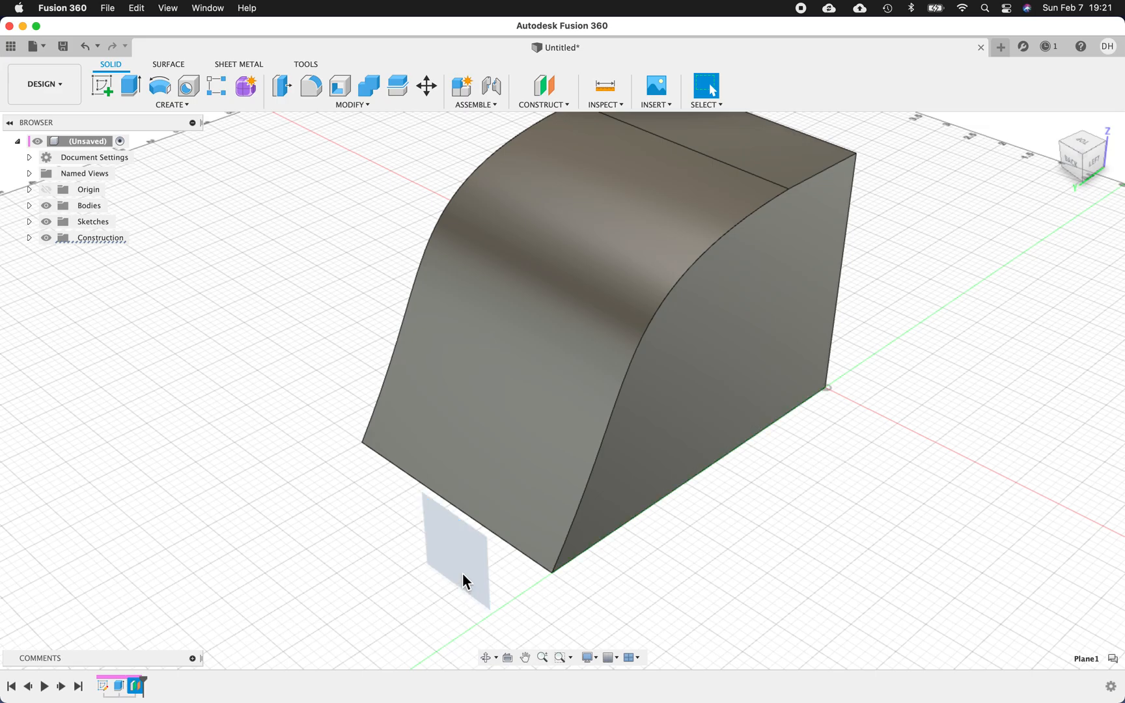
left_click(457, 538)
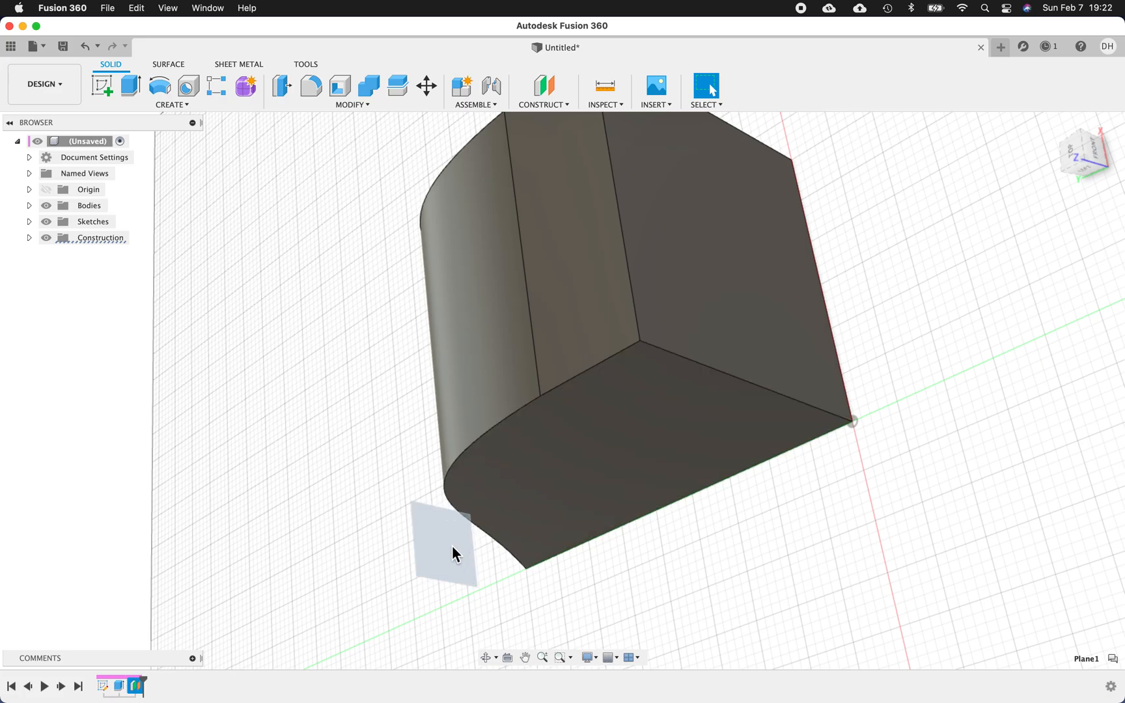
left_click(443, 541)
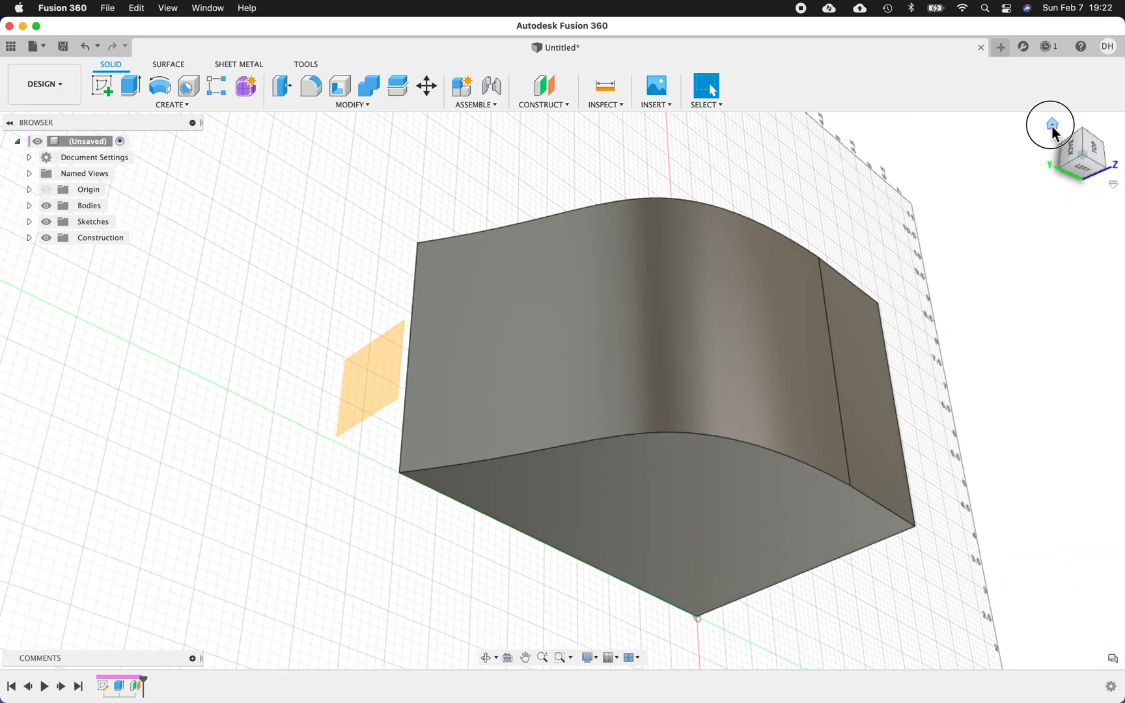
left_click(1050, 122)
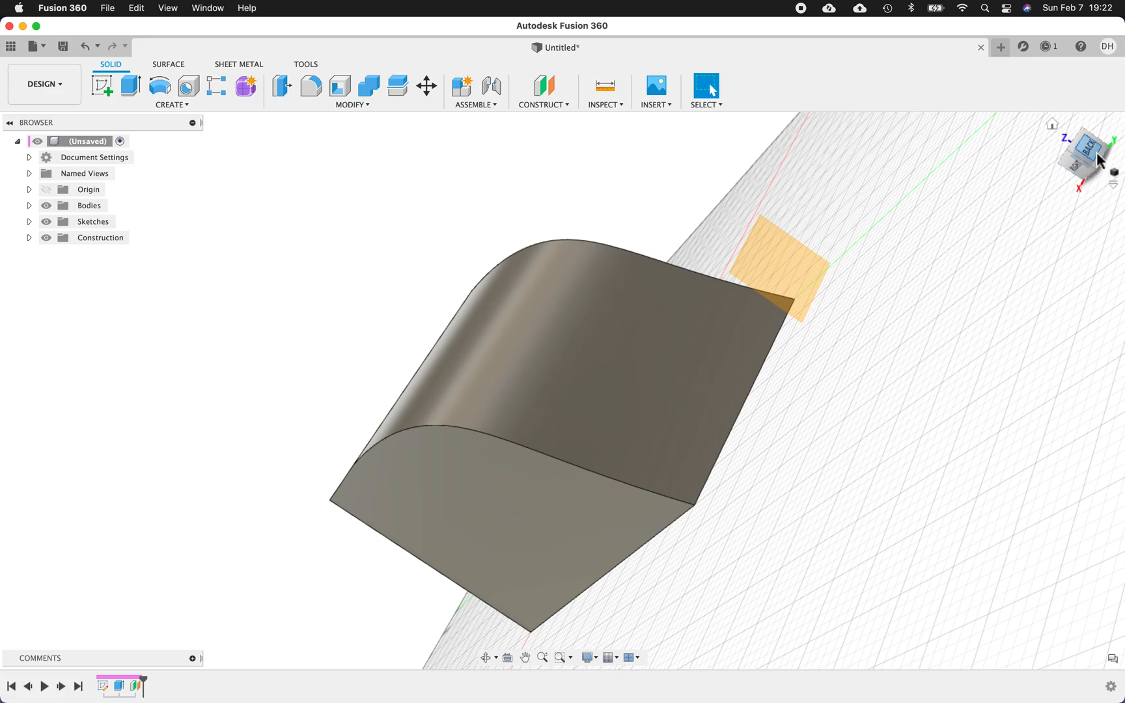
left_click(1088, 153)
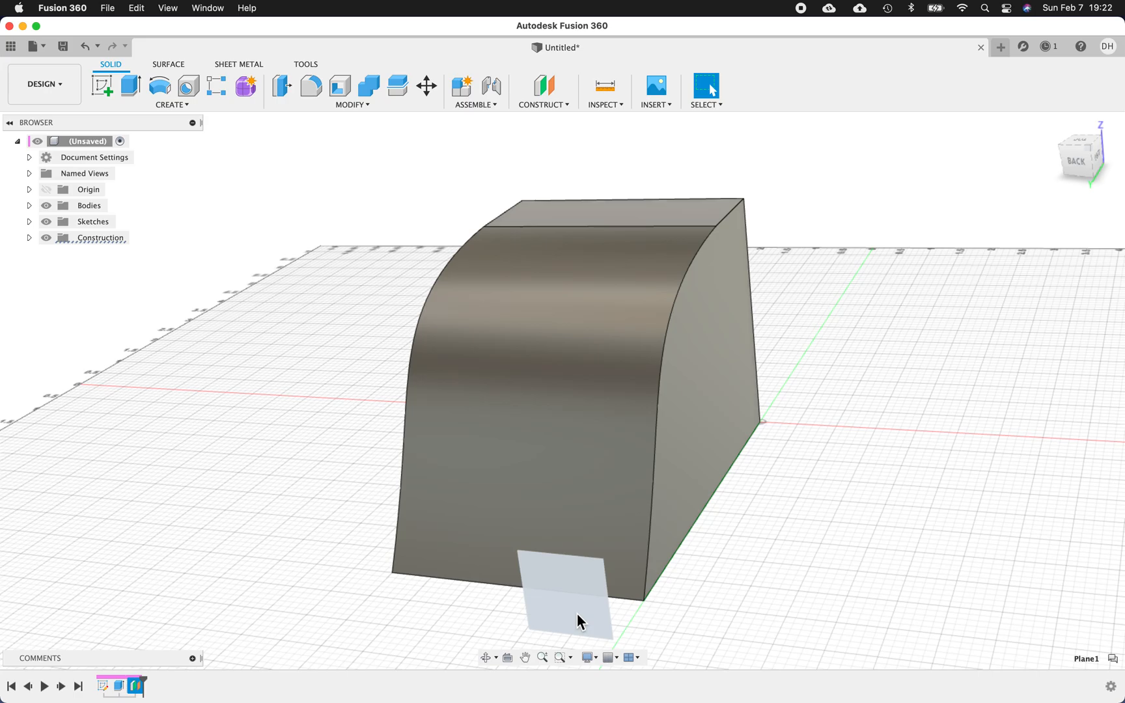
left_click(581, 595)
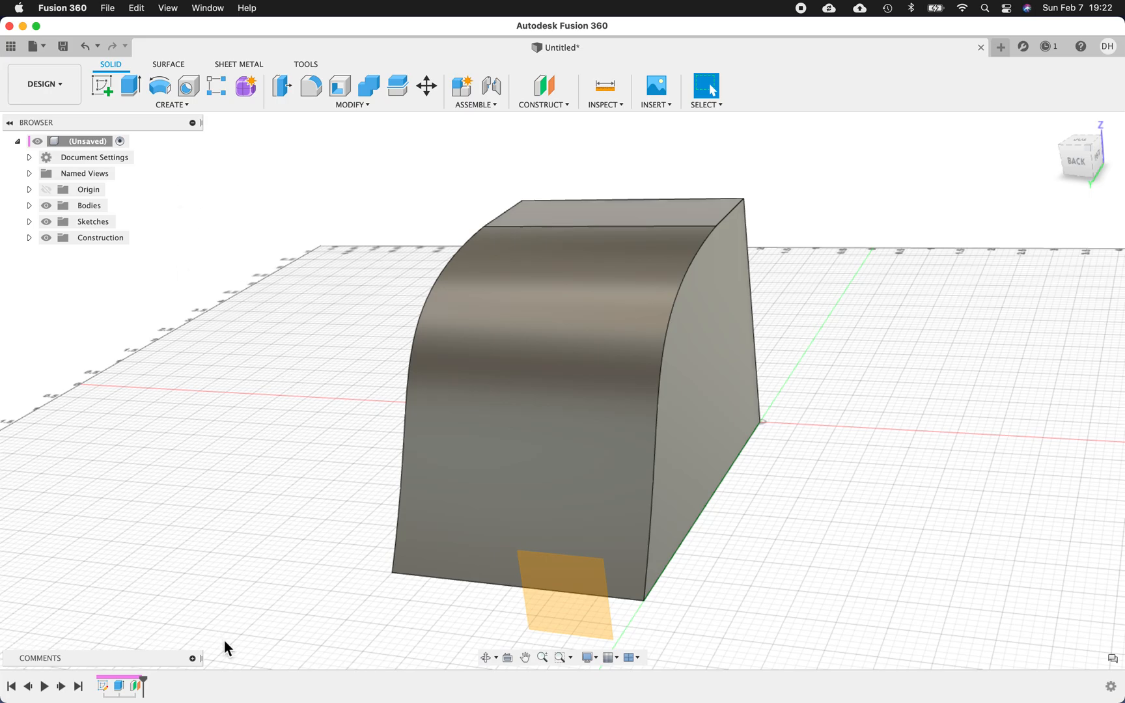
Step: Start a new sketch and pick the solid's flat 9.00 sq in end face
left_click(103, 86)
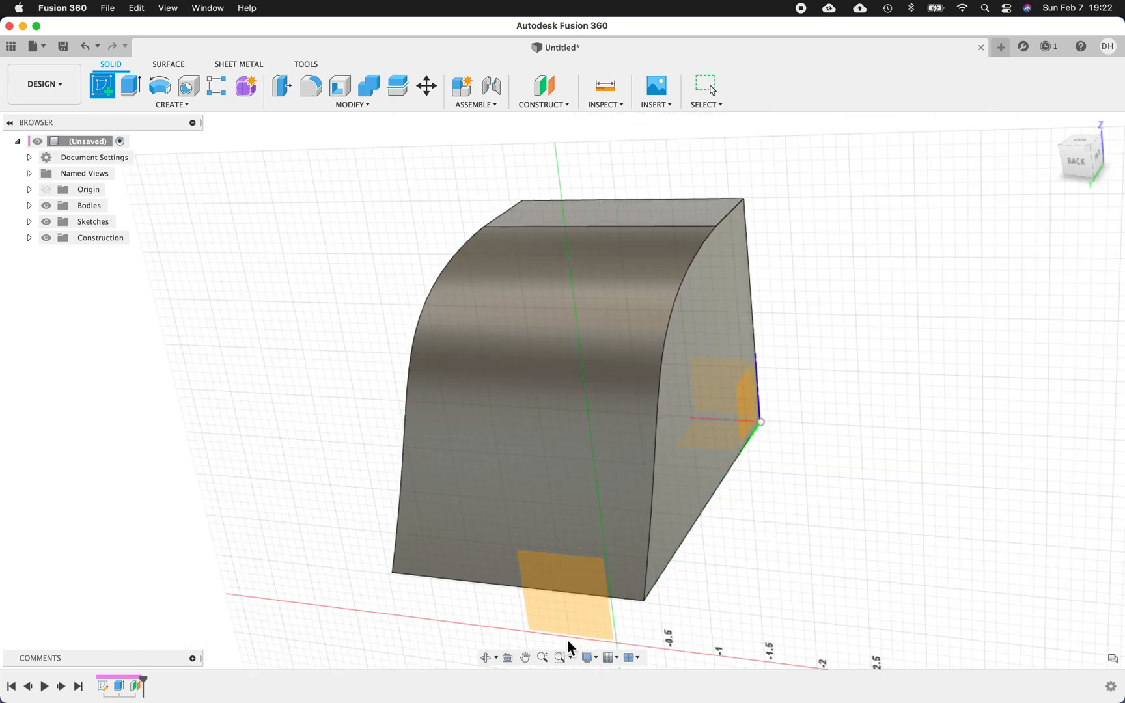
mouse_move(563, 621)
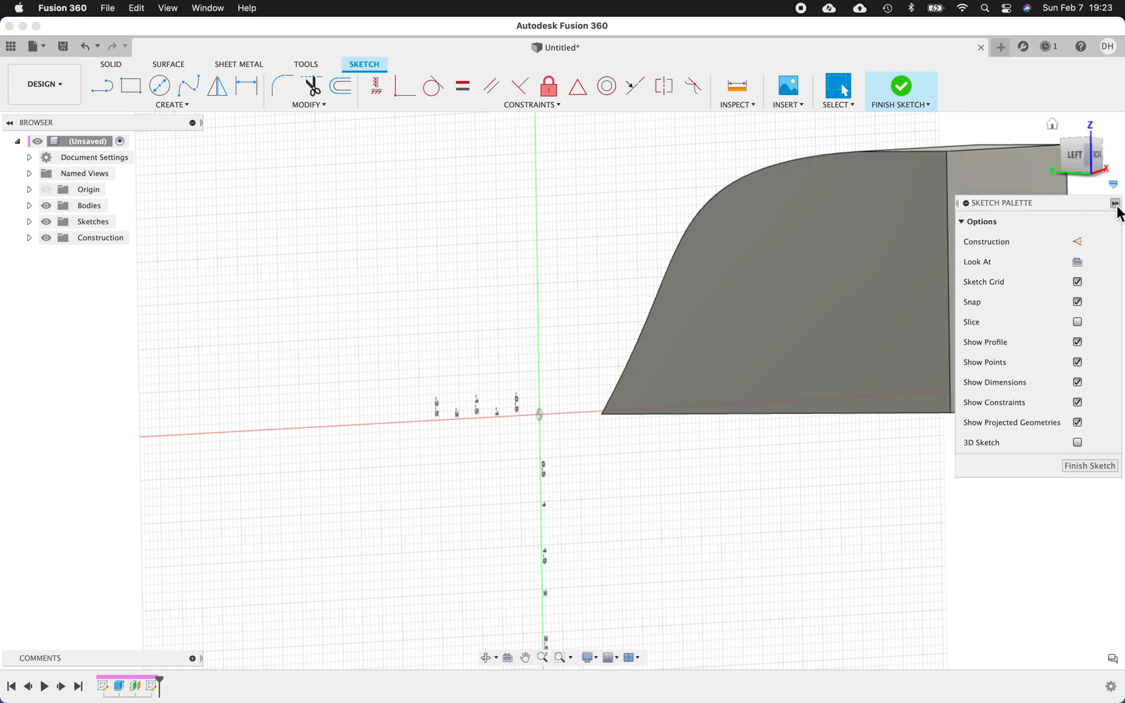
left_click(1113, 203)
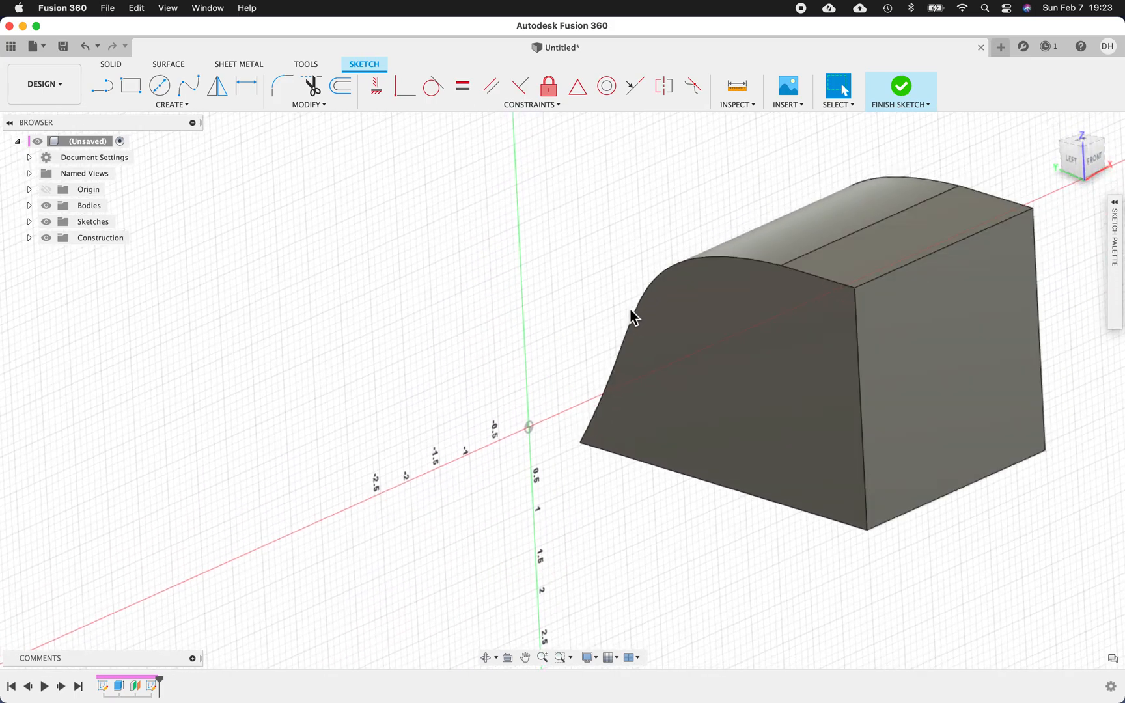
mouse_move(487, 245)
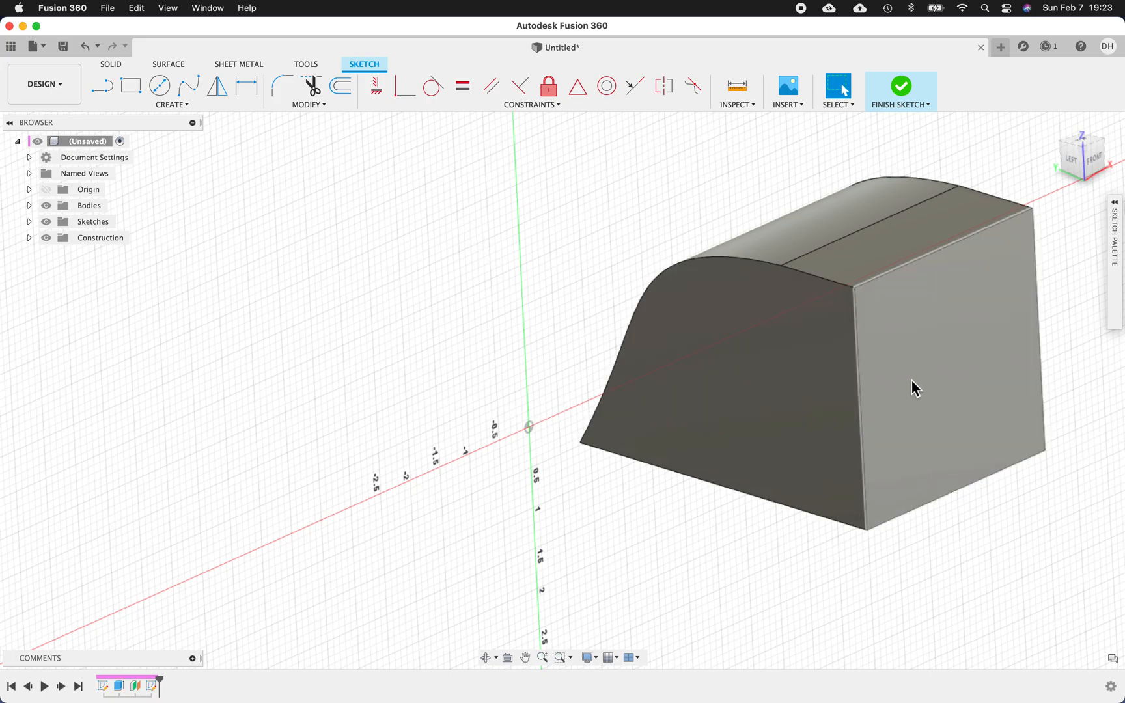
left_click(915, 385)
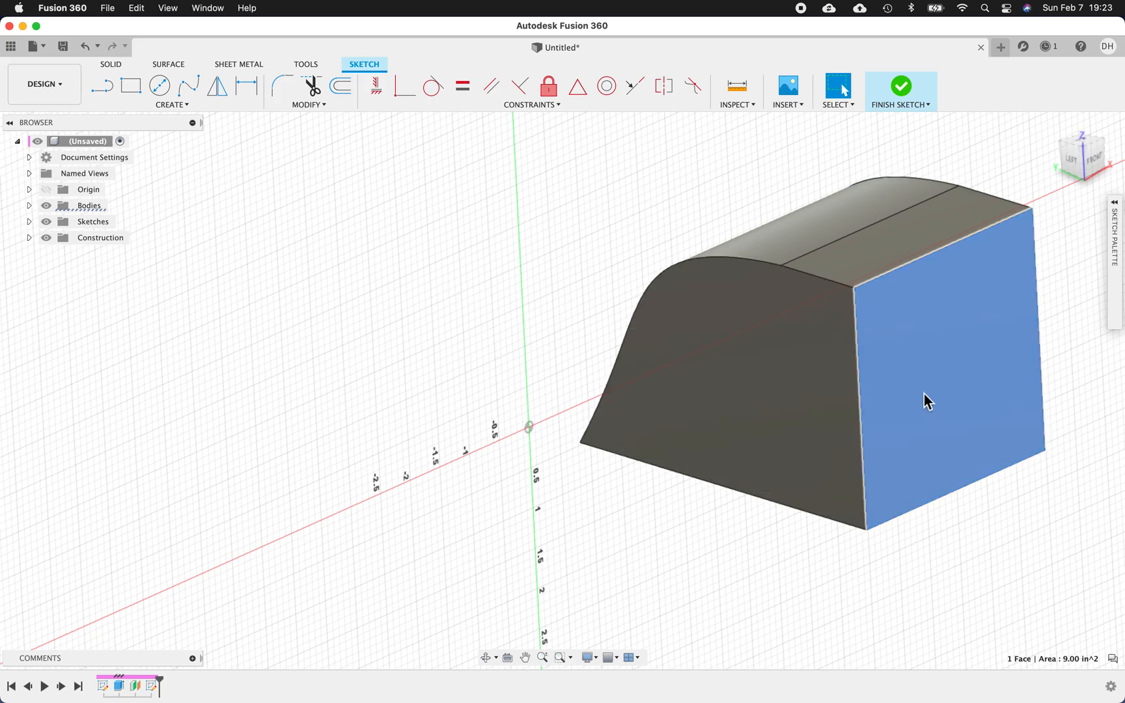
mouse_move(512, 383)
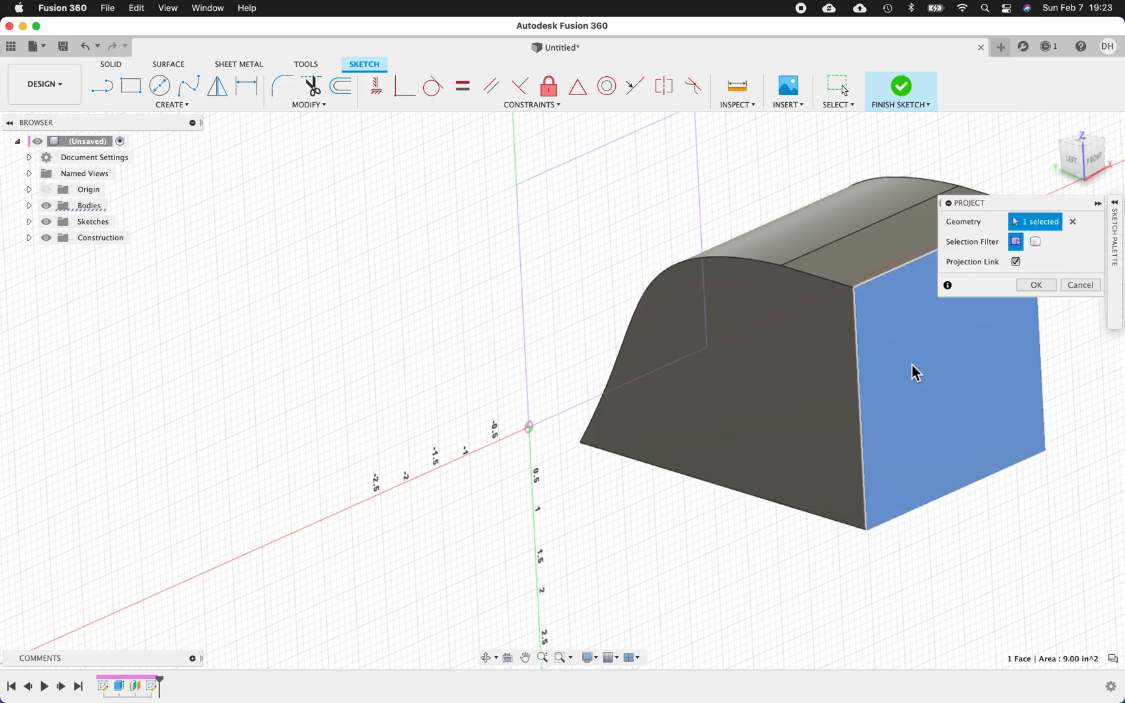
mouse_move(581, 195)
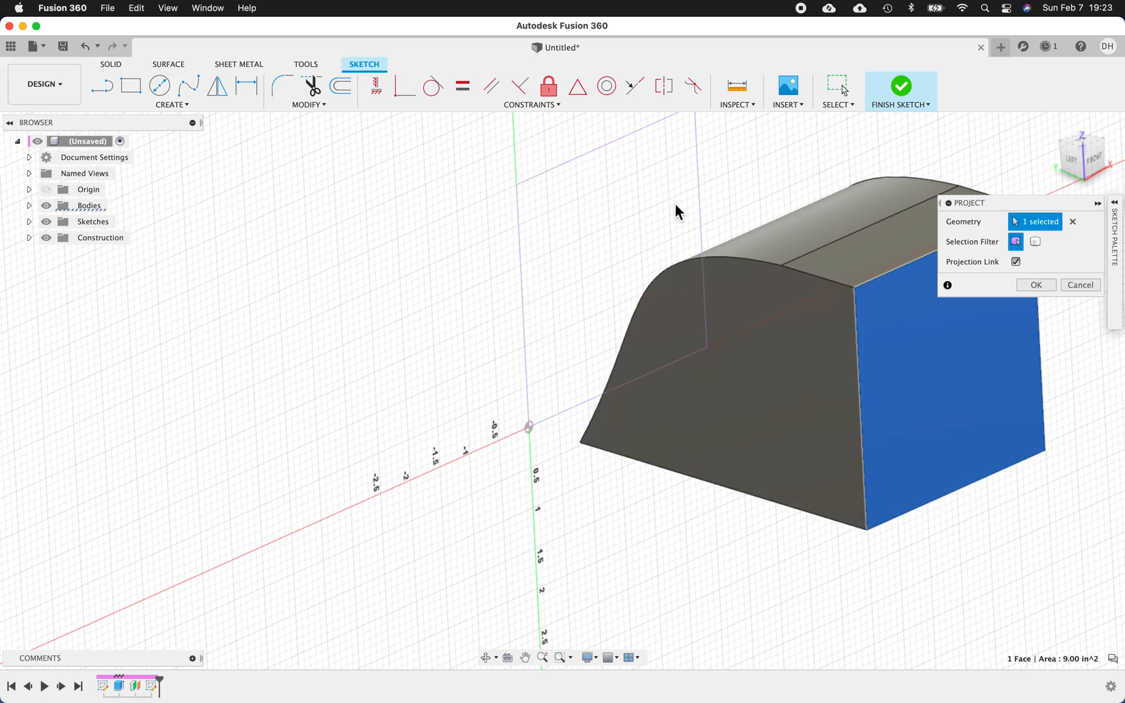
Step: Begin projecting the 9.00 sq in end face into the sketch
left_click(1035, 285)
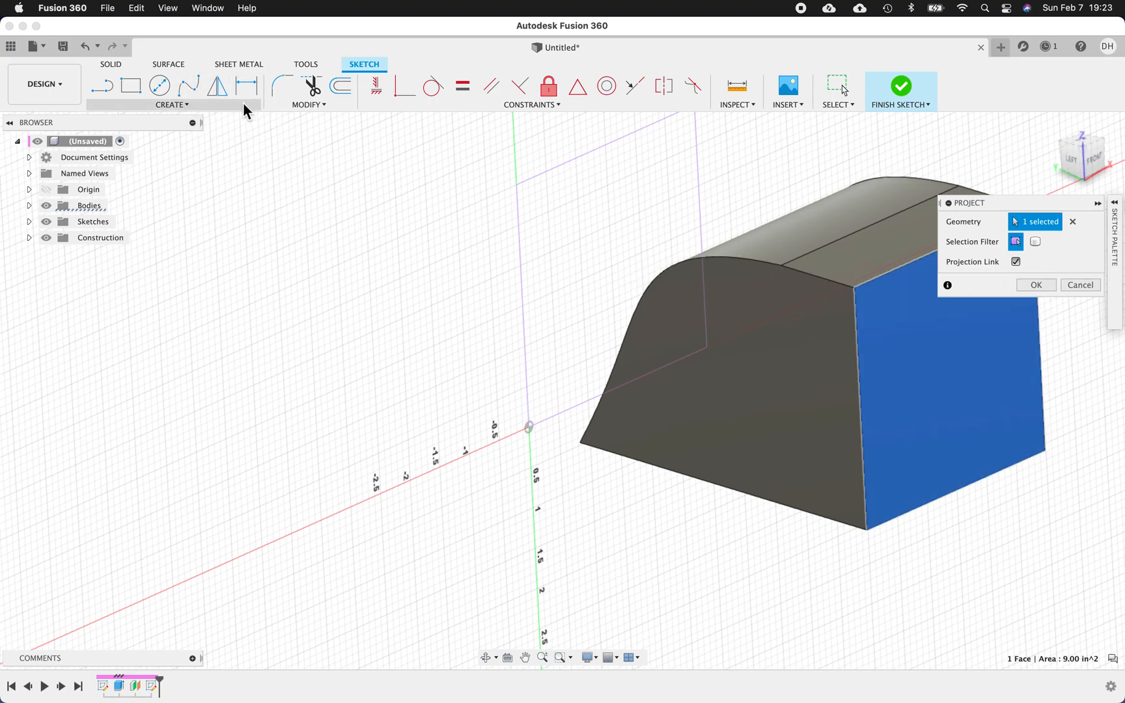
left_click(170, 104)
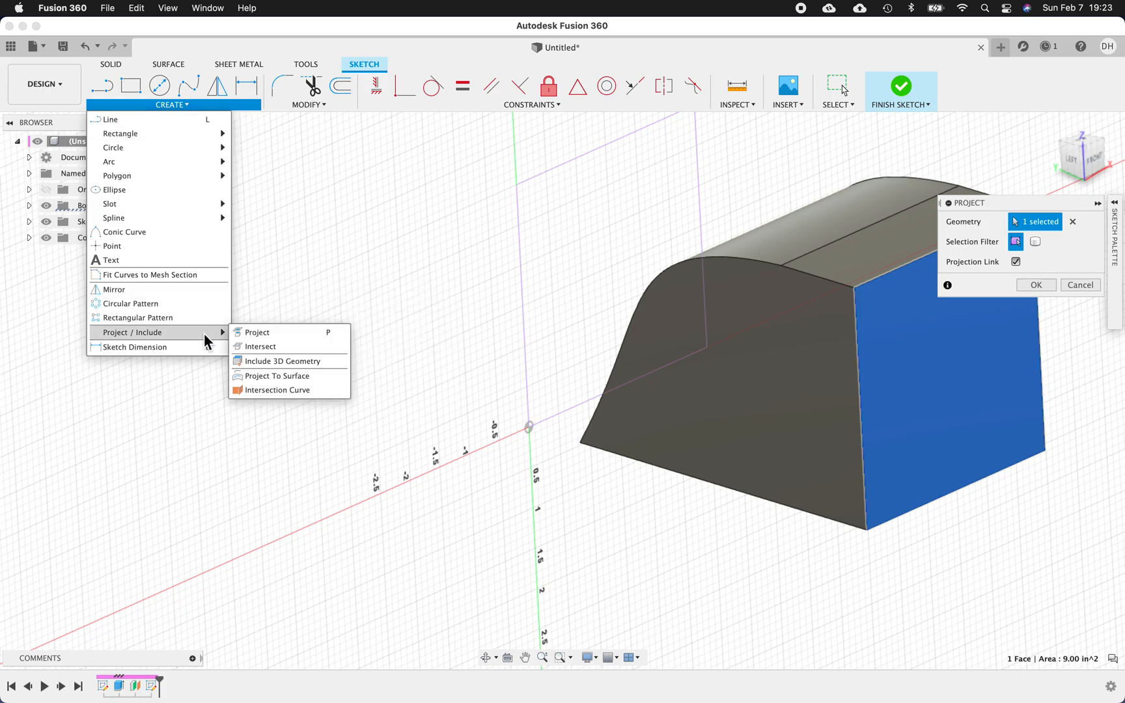
mouse_move(260, 347)
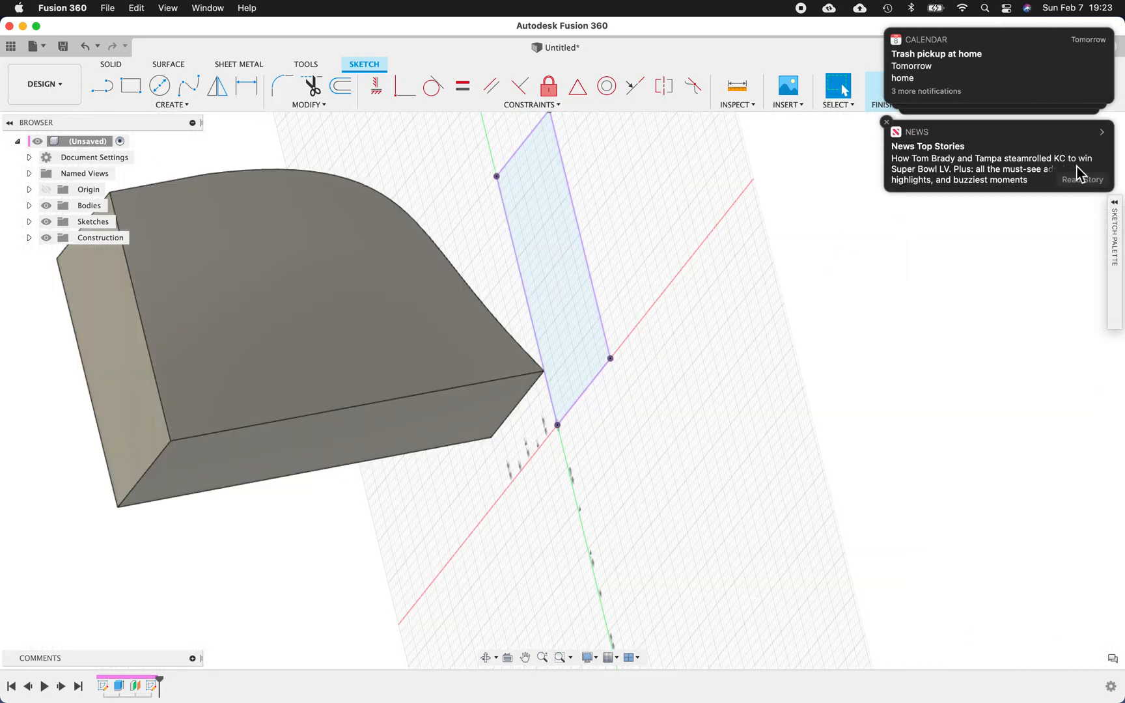
left_click(886, 30)
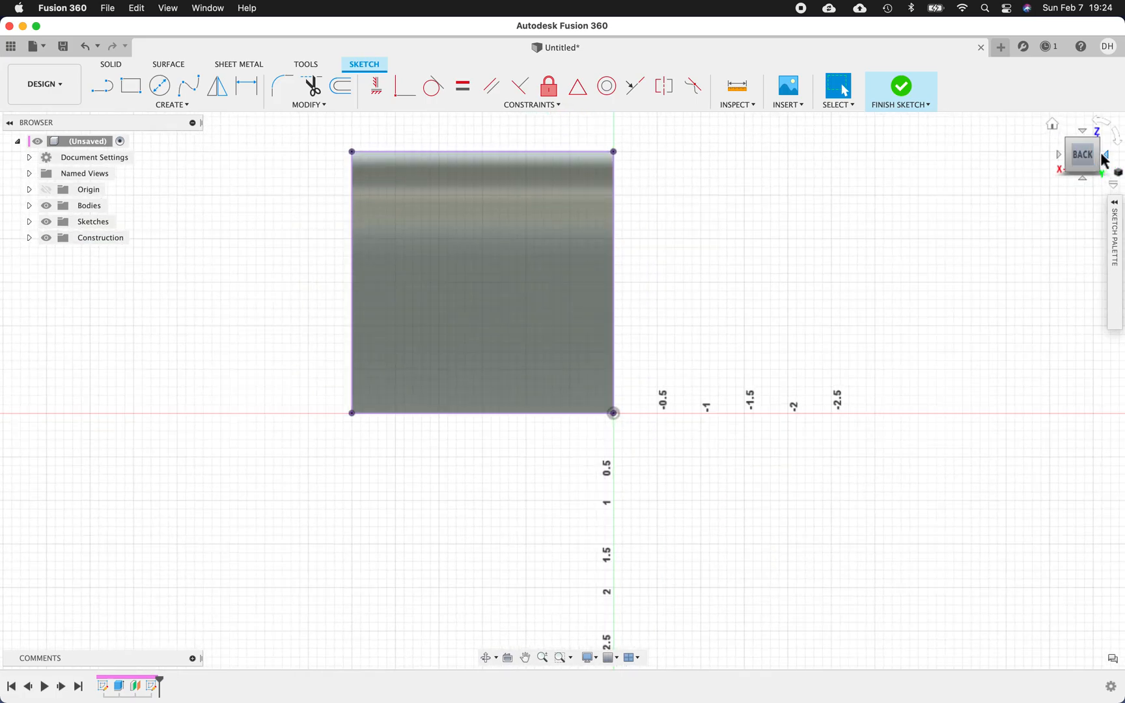
mouse_move(336, 215)
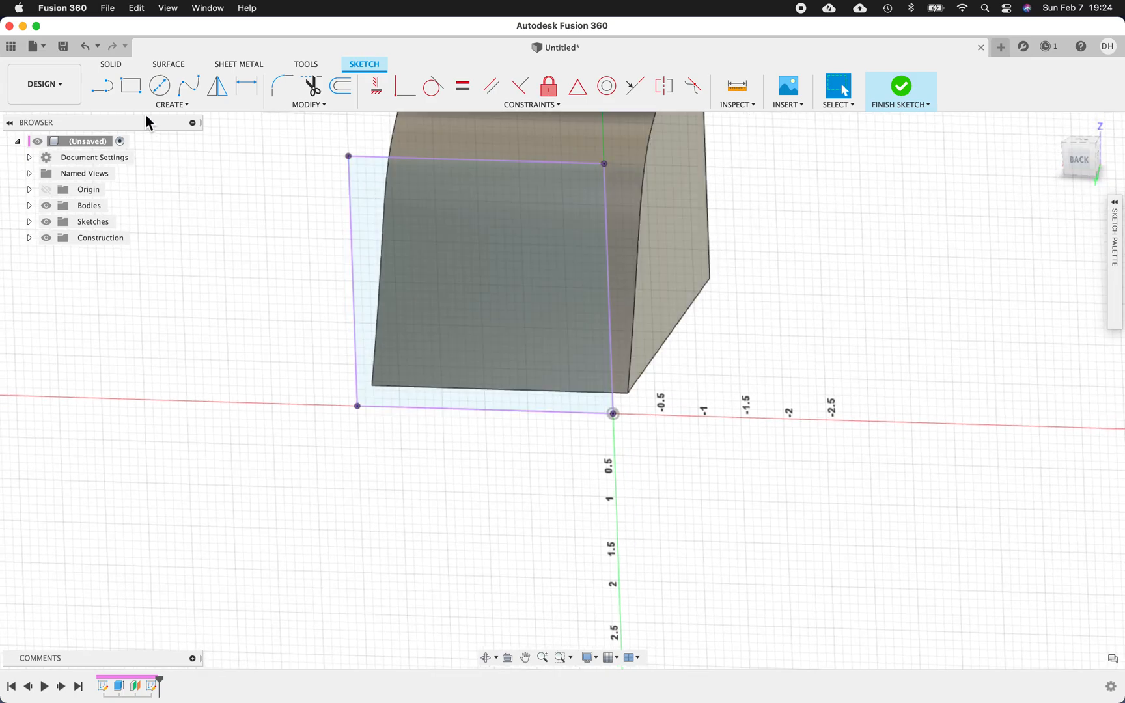
left_click(130, 85)
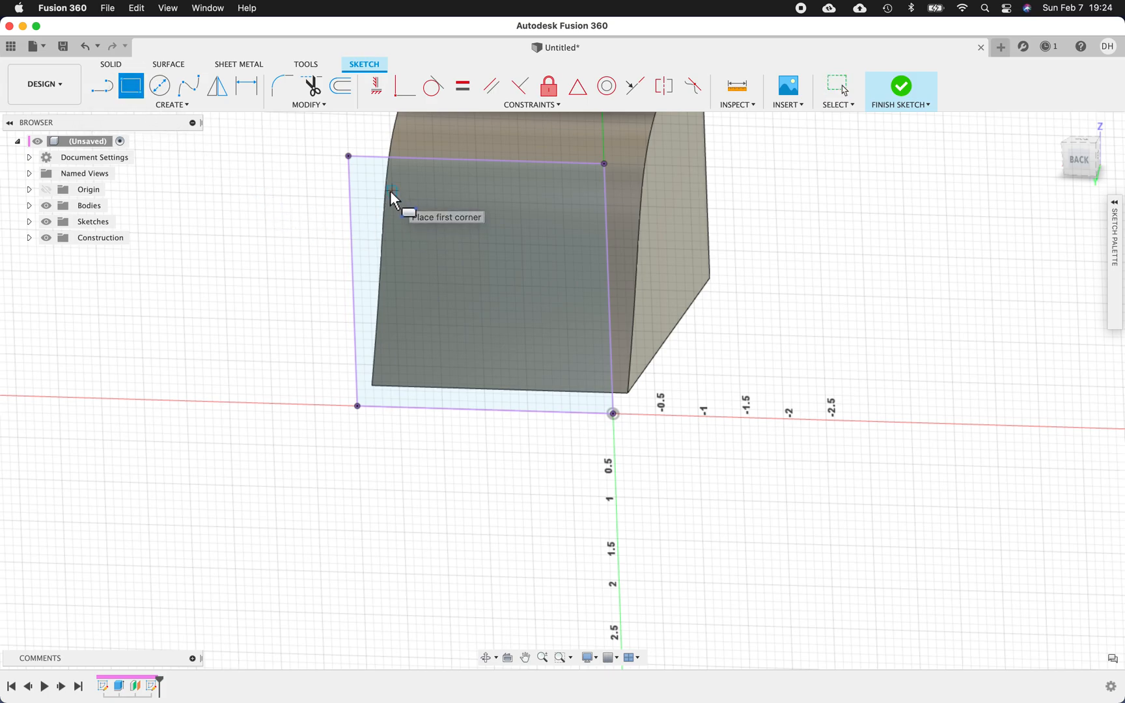
mouse_move(391, 199)
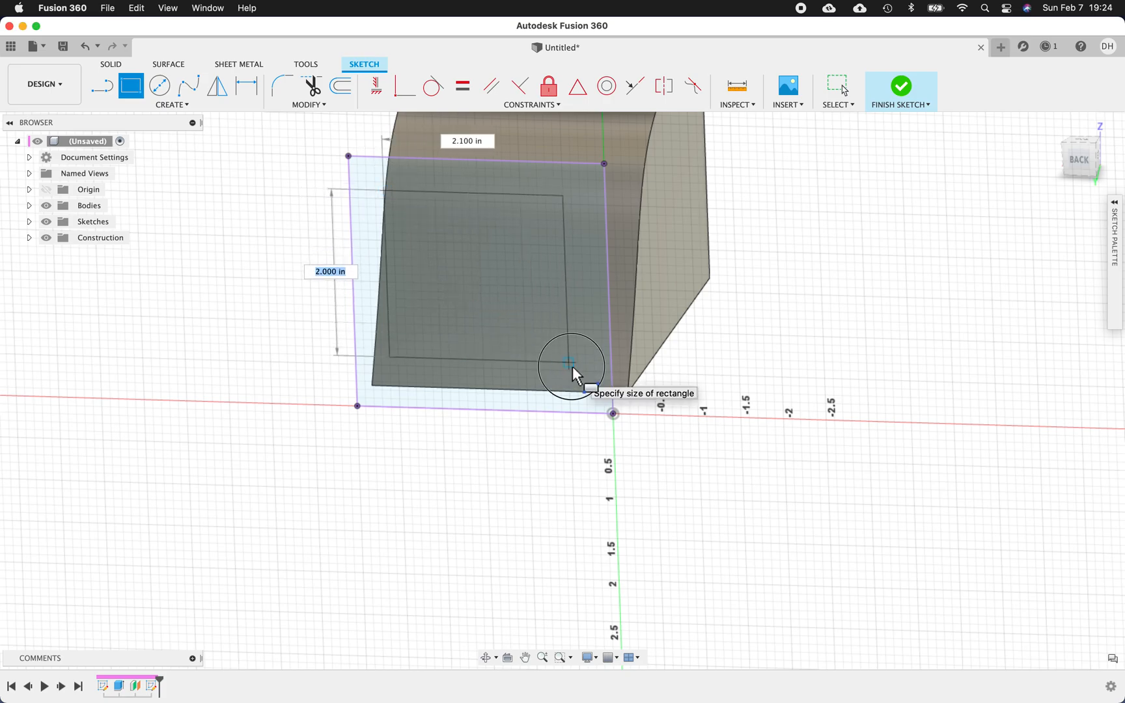
left_click(577, 373)
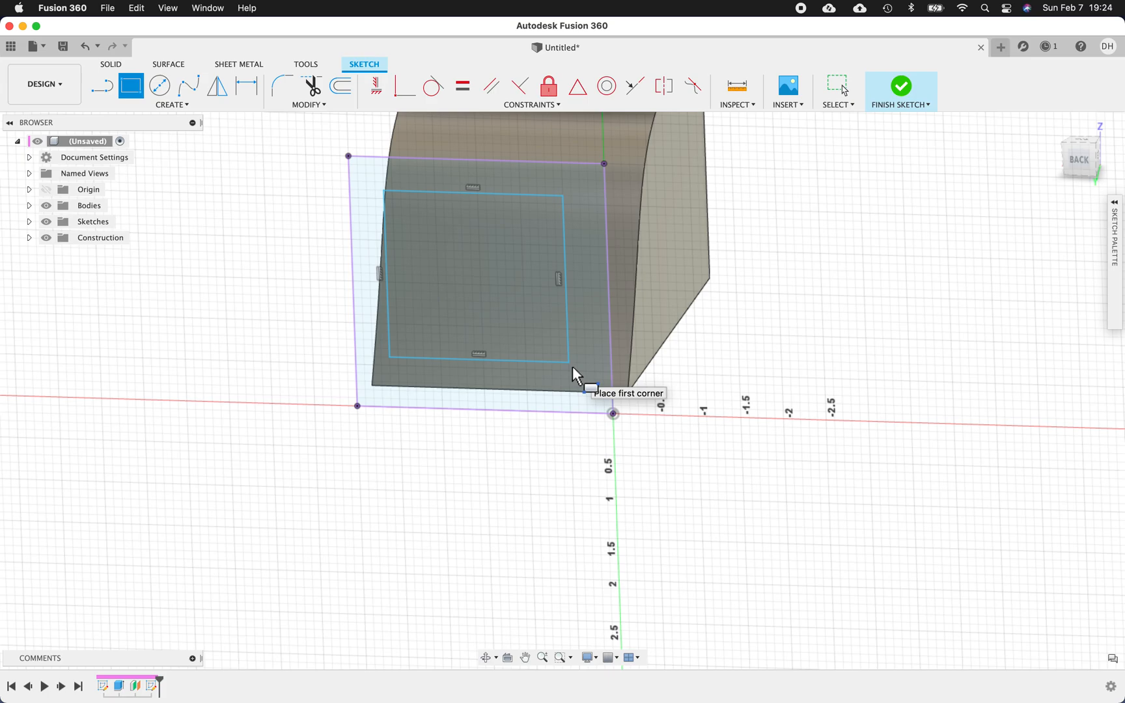
mouse_move(169, 86)
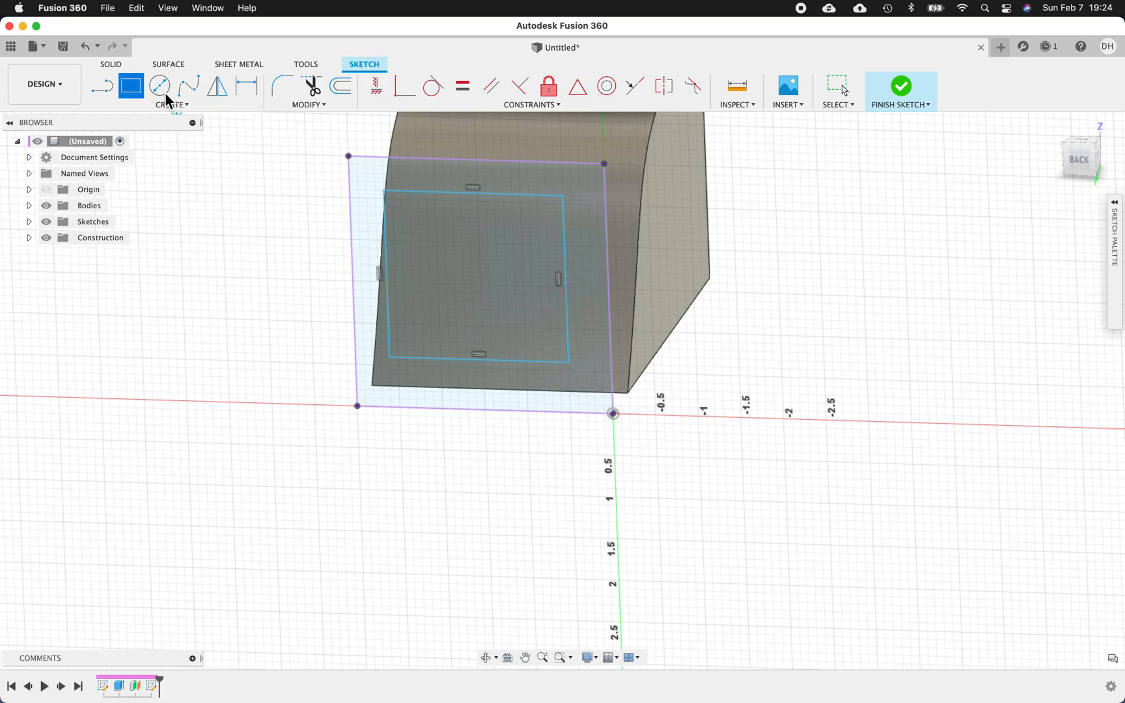
left_click(246, 86)
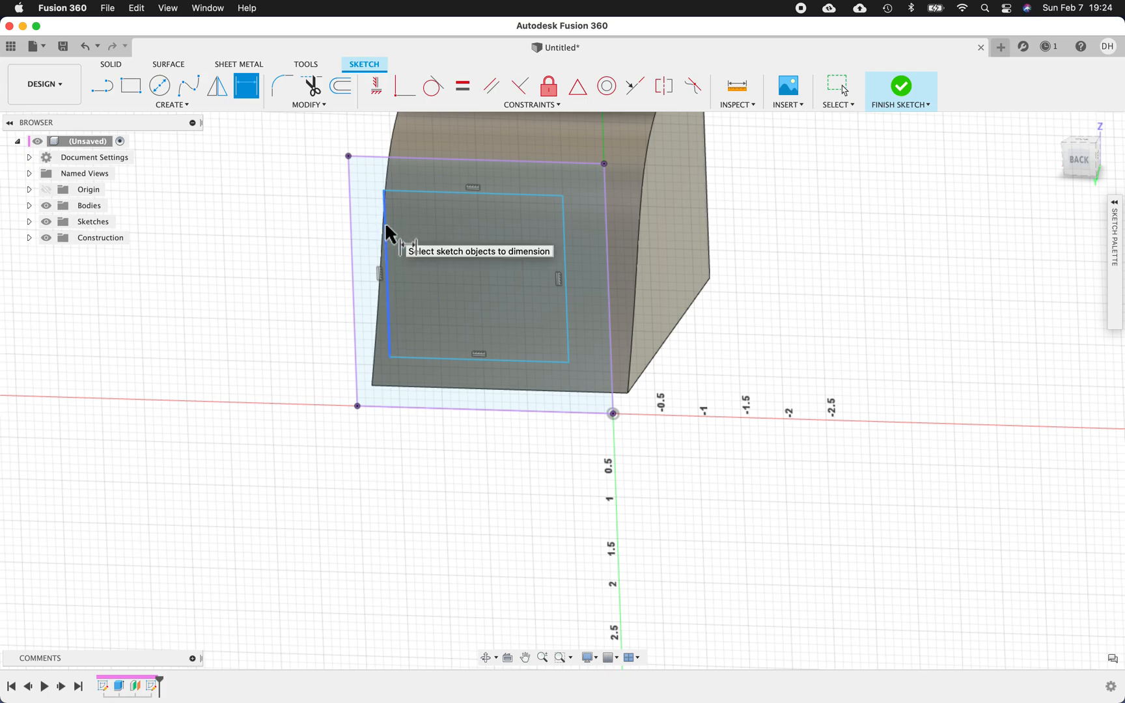
left_click(354, 280)
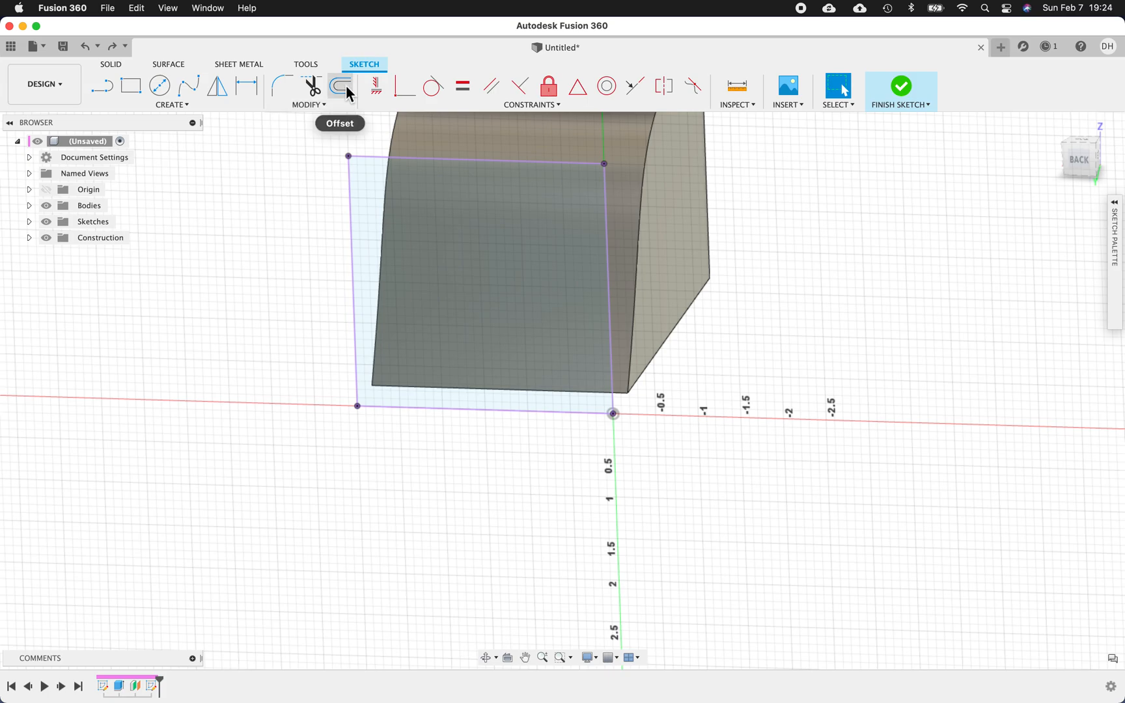
Step: Offset the projected square outline 0.25 in inward
left_click(341, 86)
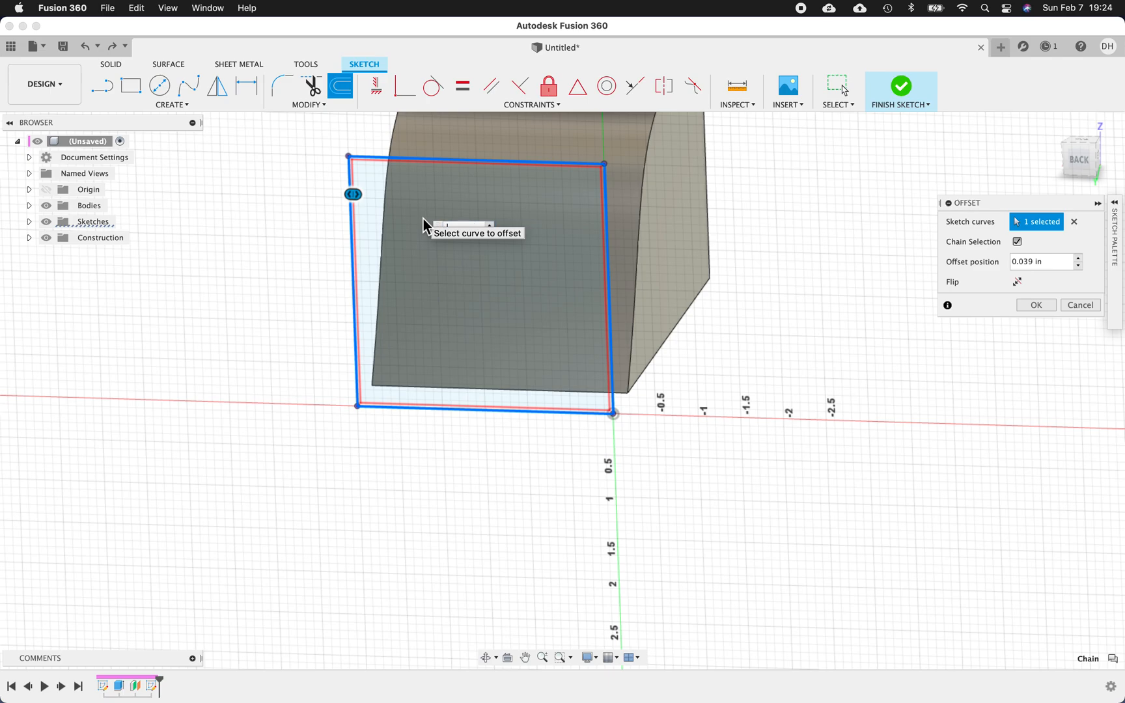
type(".25")
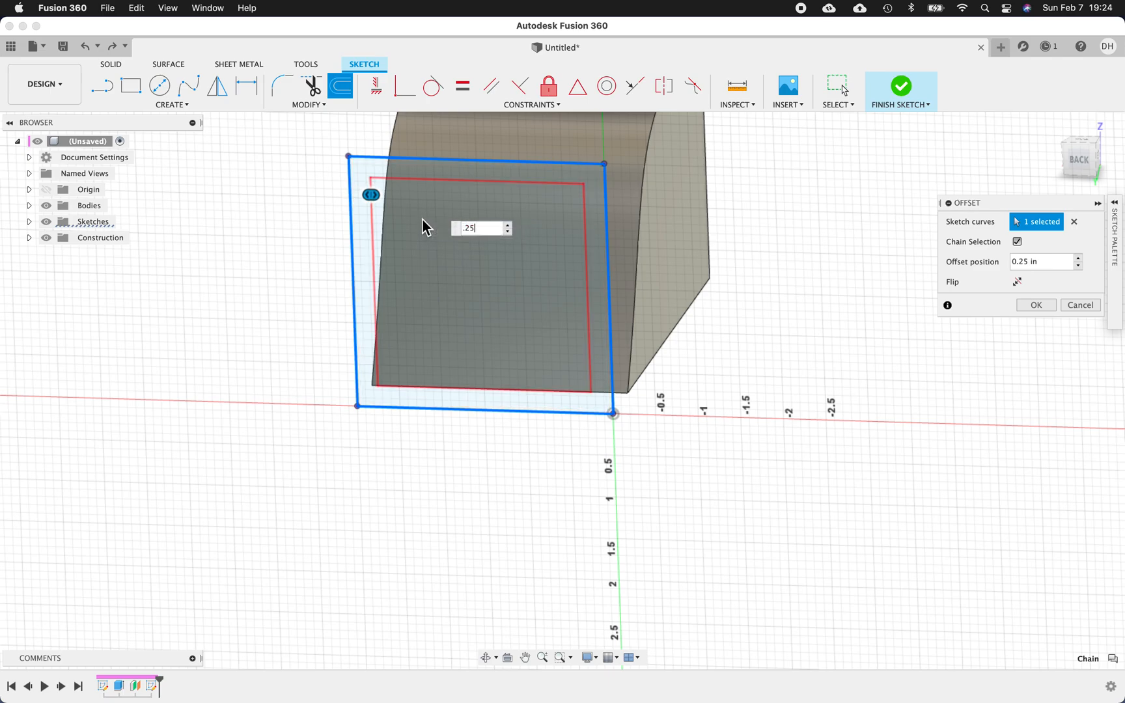
left_click(1034, 304)
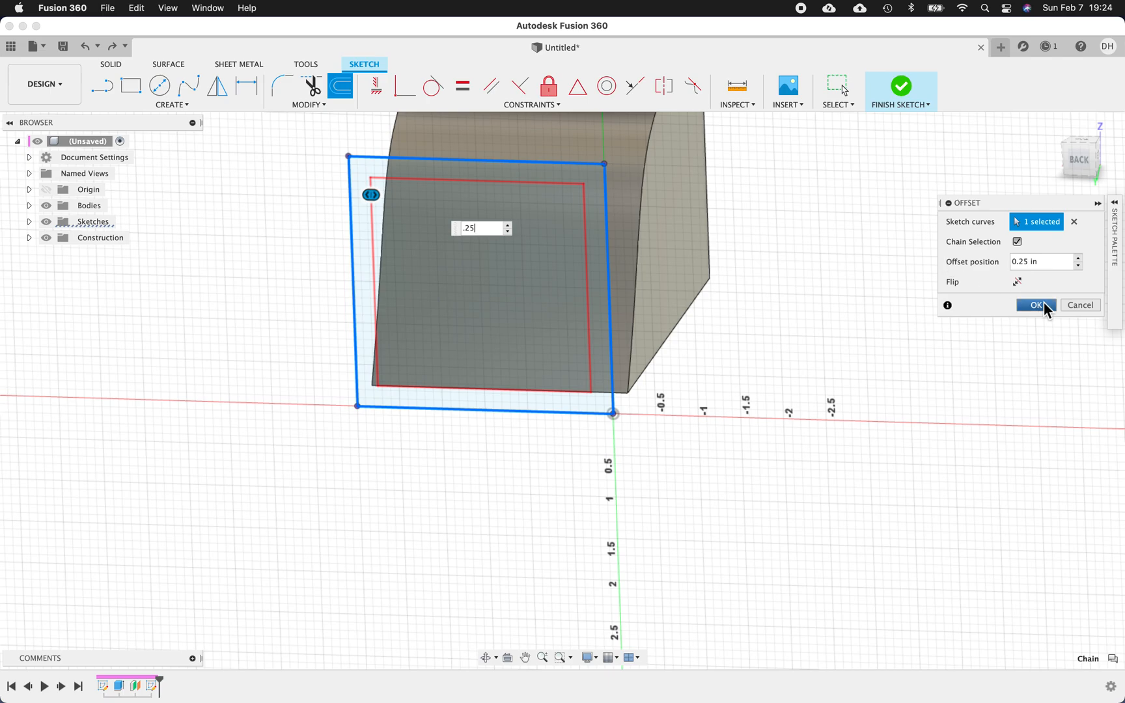
left_click(1035, 304)
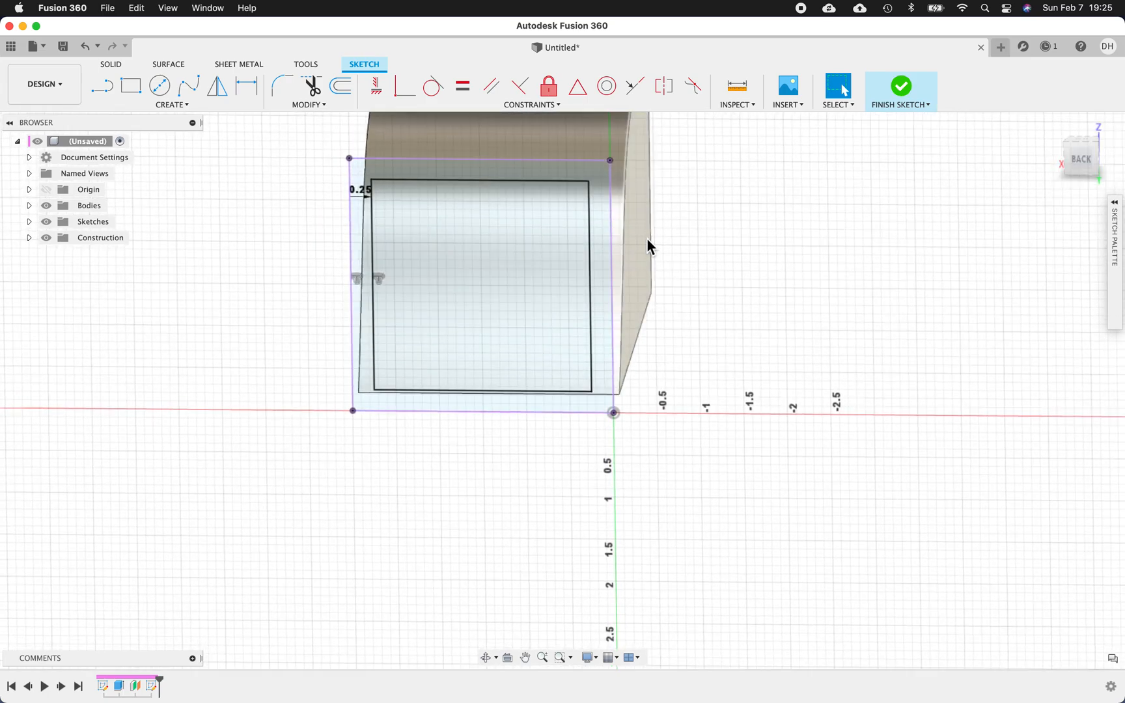
Step: Finish the sketch containing the square and its 0.25 in inner offset
left_click(480, 287)
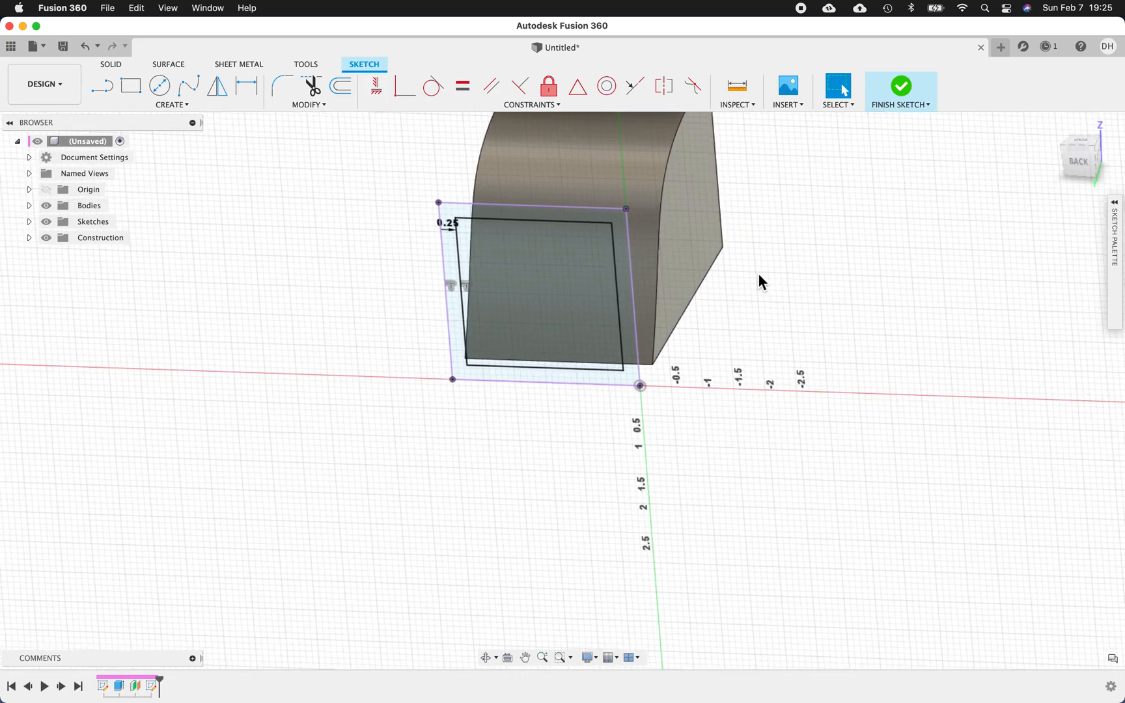
right_click(759, 302)
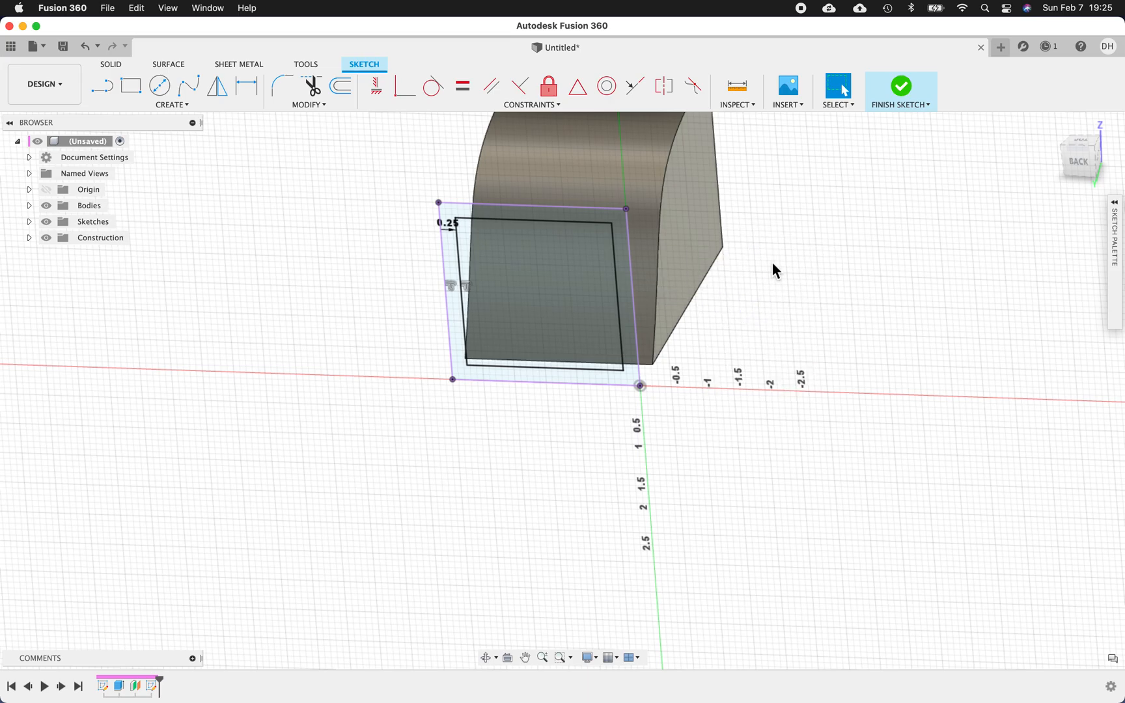
left_click(899, 86)
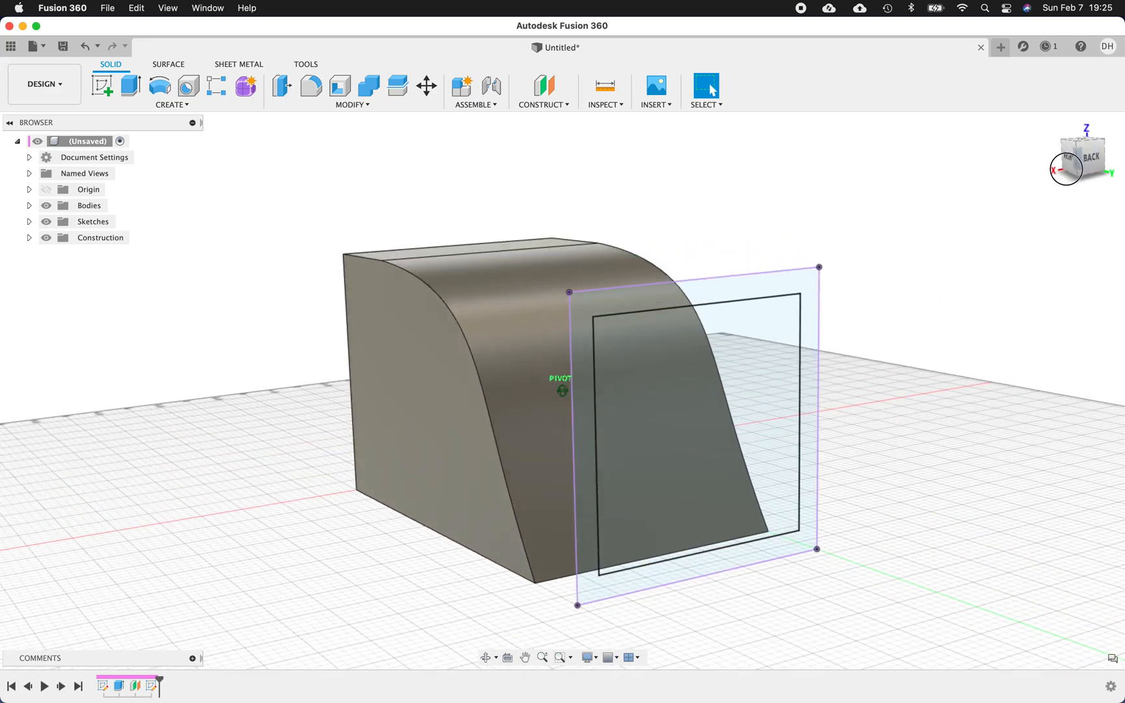
left_click(696, 365)
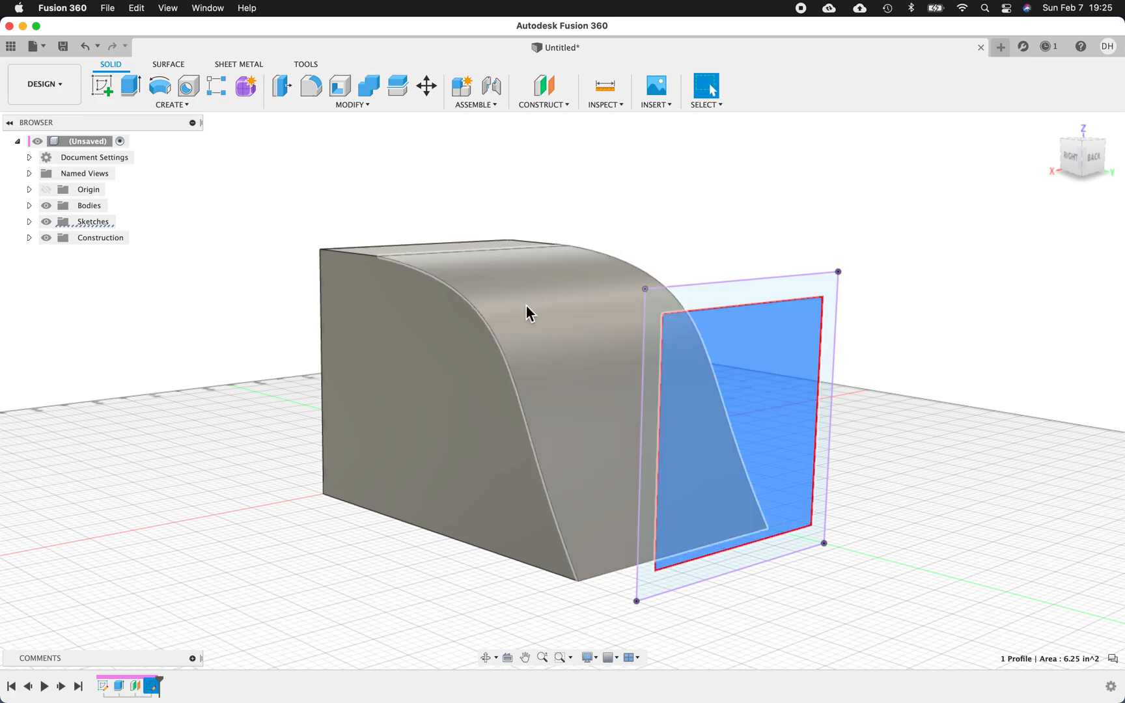
mouse_move(131, 86)
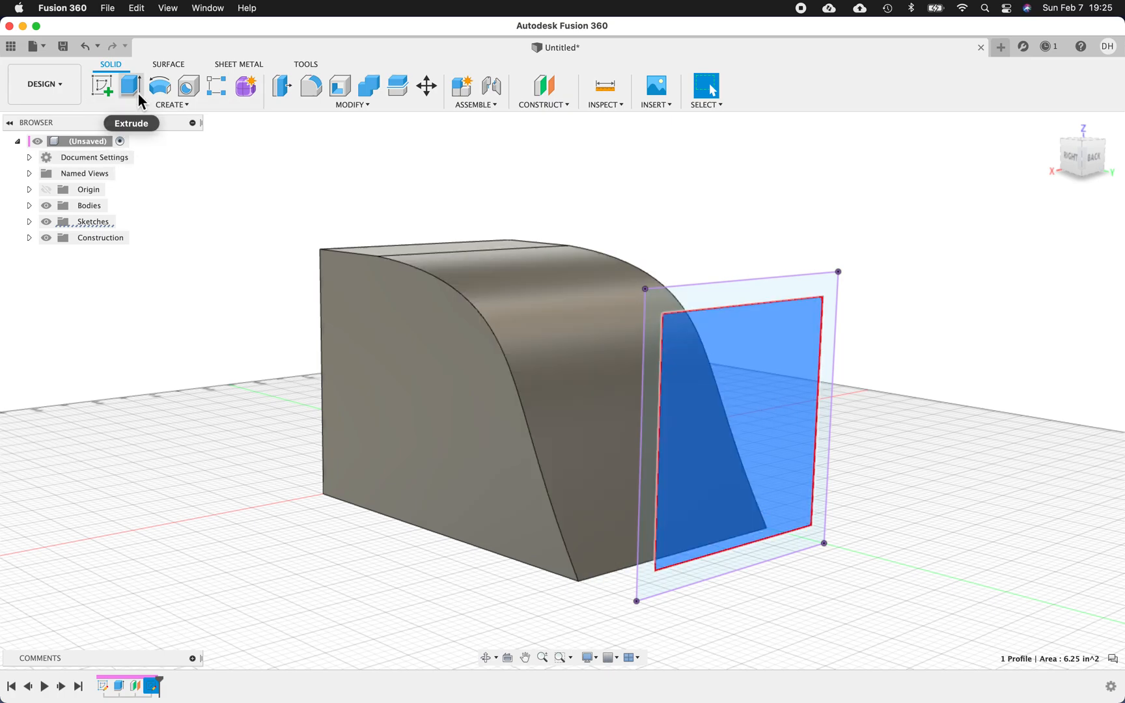
left_click(129, 86)
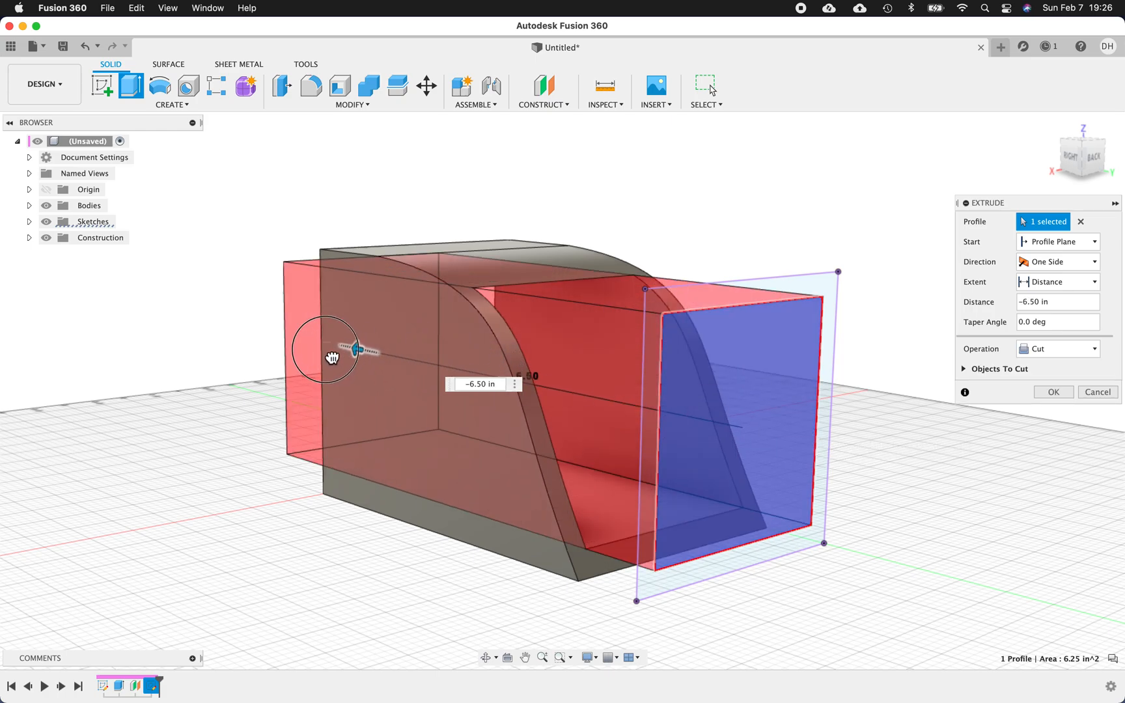
left_click_drag(359, 351, 269, 331)
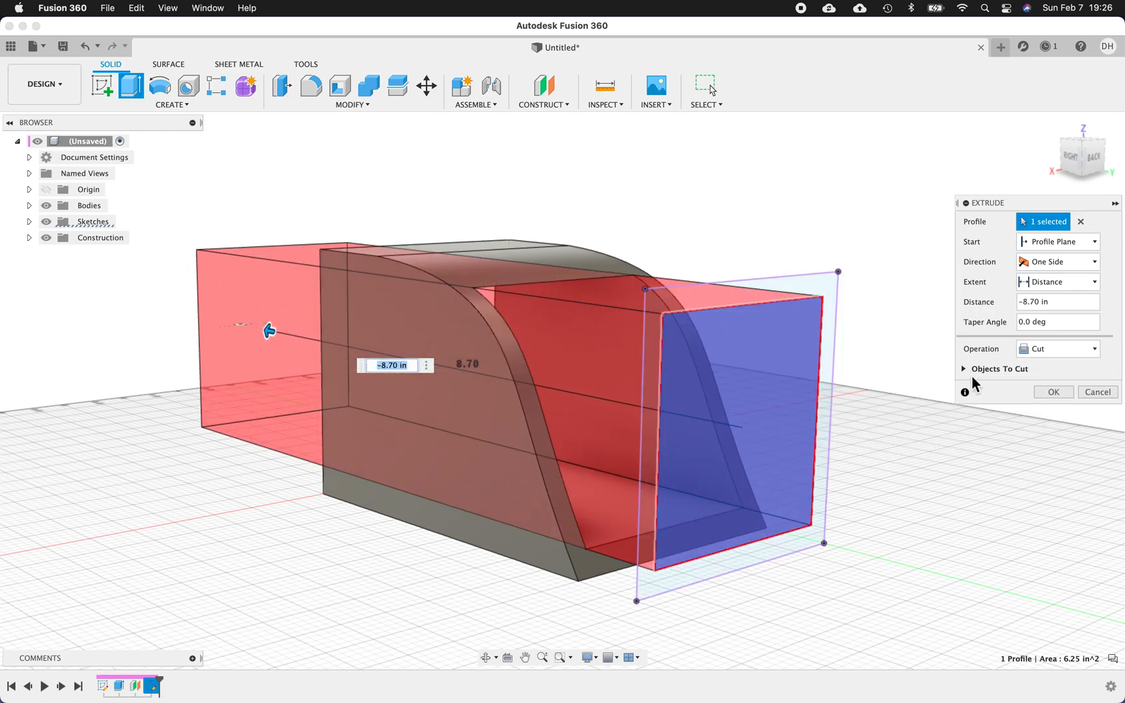
left_click(1052, 392)
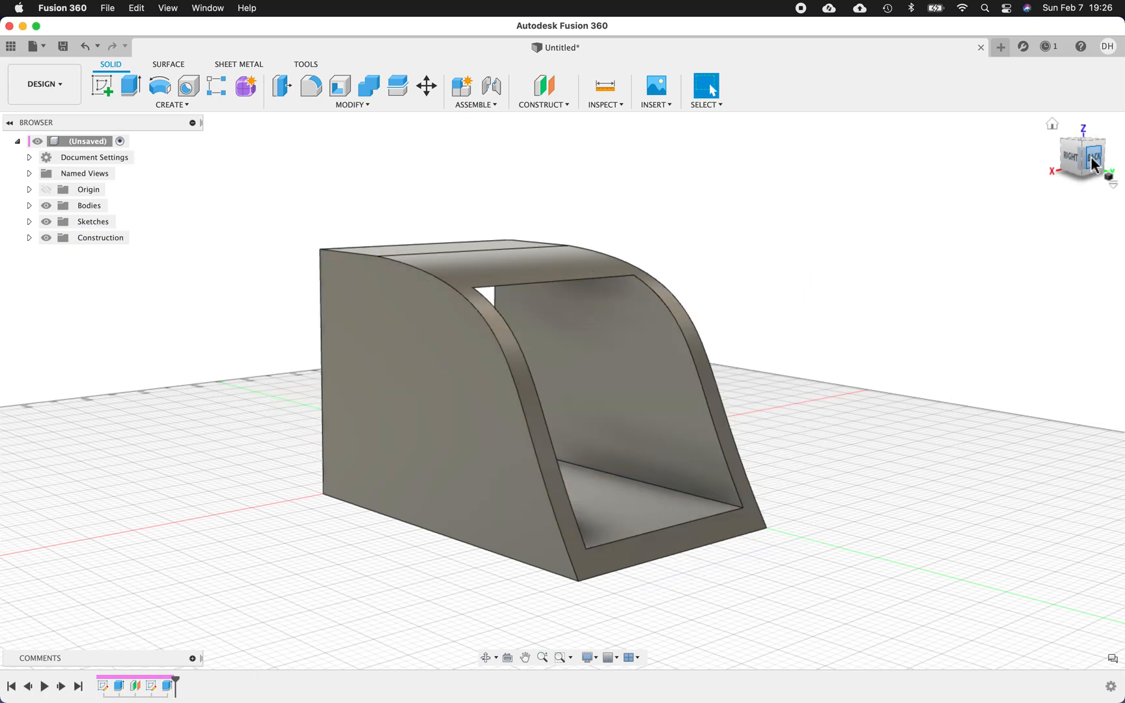
left_click(1081, 155)
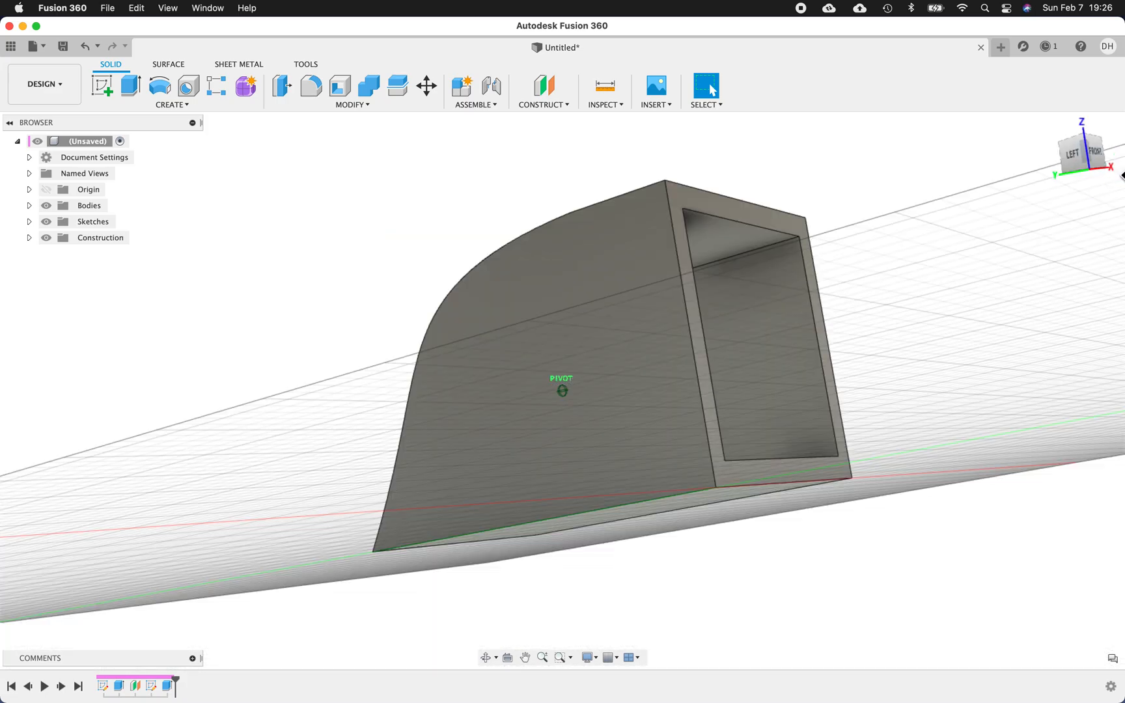
left_click(1078, 153)
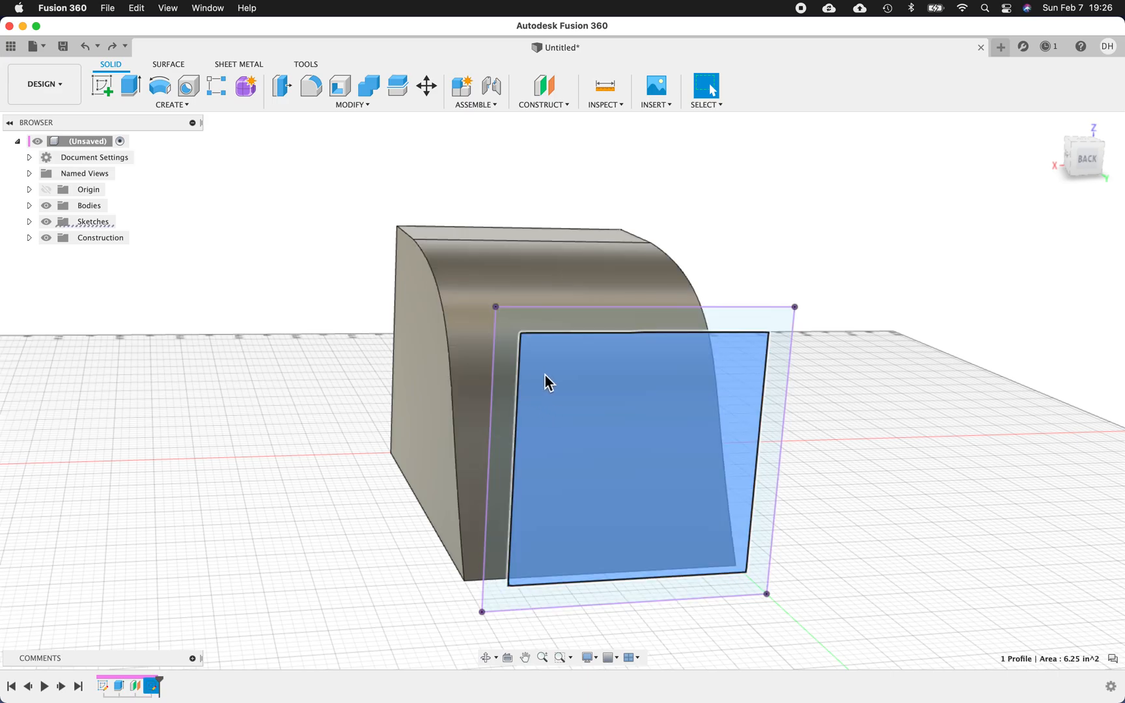
Step: Extrude the inner rectangle profile with its extent set To Object on the curved face
left_click(130, 85)
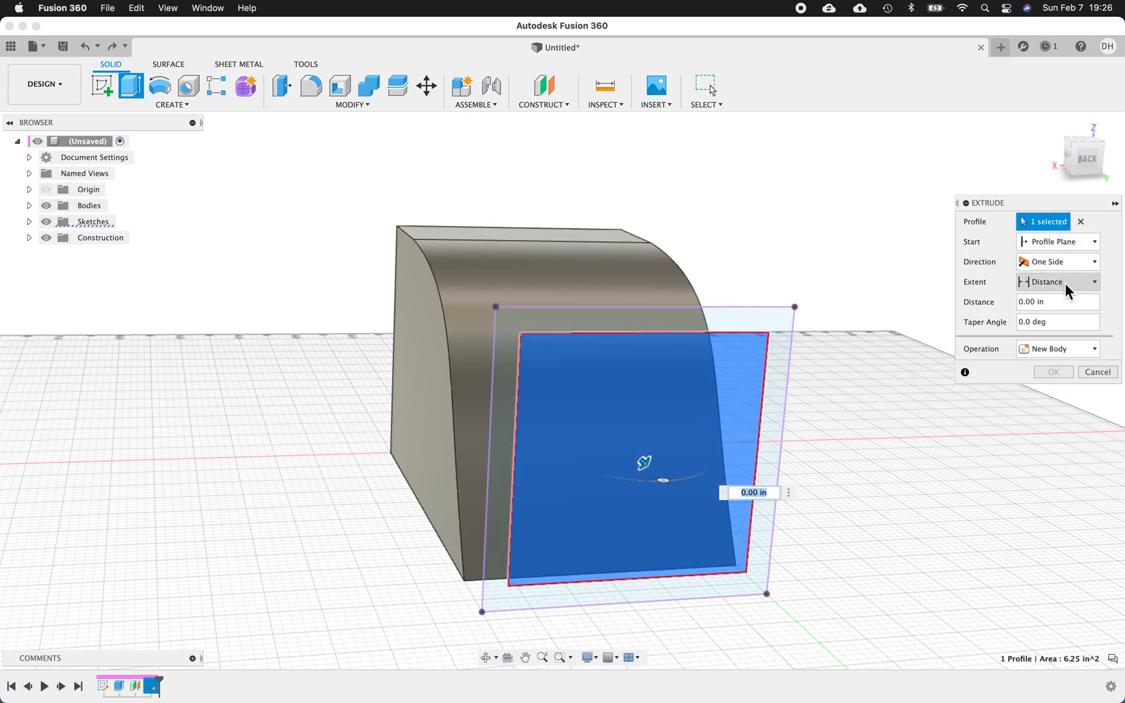
left_click(1055, 281)
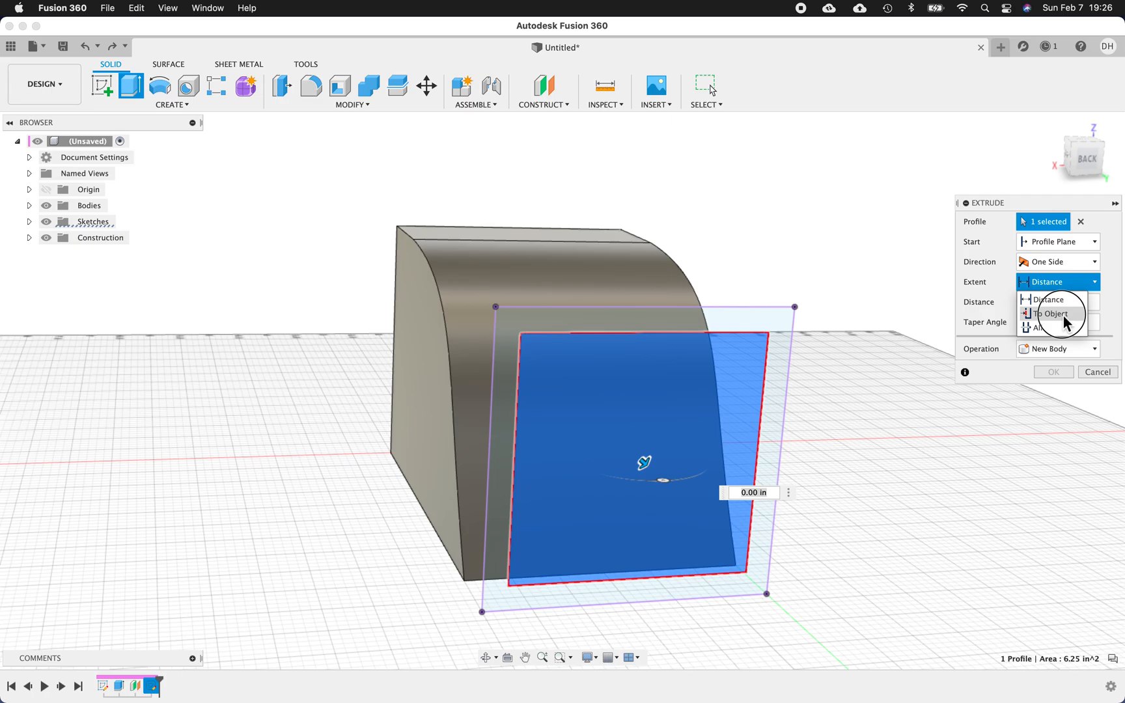
left_click(1049, 313)
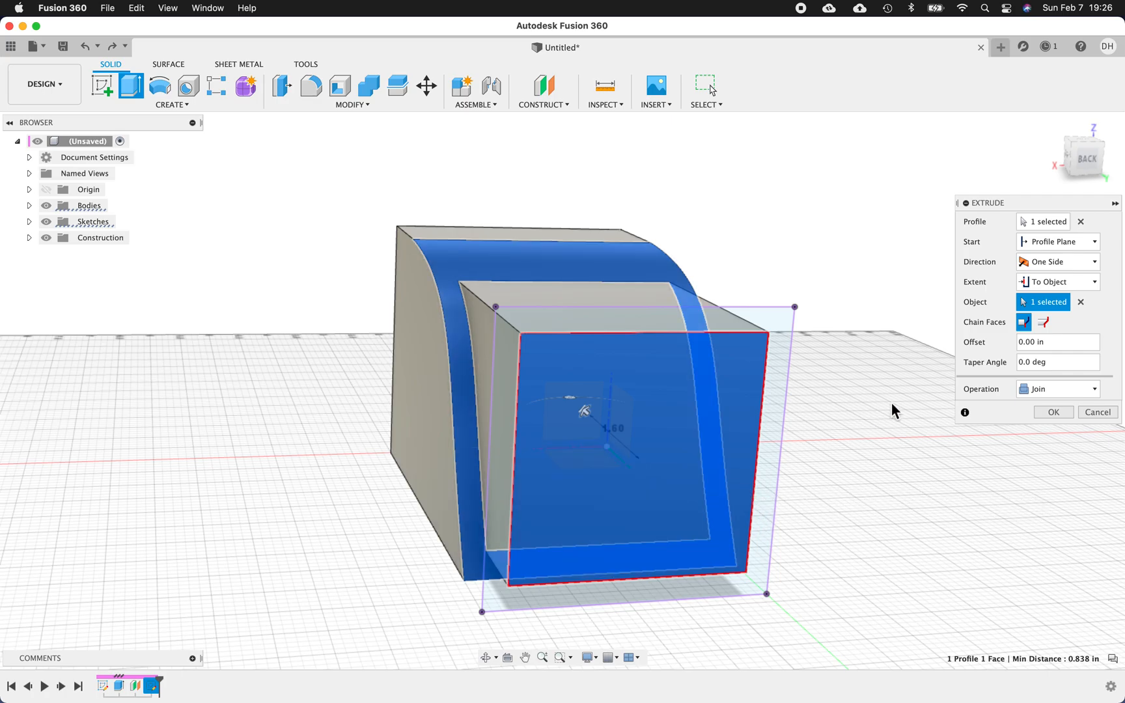
mouse_move(1069, 325)
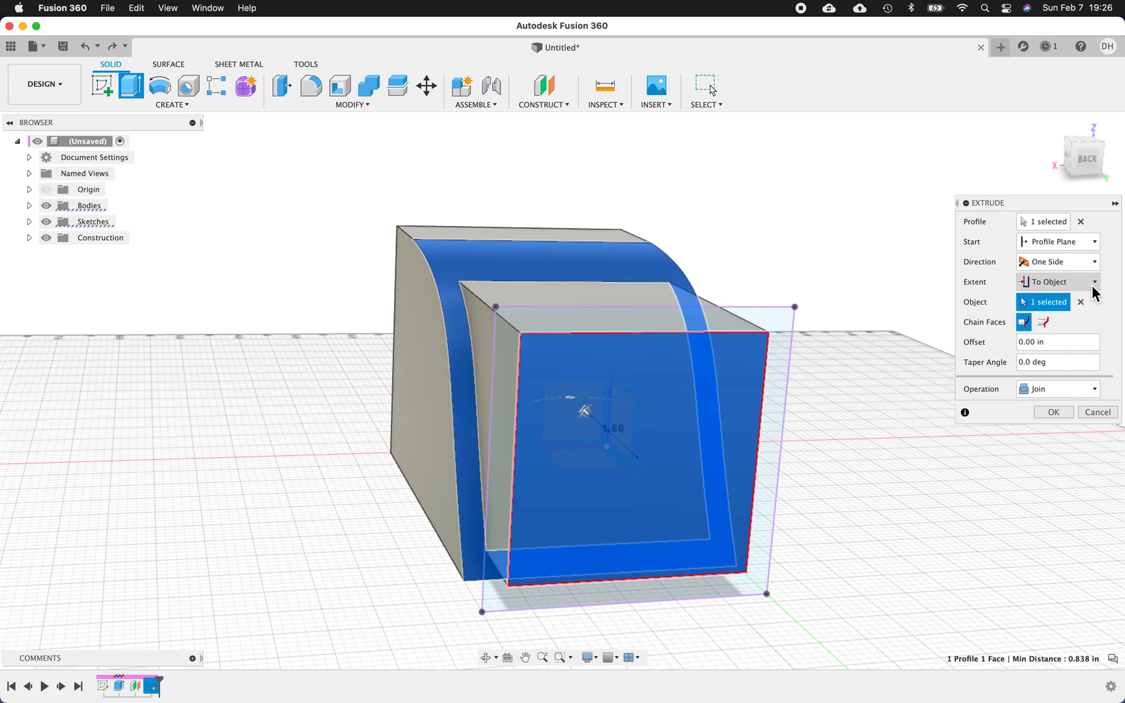
left_click(1056, 241)
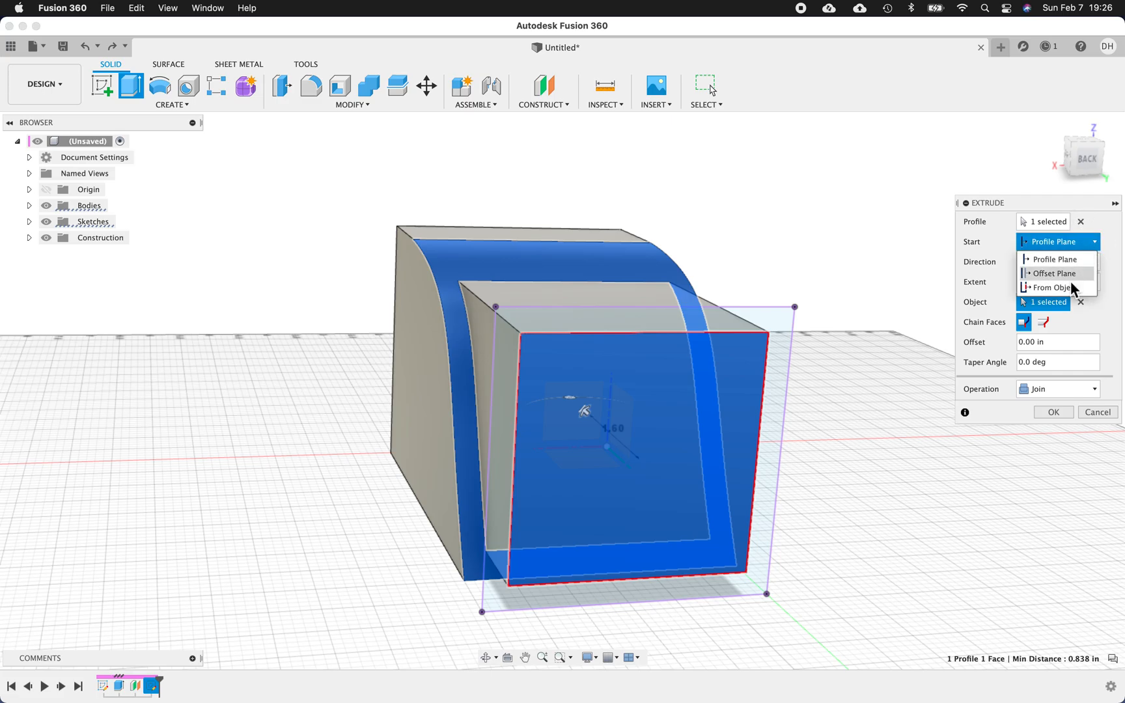
Step: Start the extrude from the curved back face and set its distance to -0.25 in
left_click(1053, 288)
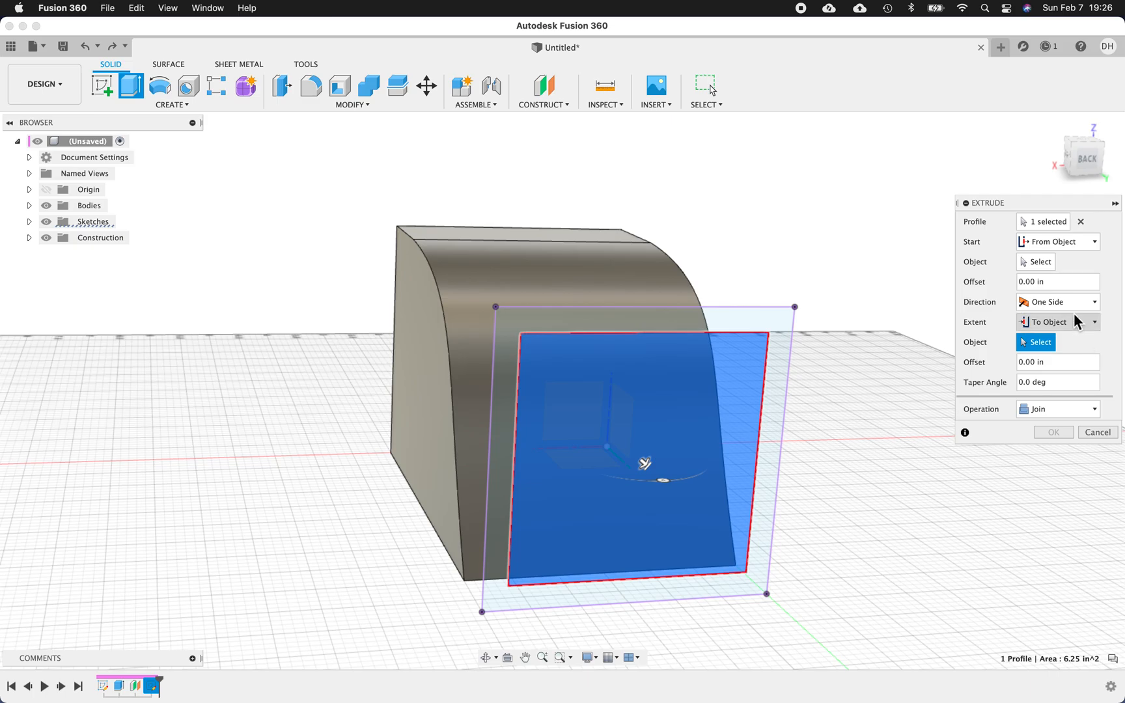
left_click(653, 319)
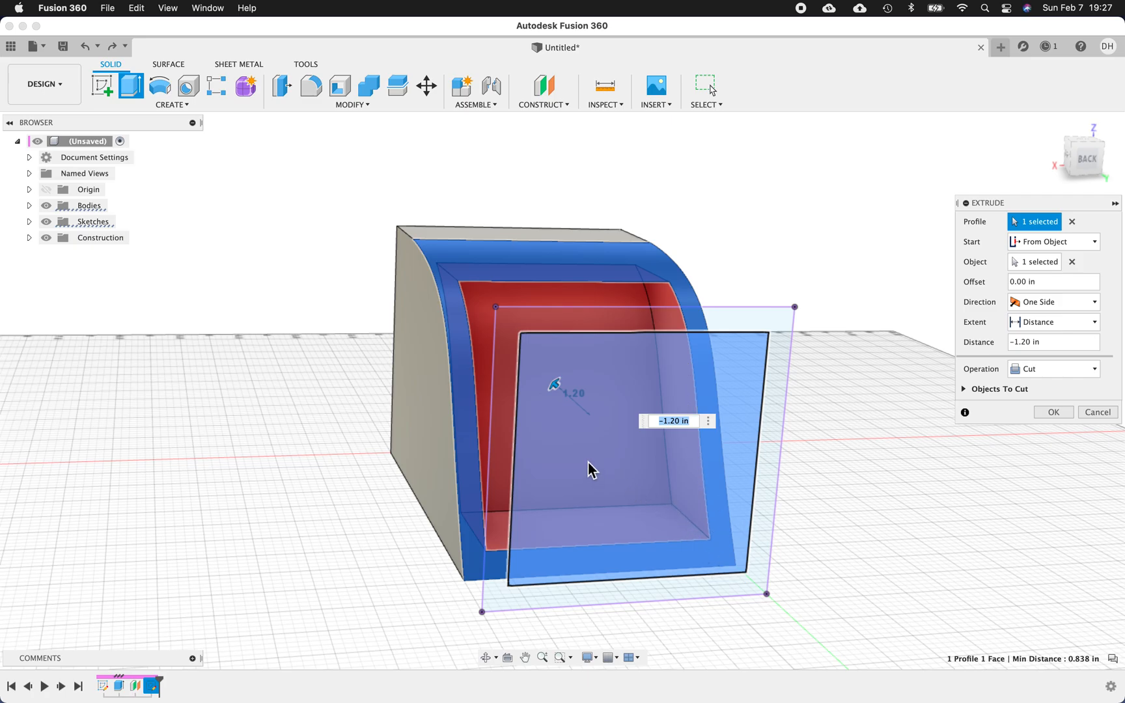
mouse_move(591, 470)
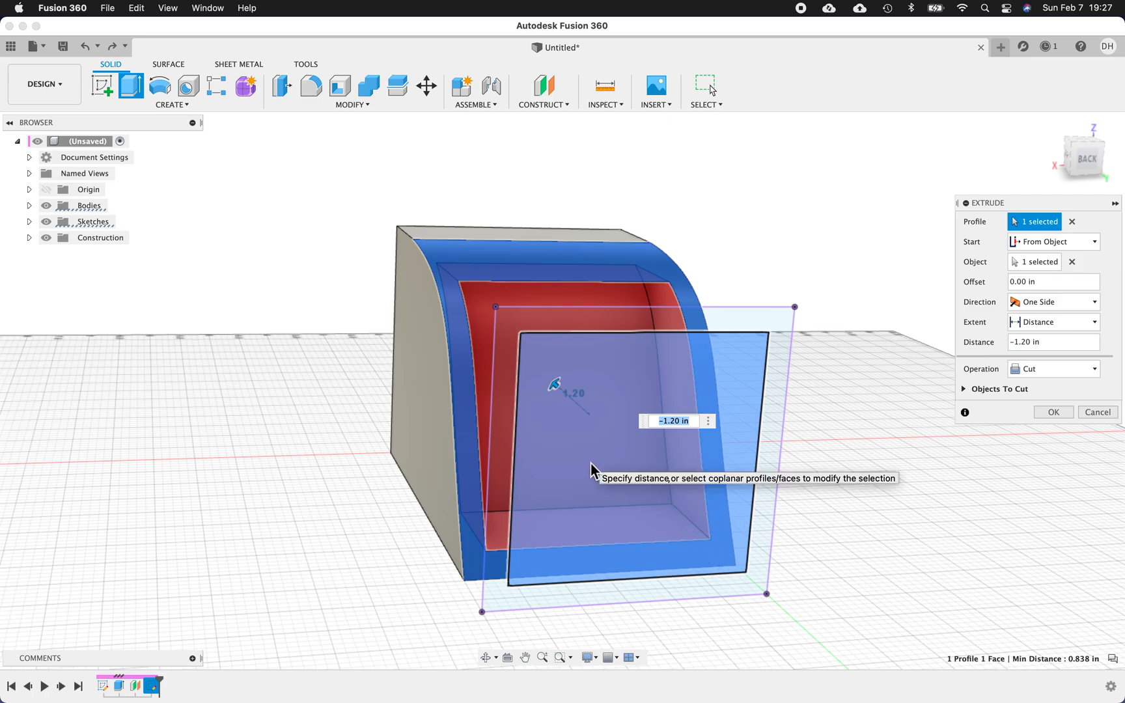
type("-.25")
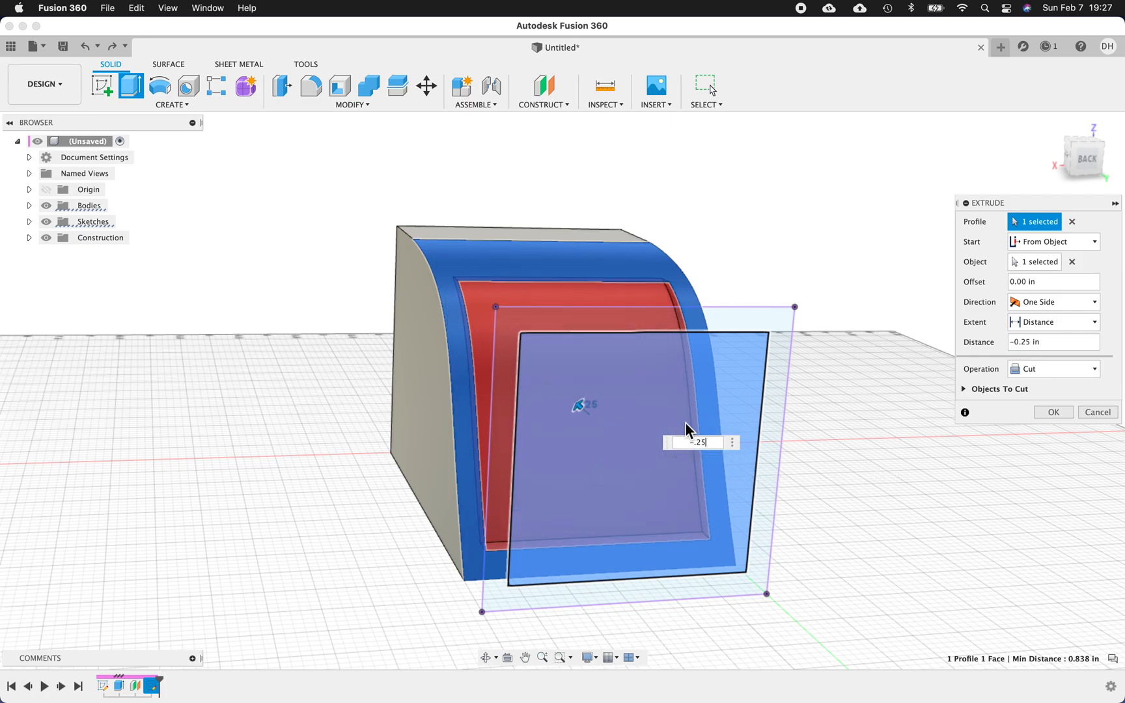
mouse_move(516, 557)
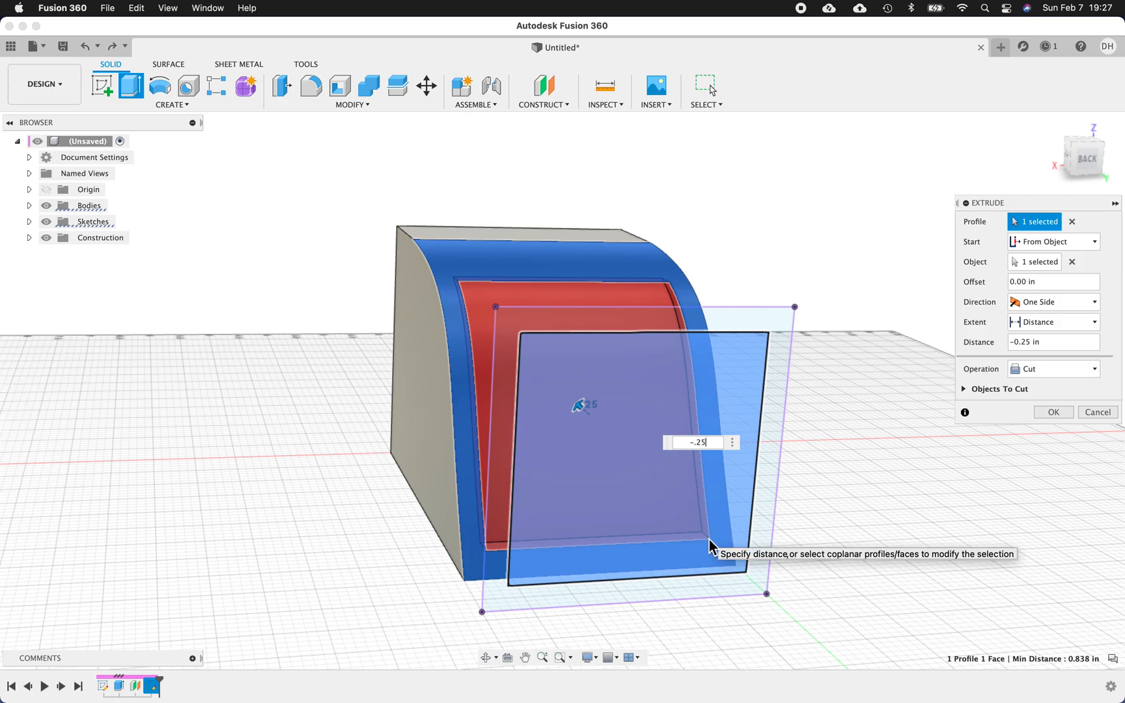
mouse_move(713, 517)
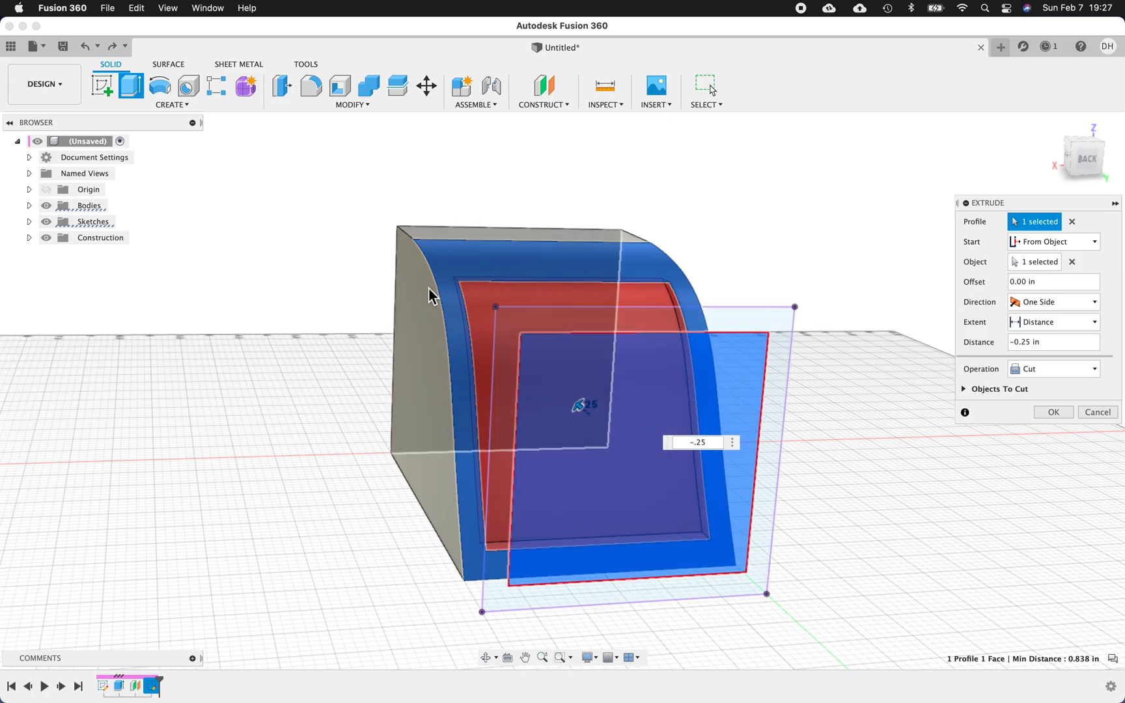
Step: Confirm the -0.25 in Extrude cut from the curved face
left_click(1052, 412)
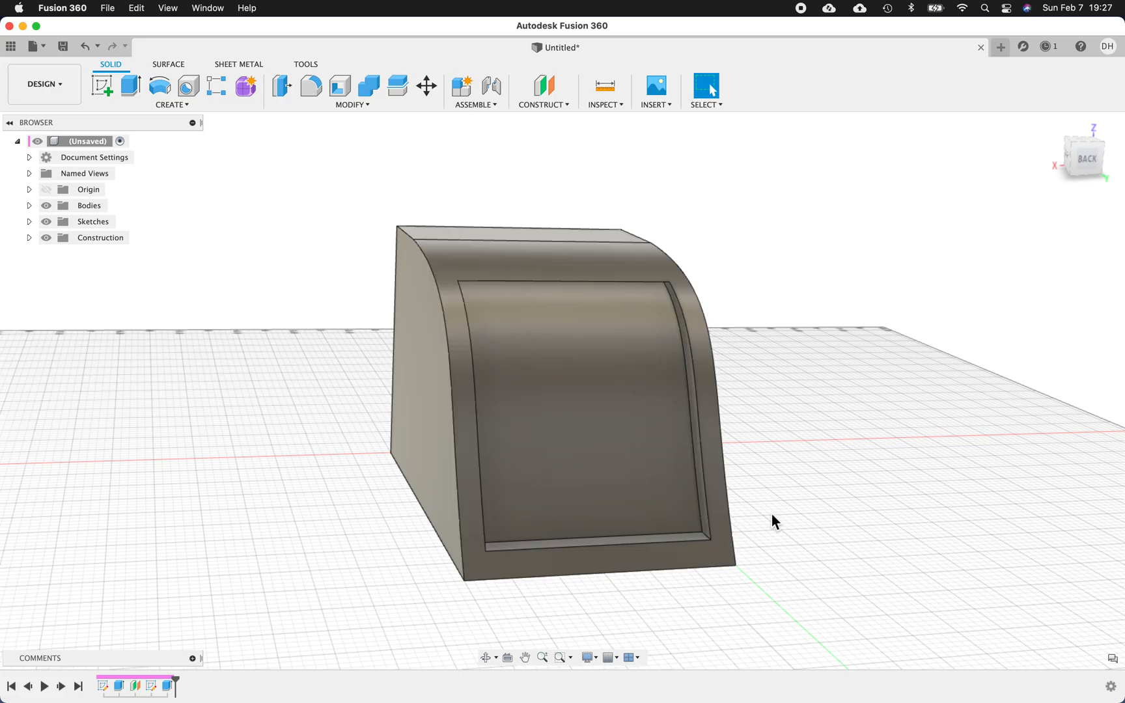
mouse_move(338, 536)
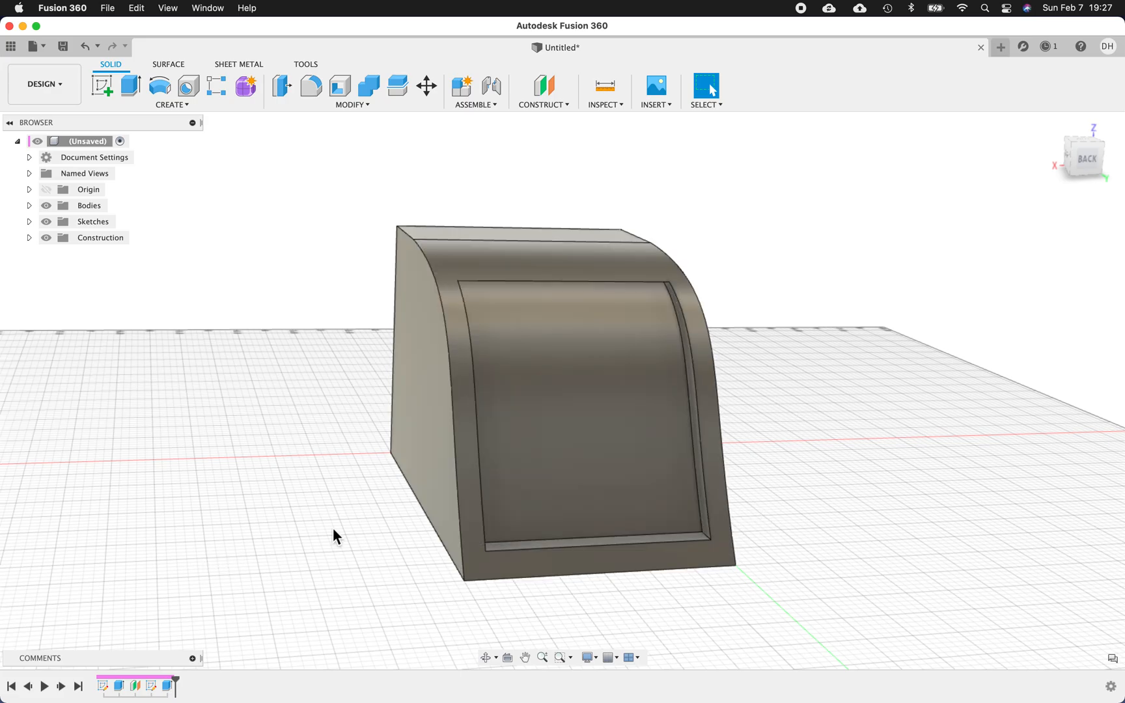